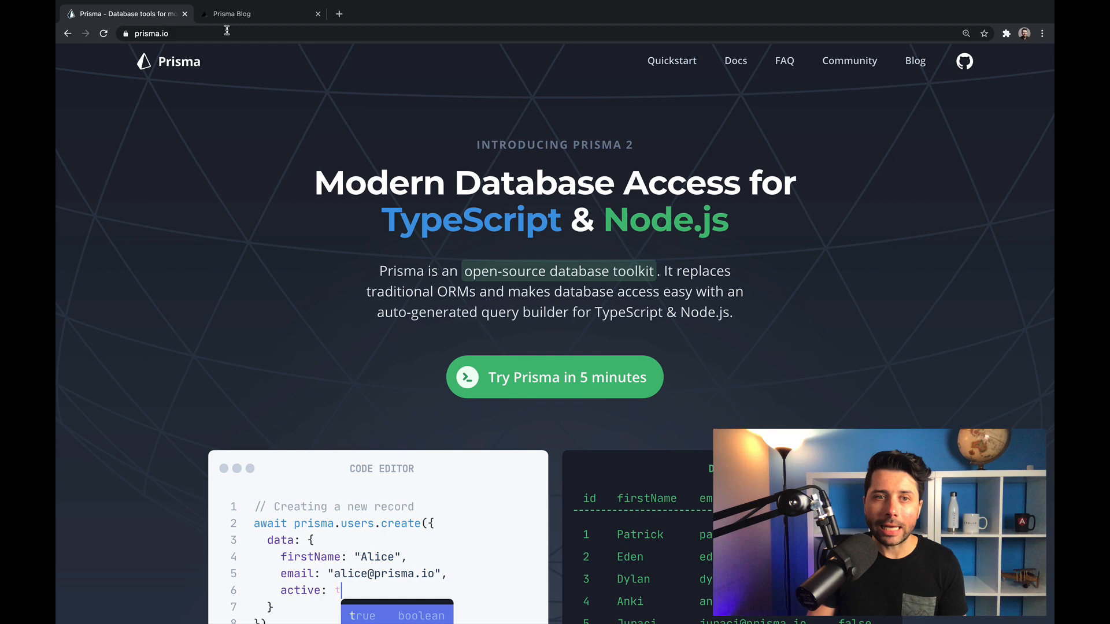
# - Switch to the blog tab at localhost:3000 and open the 'Prisma Simplifies Database Access' post
pyautogui.click(231, 14)
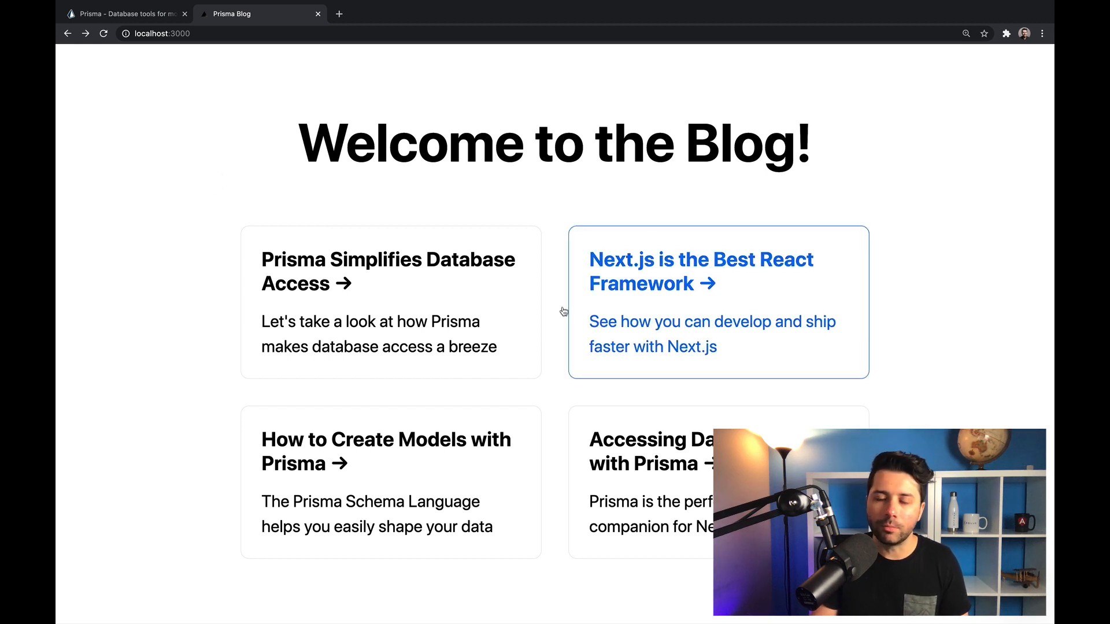
pyautogui.click(389, 271)
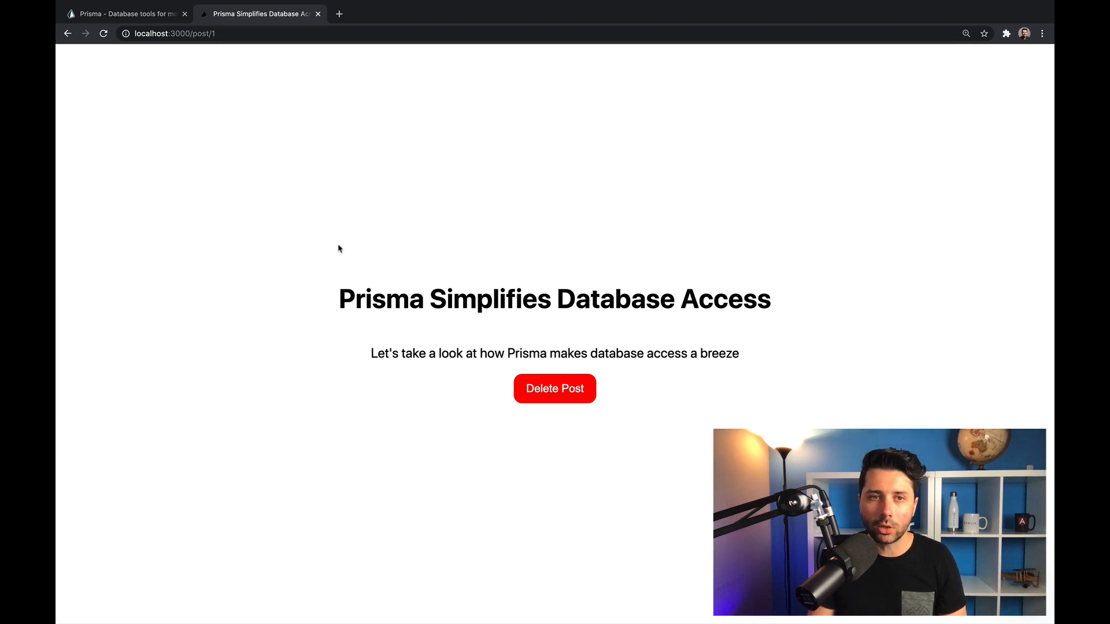
pyautogui.moveTo(238, 225)
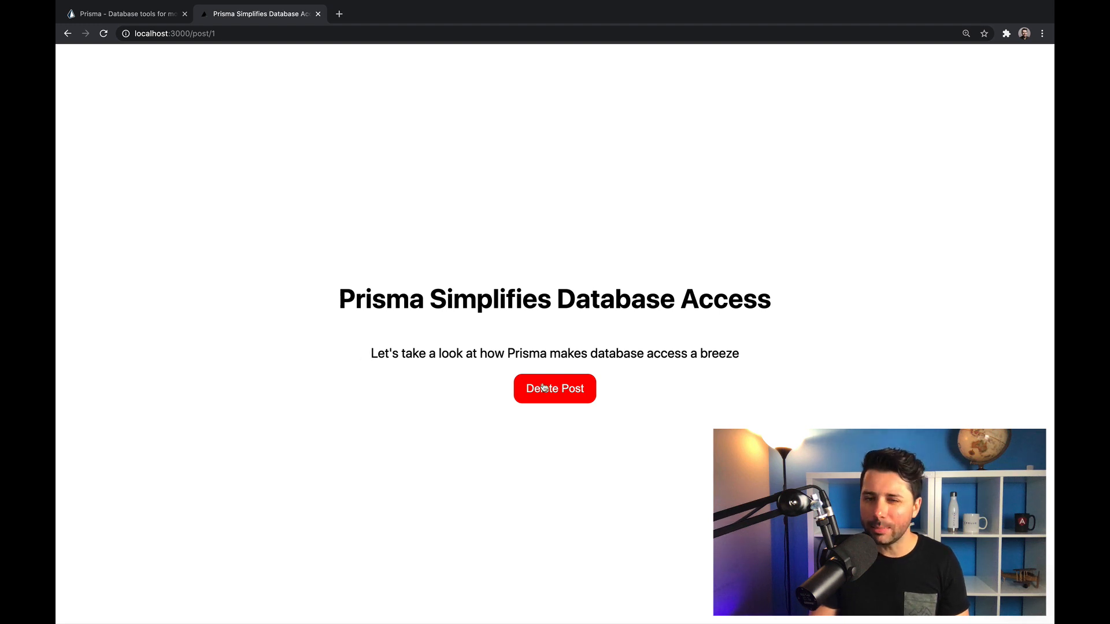
pyautogui.moveTo(431, 412)
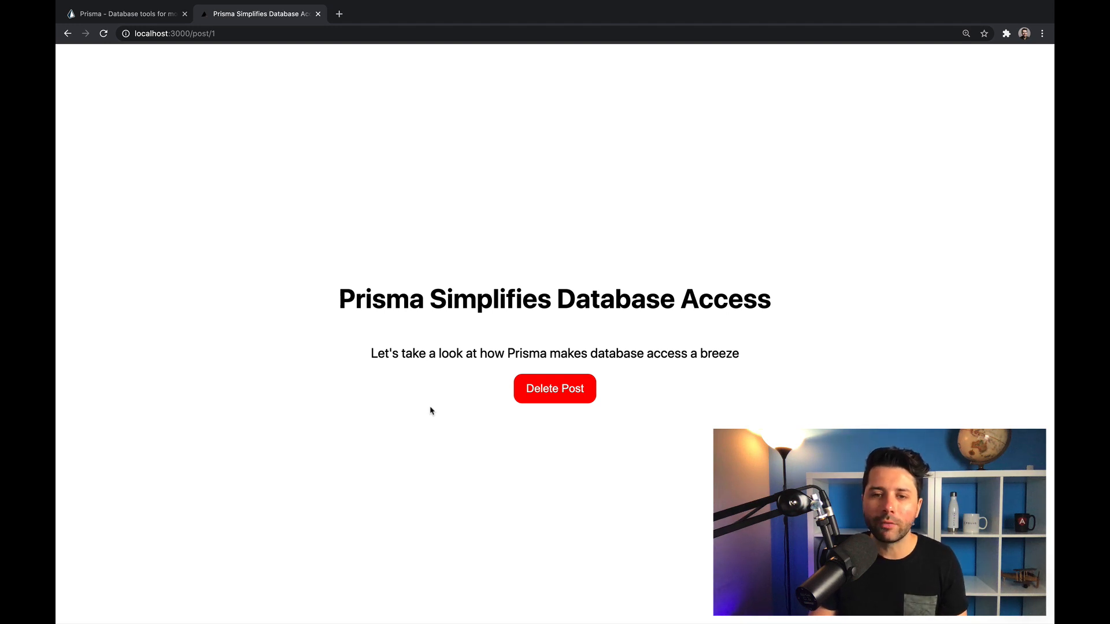
pyautogui.moveTo(67, 34)
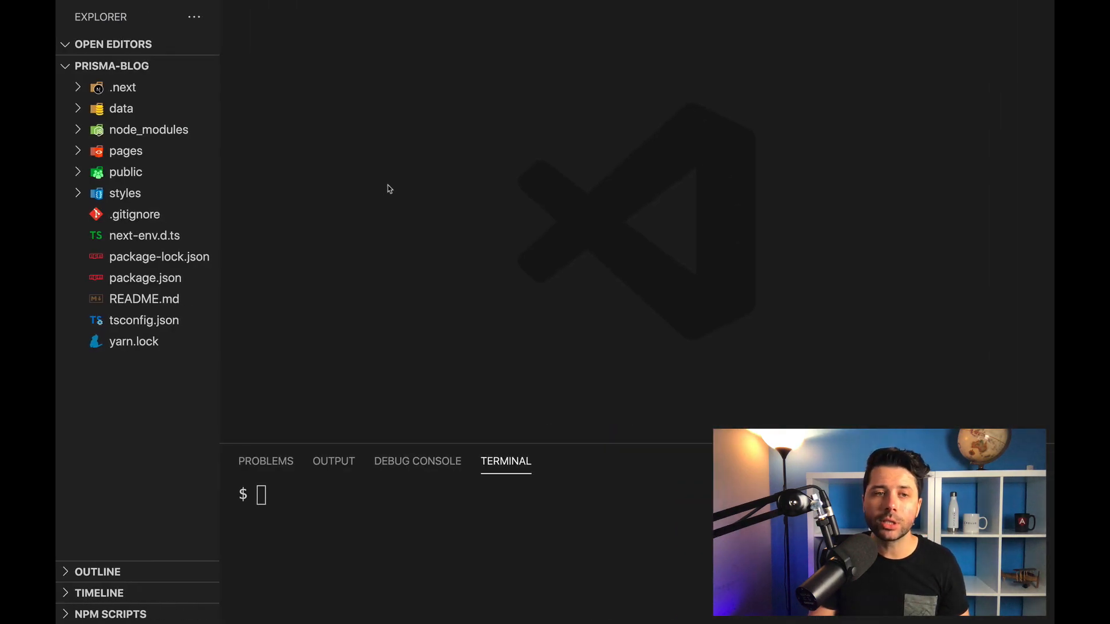
pyautogui.click(120, 107)
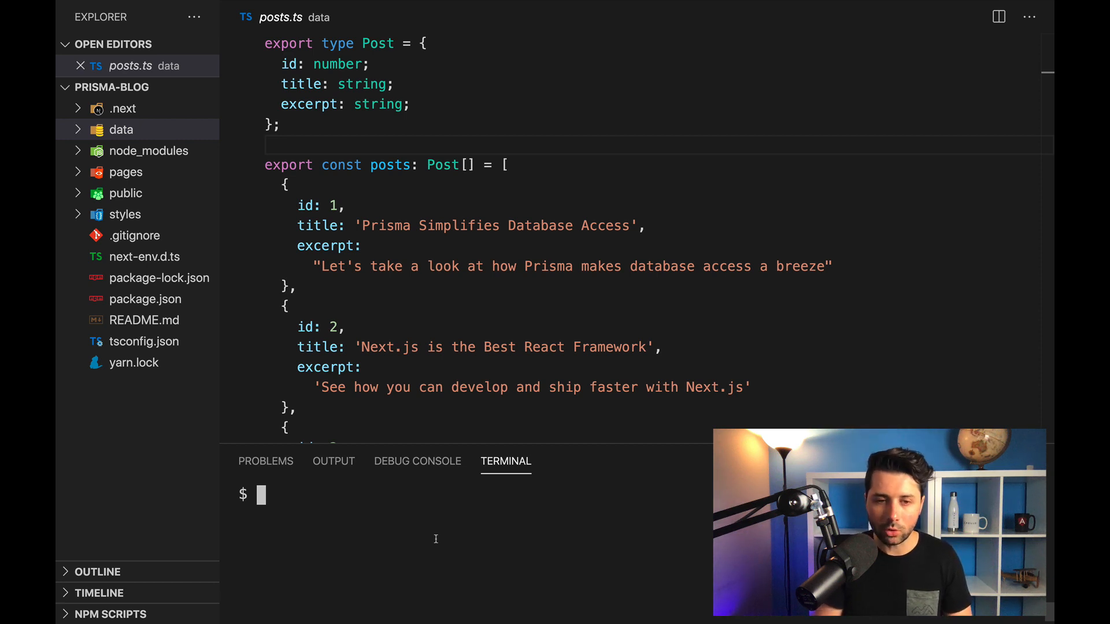
pyautogui.write('npm i')
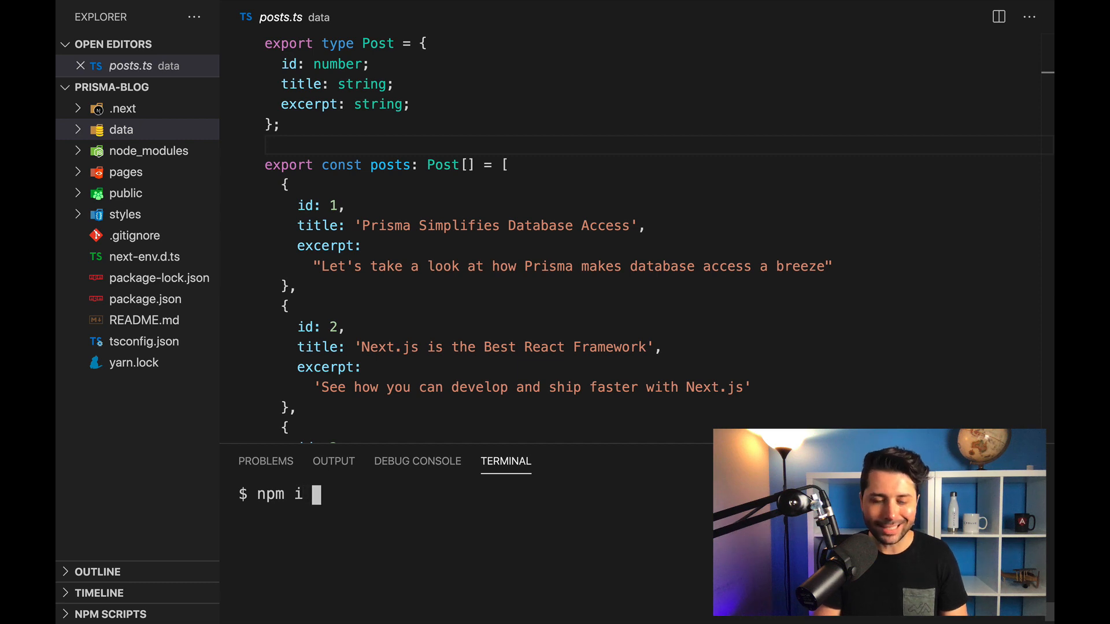
pyautogui.write('-D')
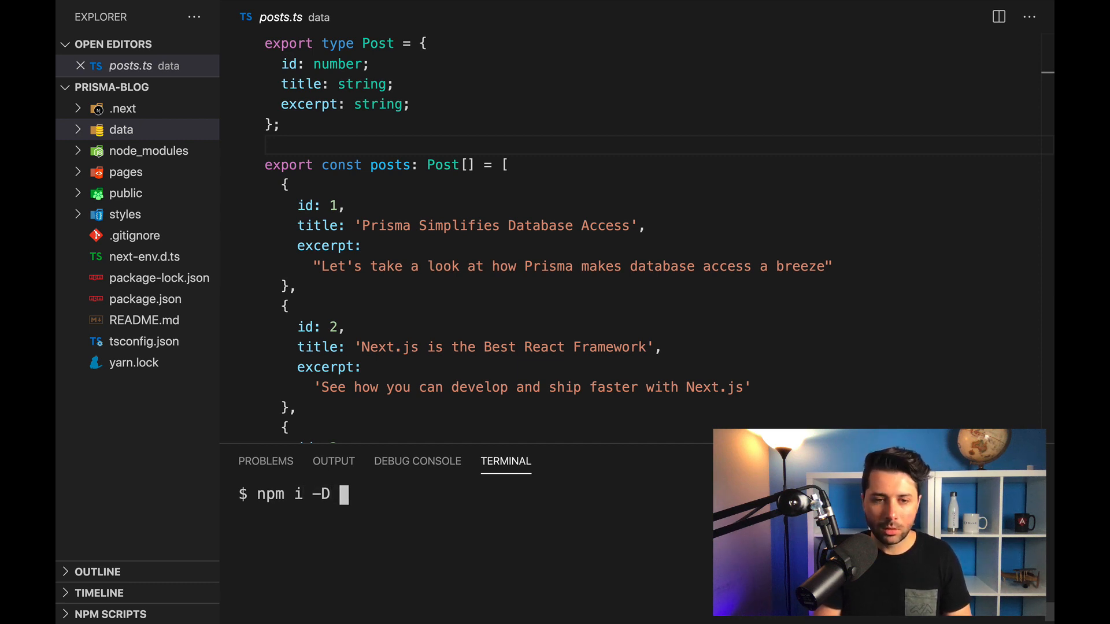
pyautogui.write('@prisma/clie')
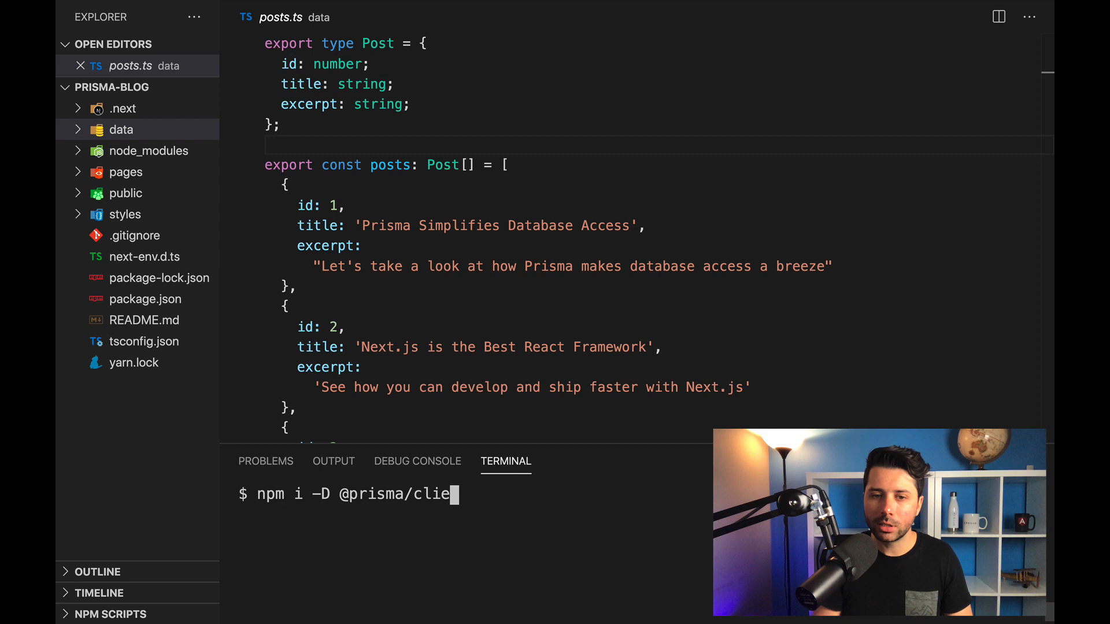
pyautogui.press('Backspace')
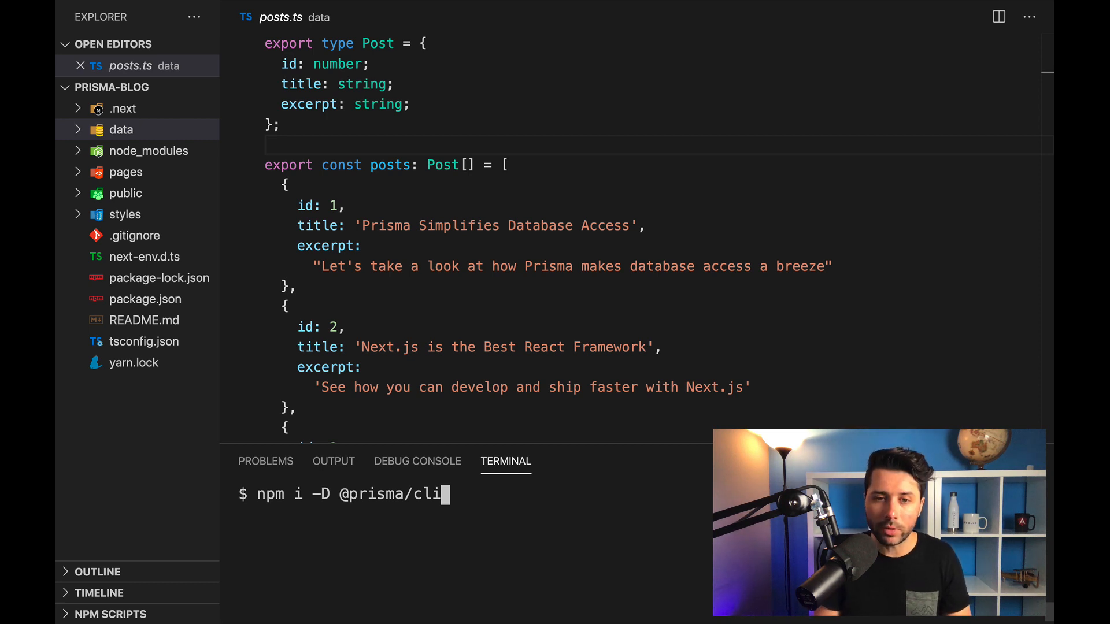
pyautogui.press('Backspace')
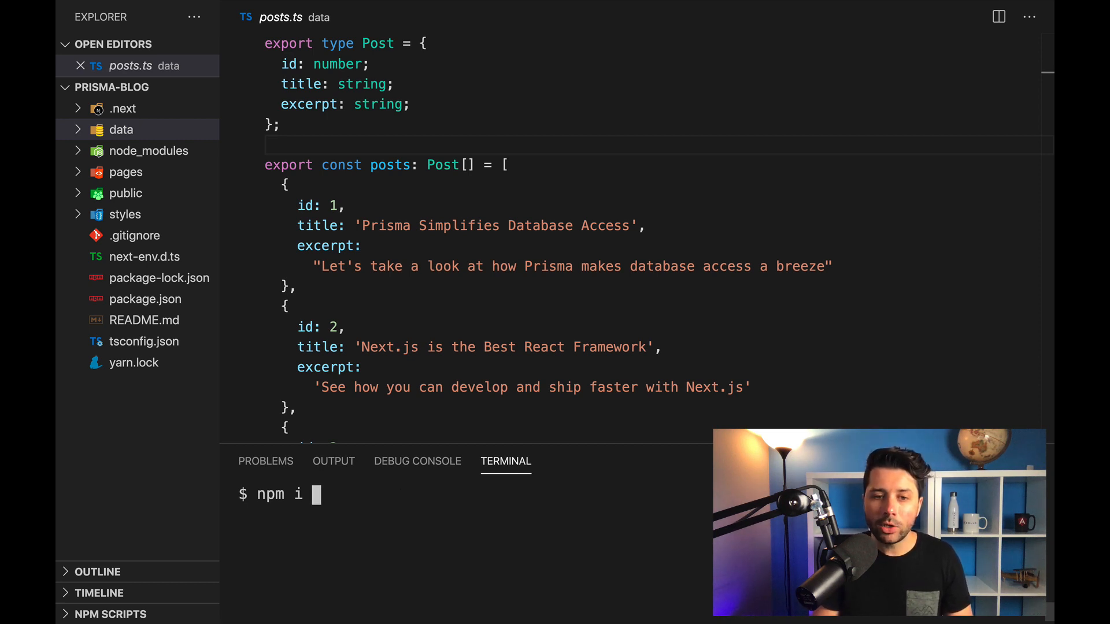
pyautogui.write('@pris')
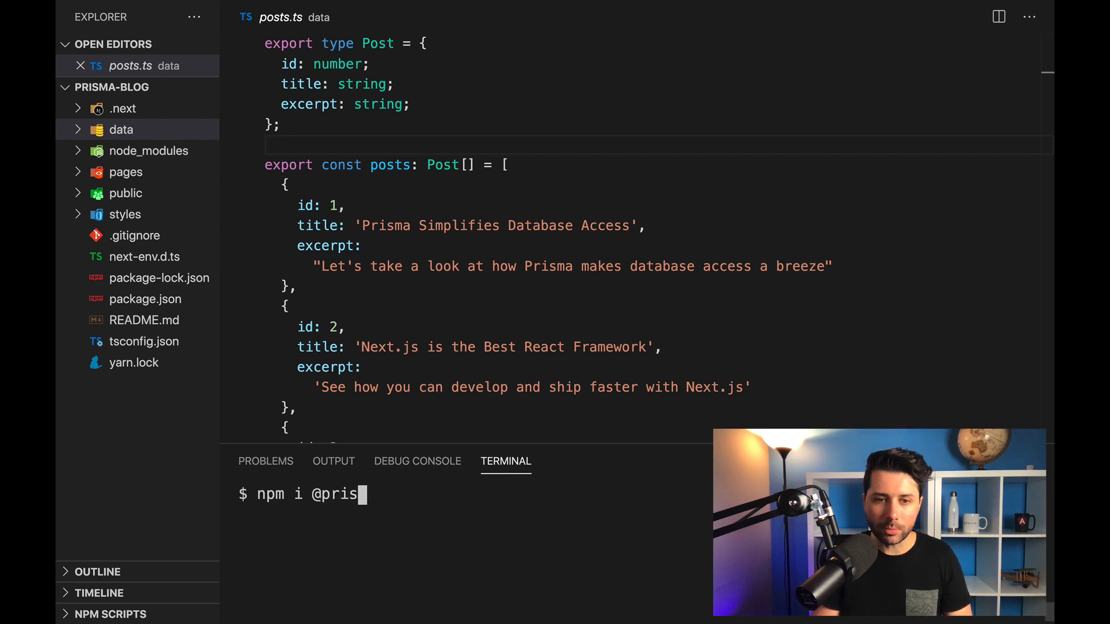
pyautogui.write('ma/client')
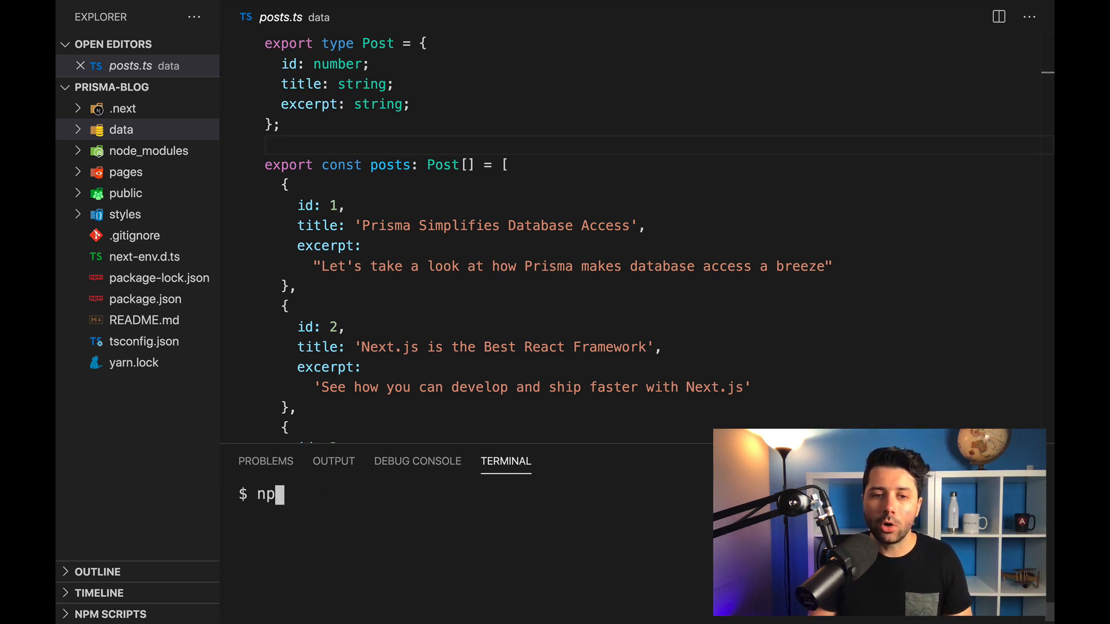
# - Run npx prisma init and open the generated prisma/schema.prisma file
pyautogui.press('Backspace')
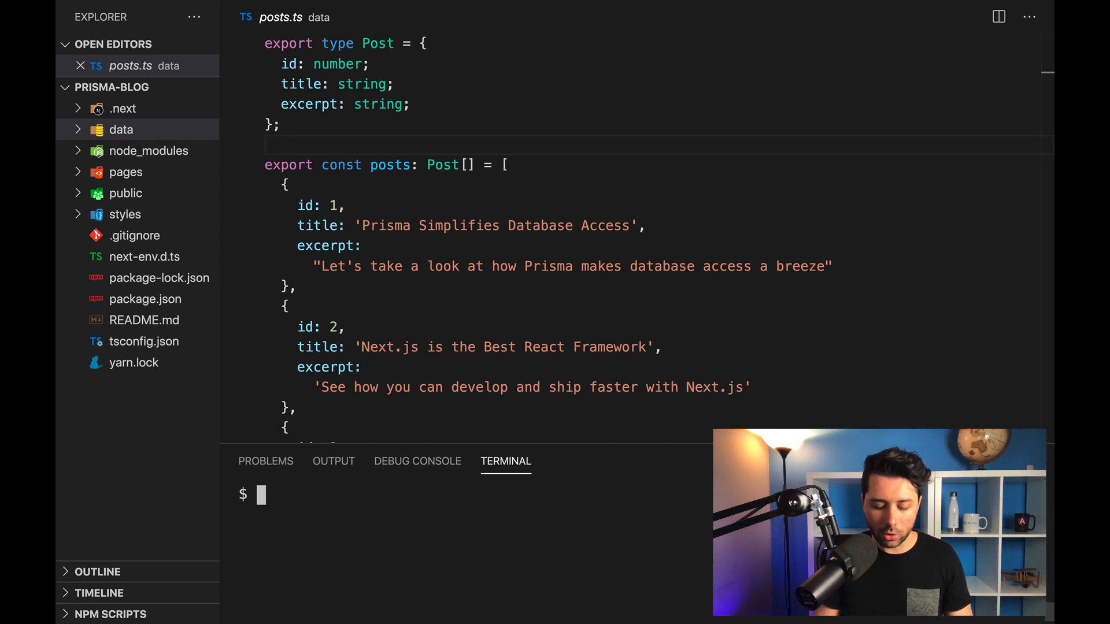
pyautogui.write('npx prisma')
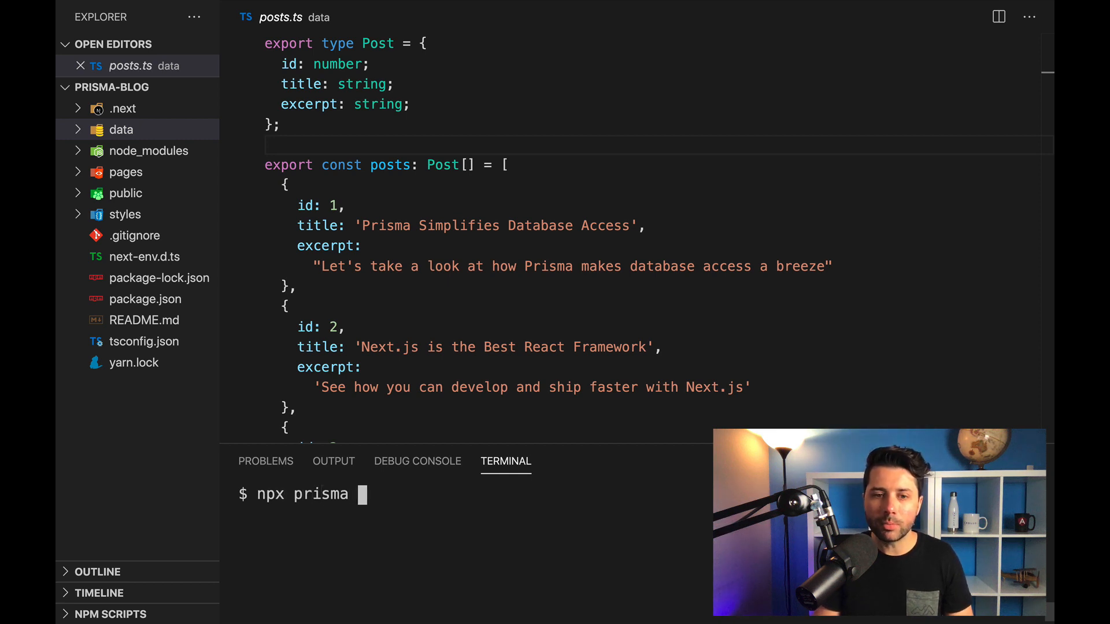
pyautogui.press('Return')
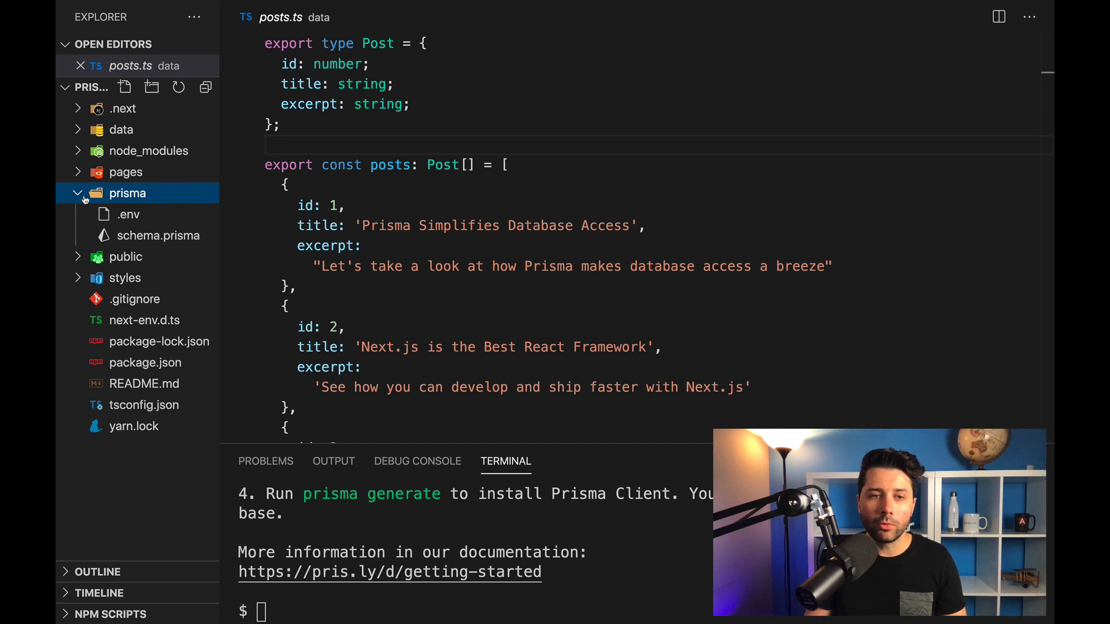
pyautogui.moveTo(130, 215)
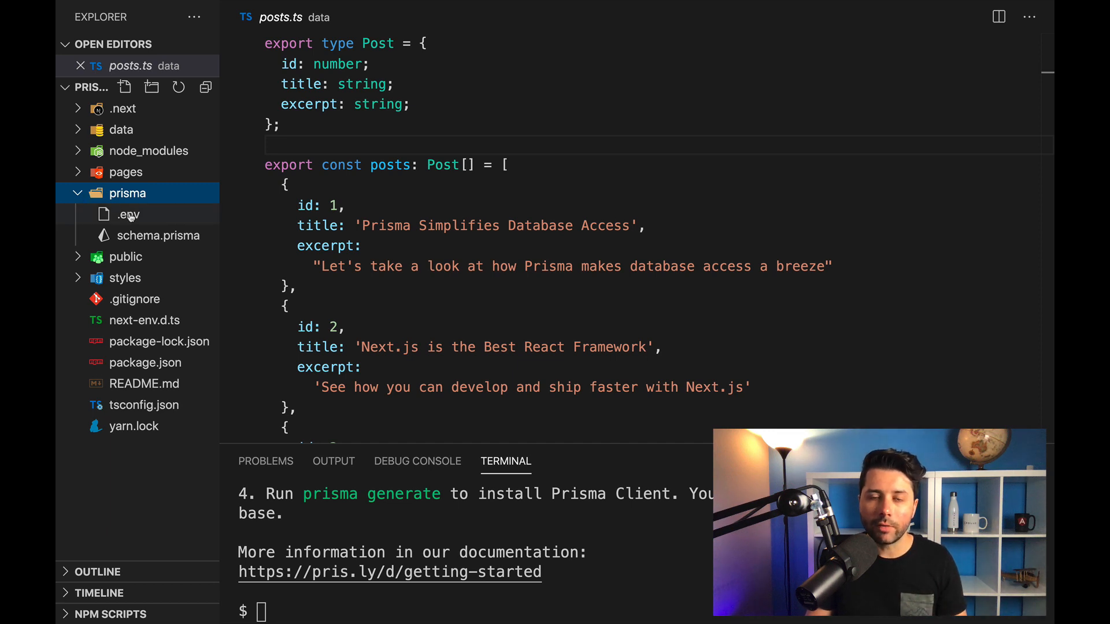
pyautogui.click(159, 235)
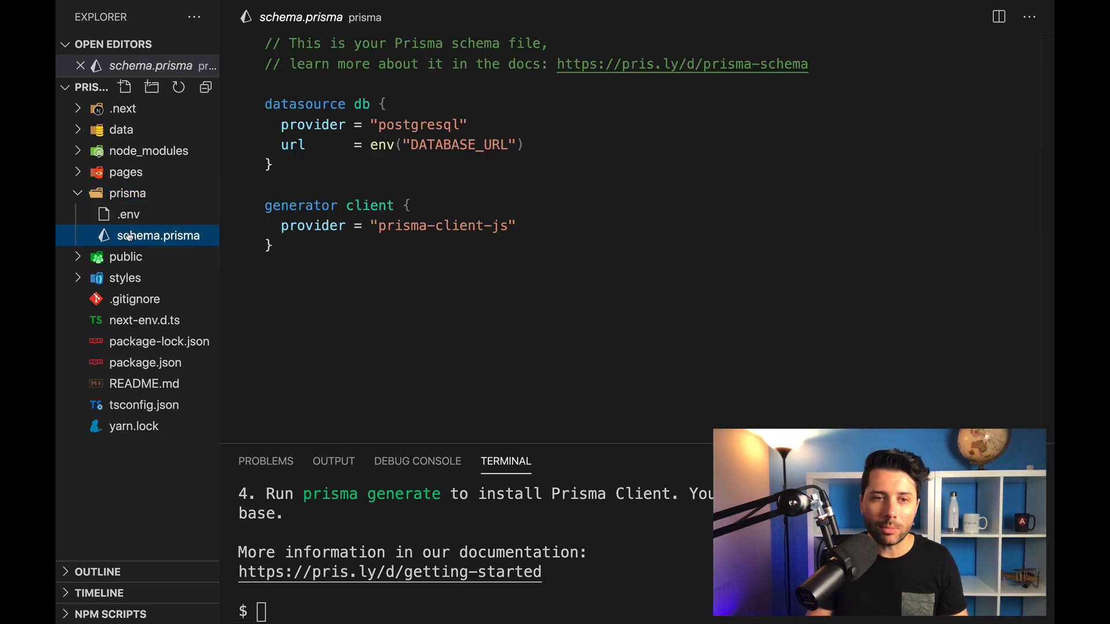
pyautogui.click(441, 270)
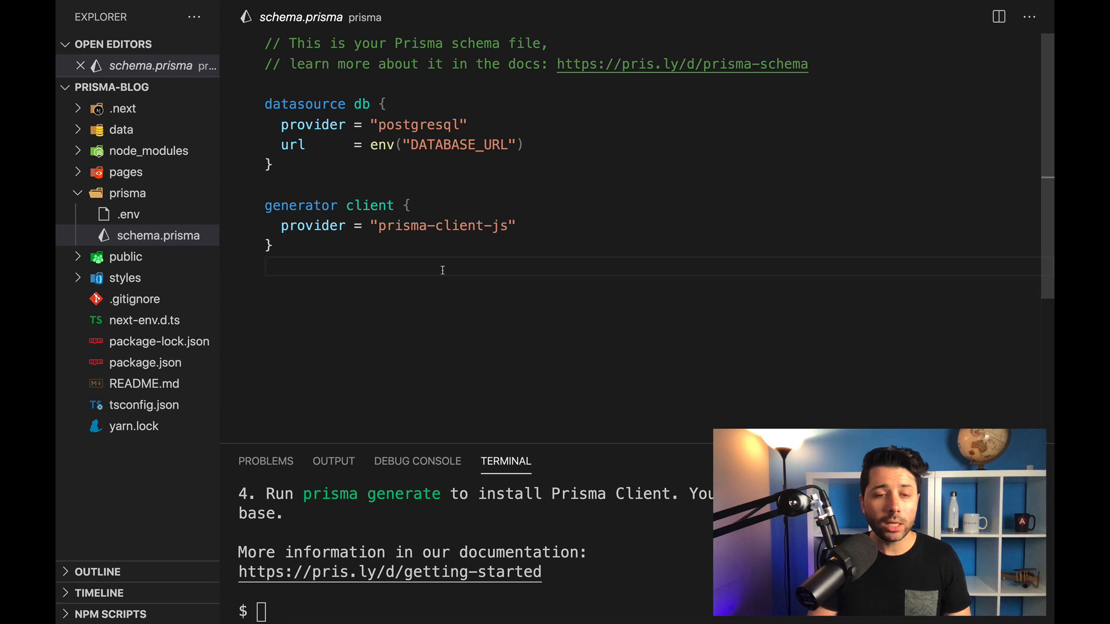
pyautogui.write('model')
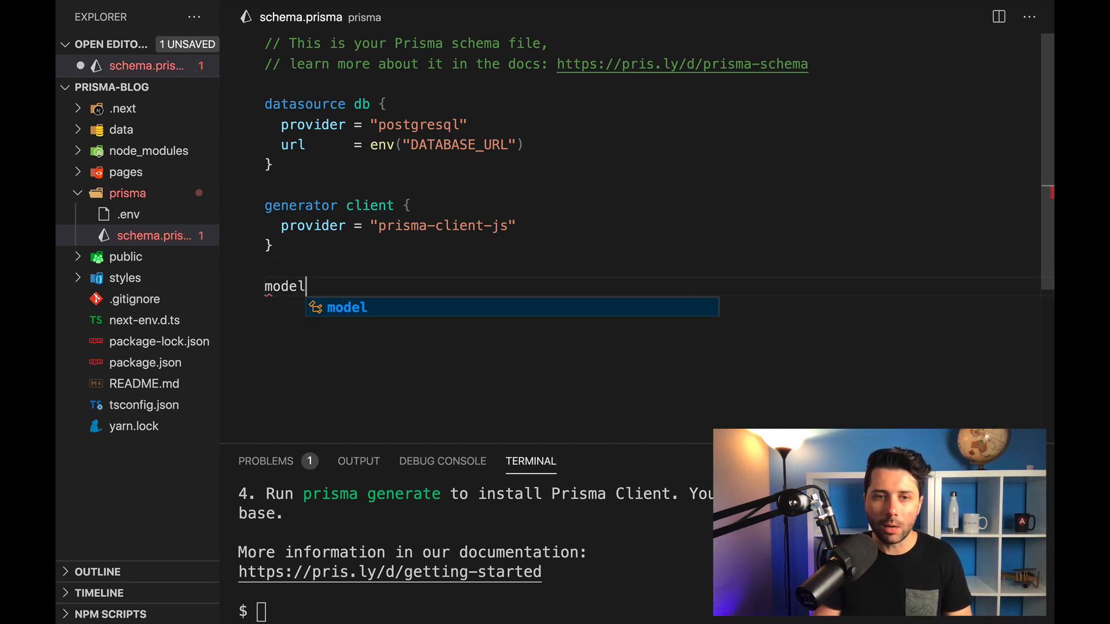
pyautogui.write('Post {')
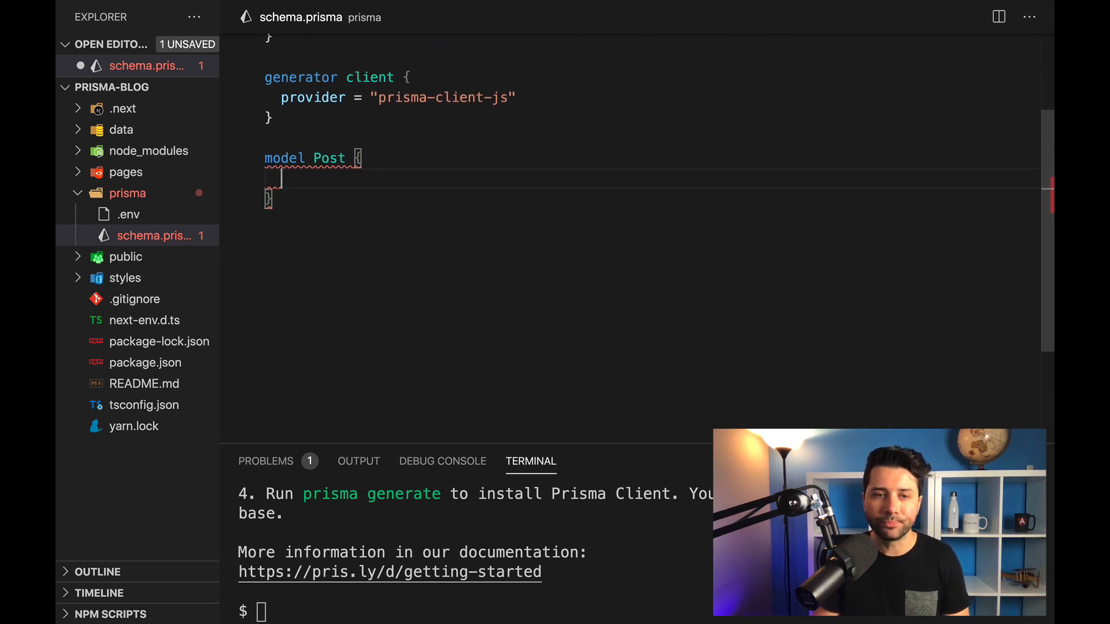
pyautogui.write('id')
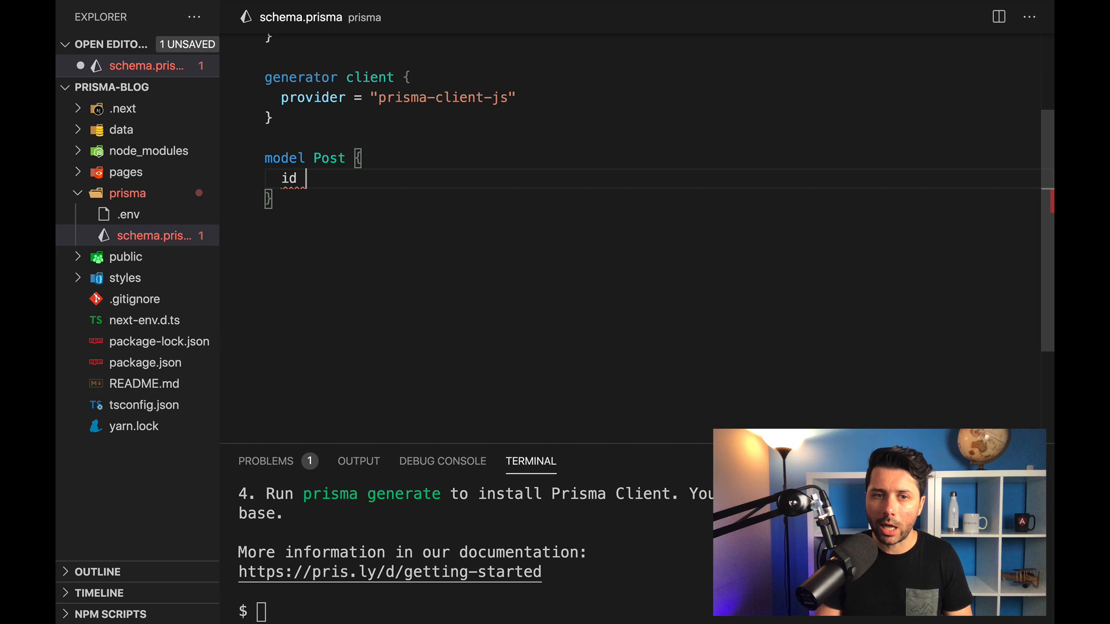
pyautogui.write('Int')
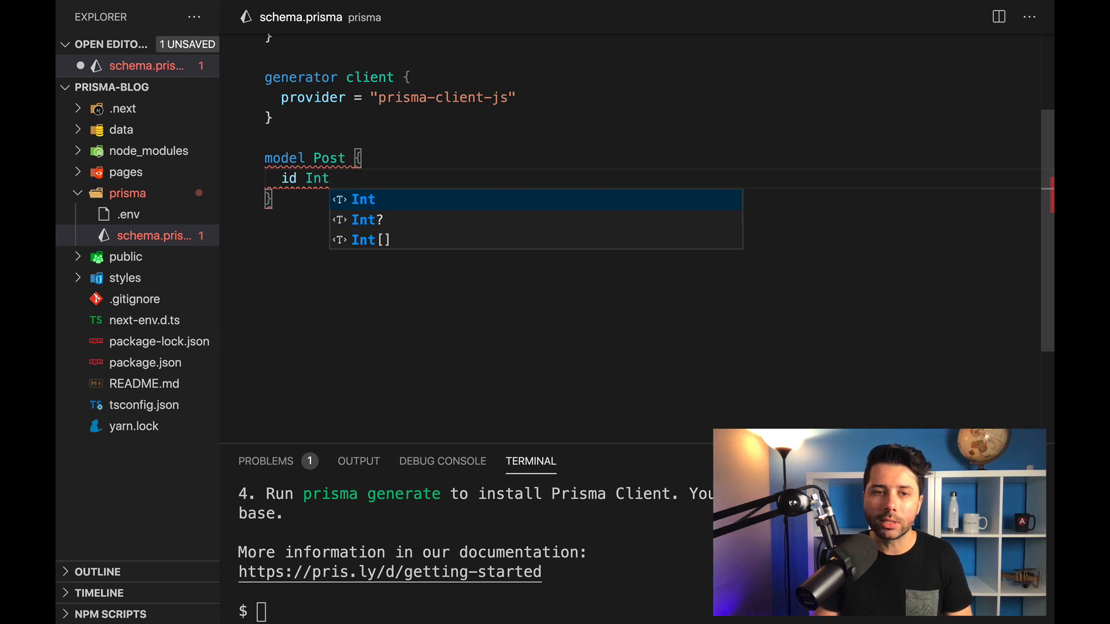
pyautogui.write('String')
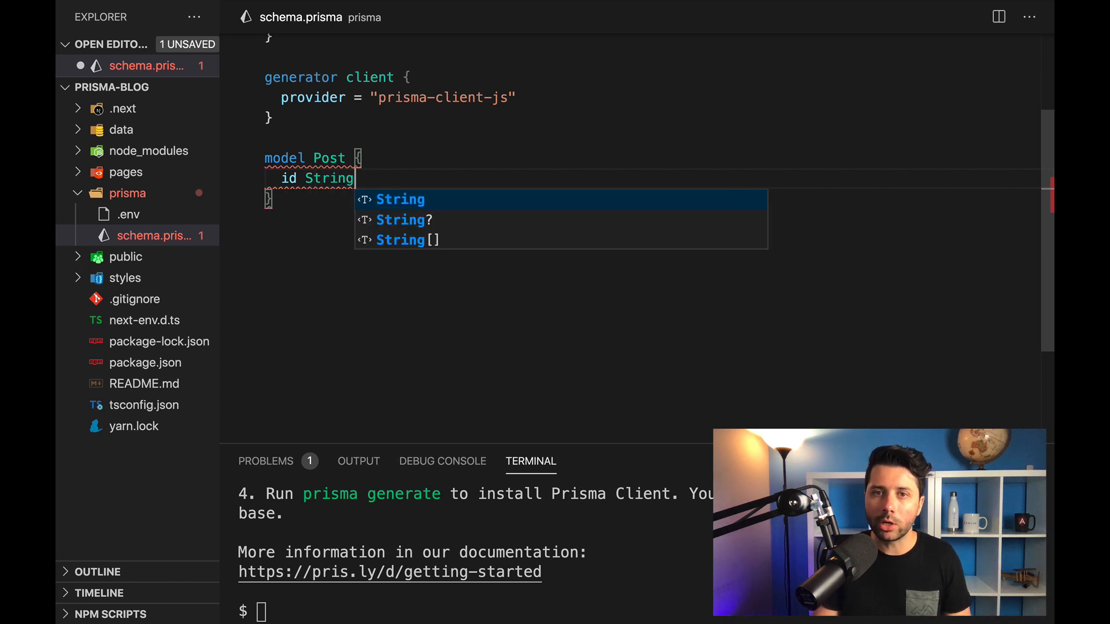
pyautogui.write('Int')
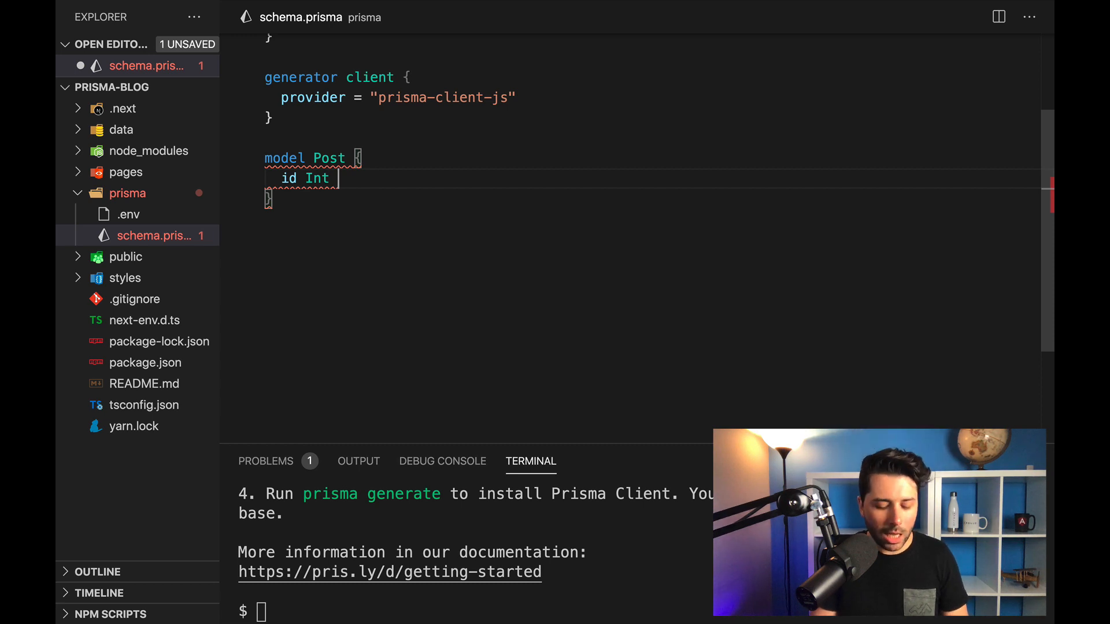
pyautogui.write('@id')
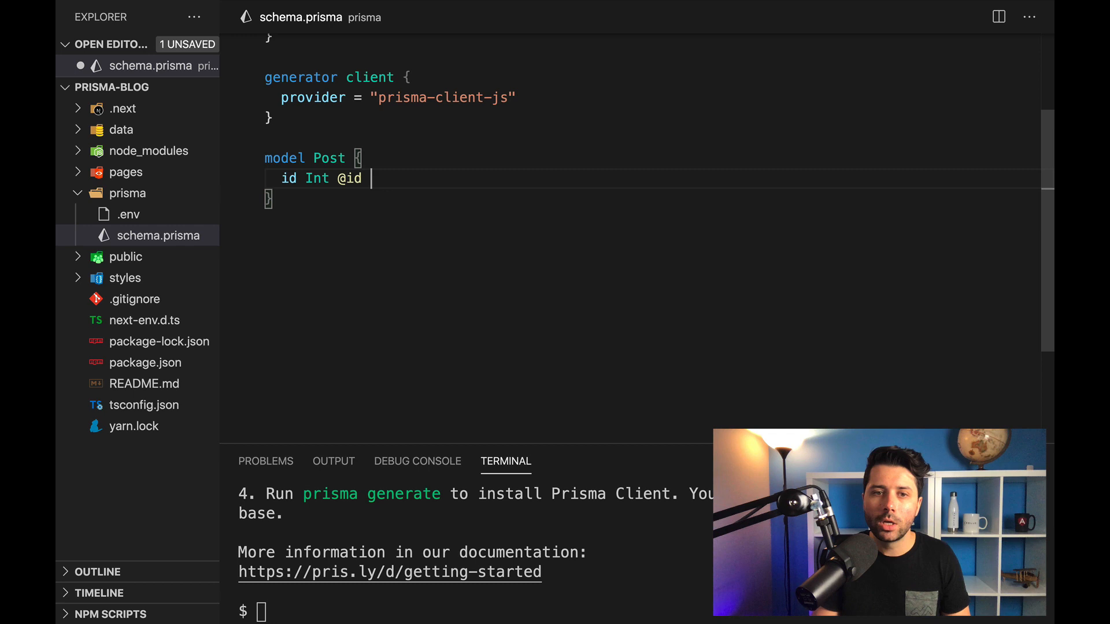
pyautogui.write('@def')
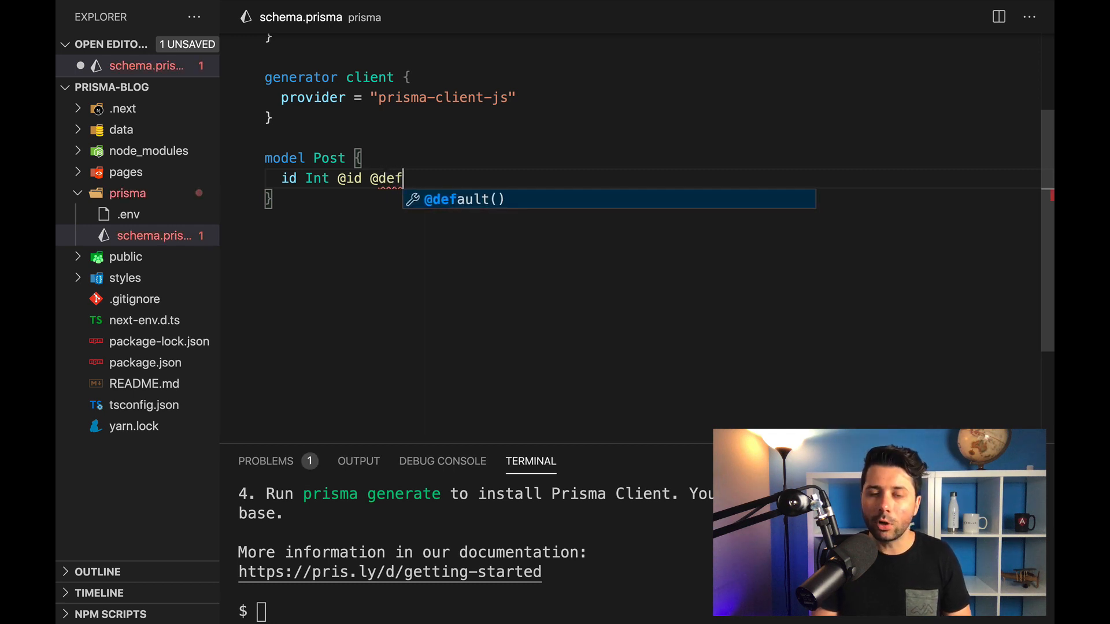
pyautogui.write('ault(autoincrement(')
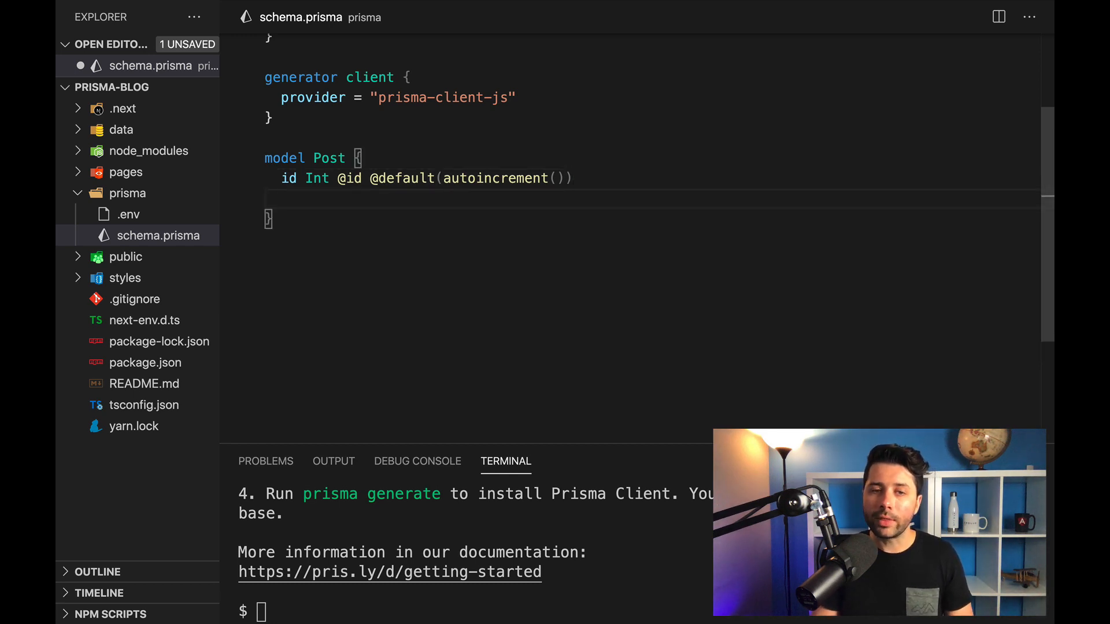
pyautogui.write('title String')
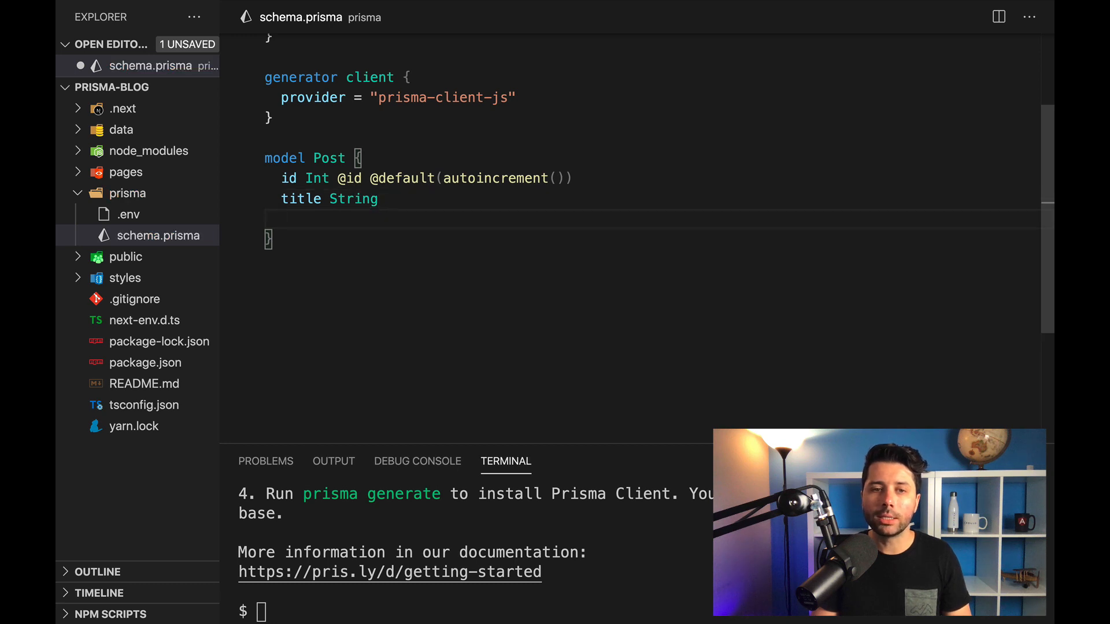
pyautogui.write('excerpt String')
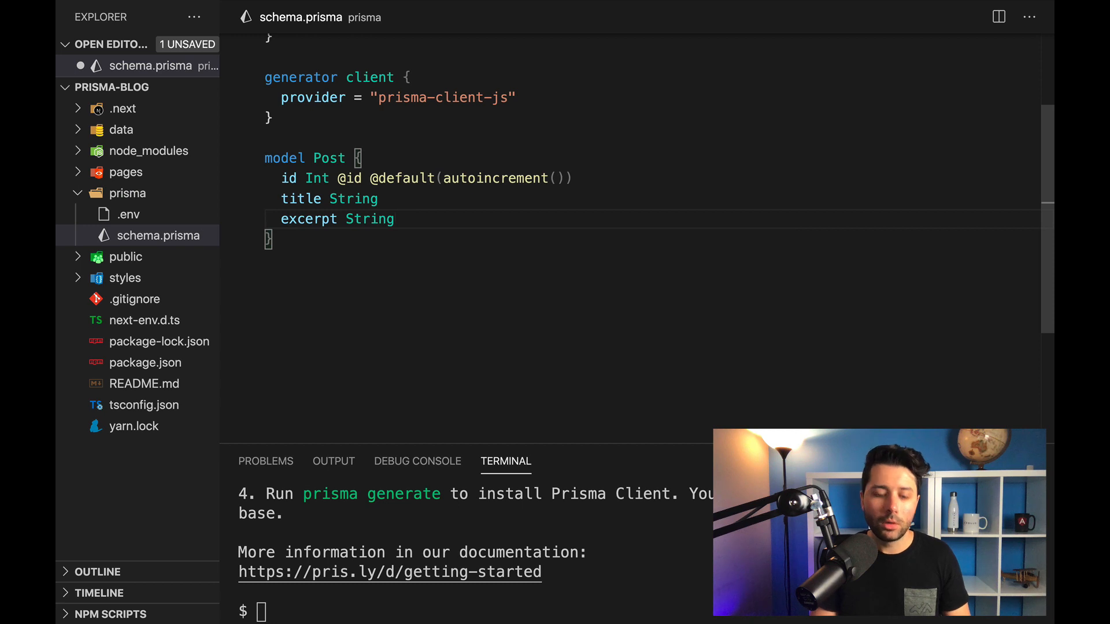
pyautogui.press('ctrl+s')
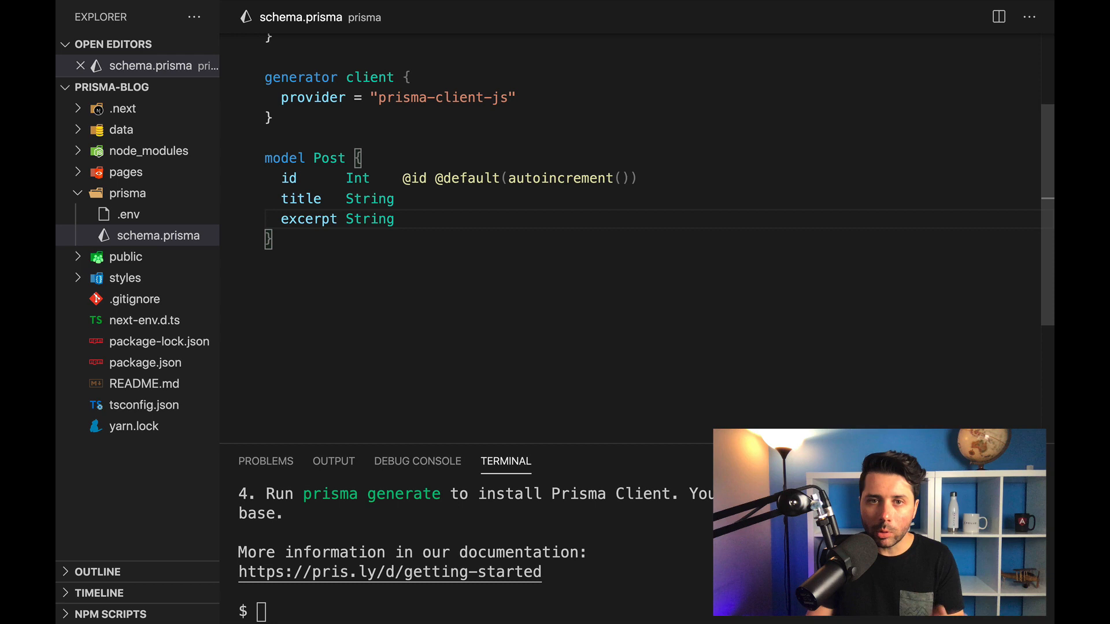
# - Change the datasource provider to sqlite with url "file:./dev.db" and create prisma/dev.db
pyautogui.scroll(3)
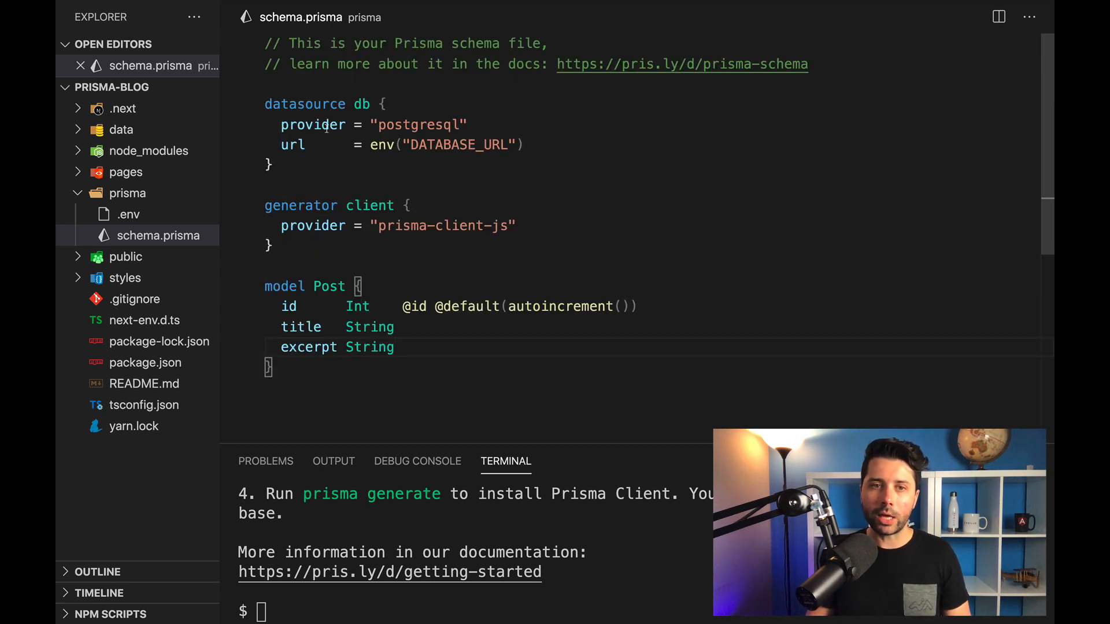
pyautogui.doubleClick(419, 125)
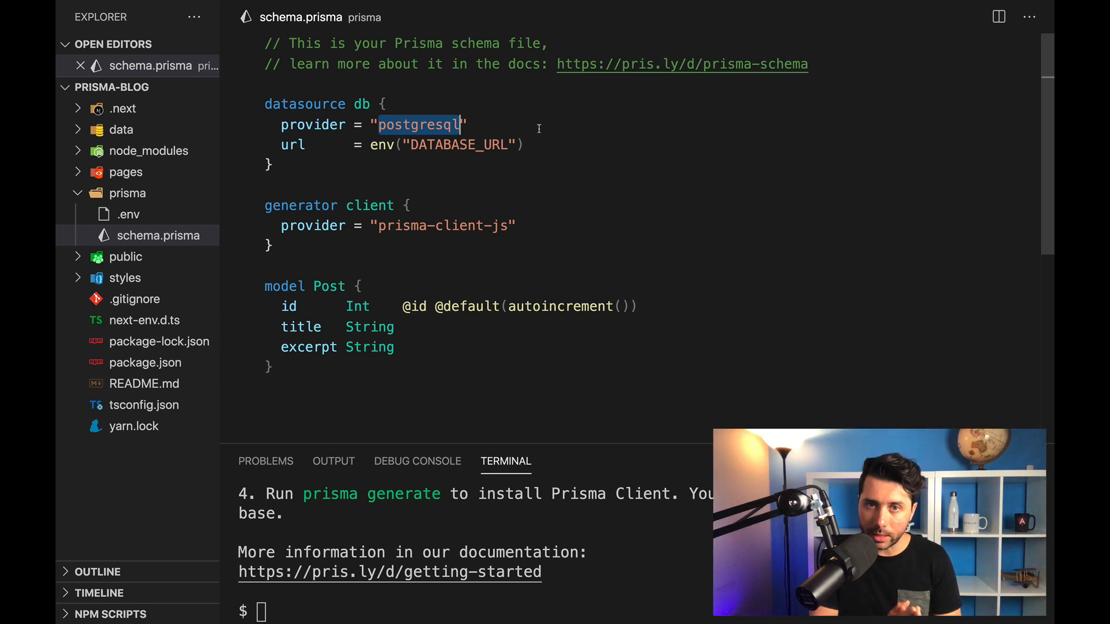
pyautogui.write('sq')
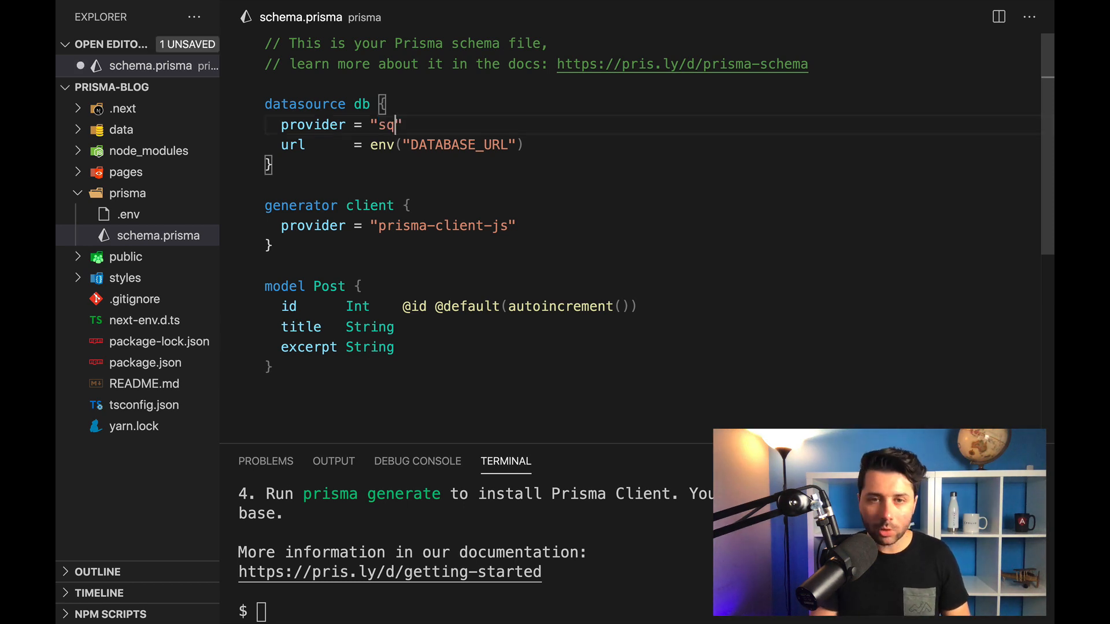
pyautogui.write('lite')
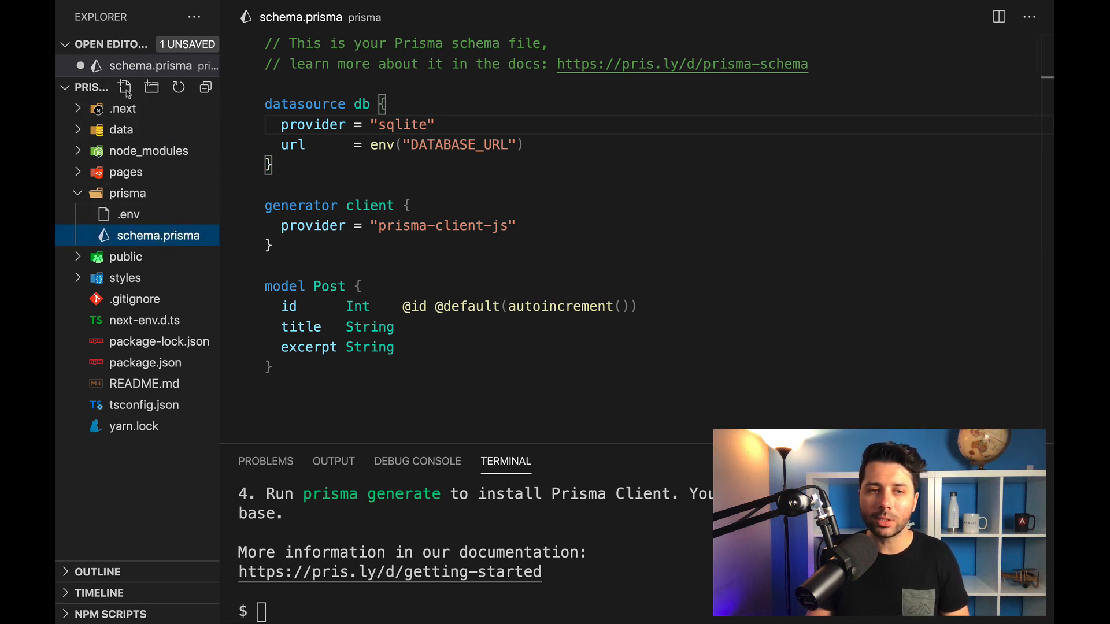
pyautogui.click(125, 87)
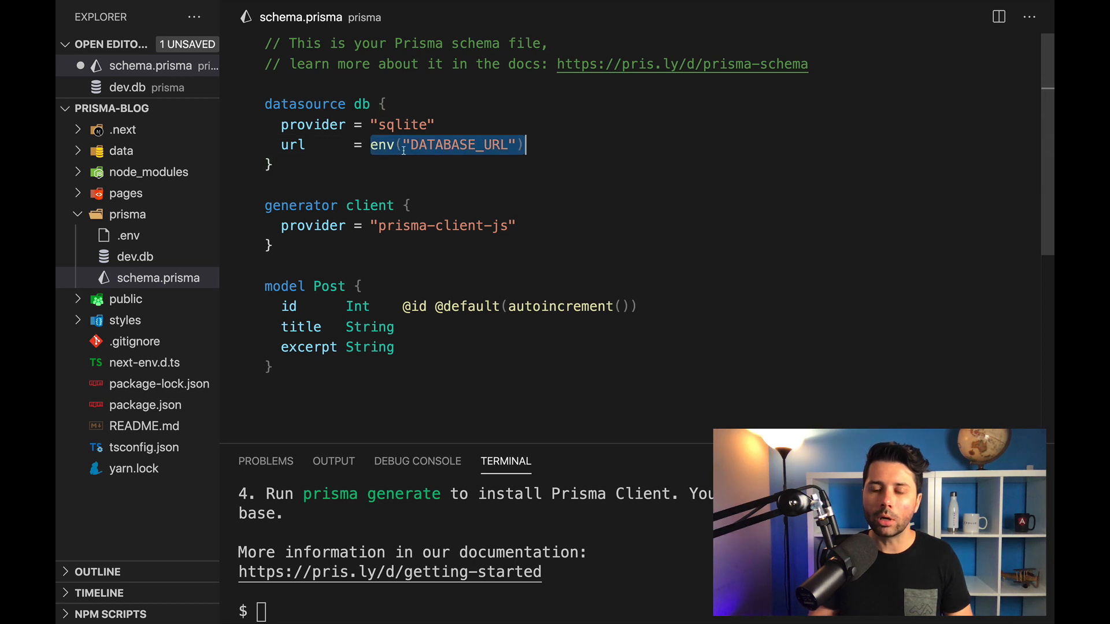
pyautogui.write('"file:/')
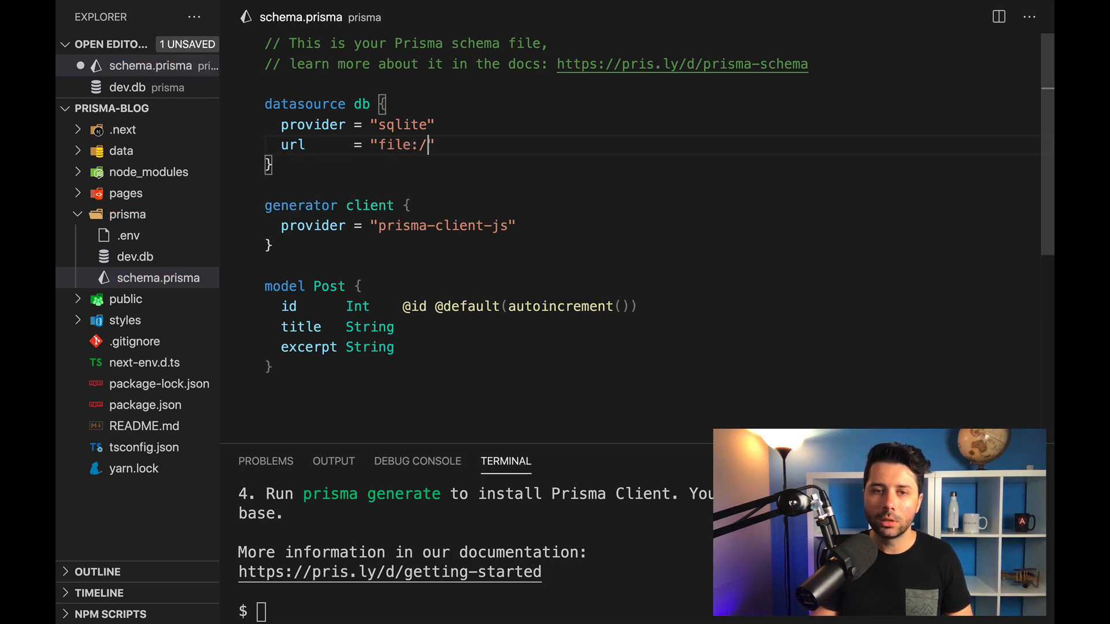
pyautogui.write('./dev.db')
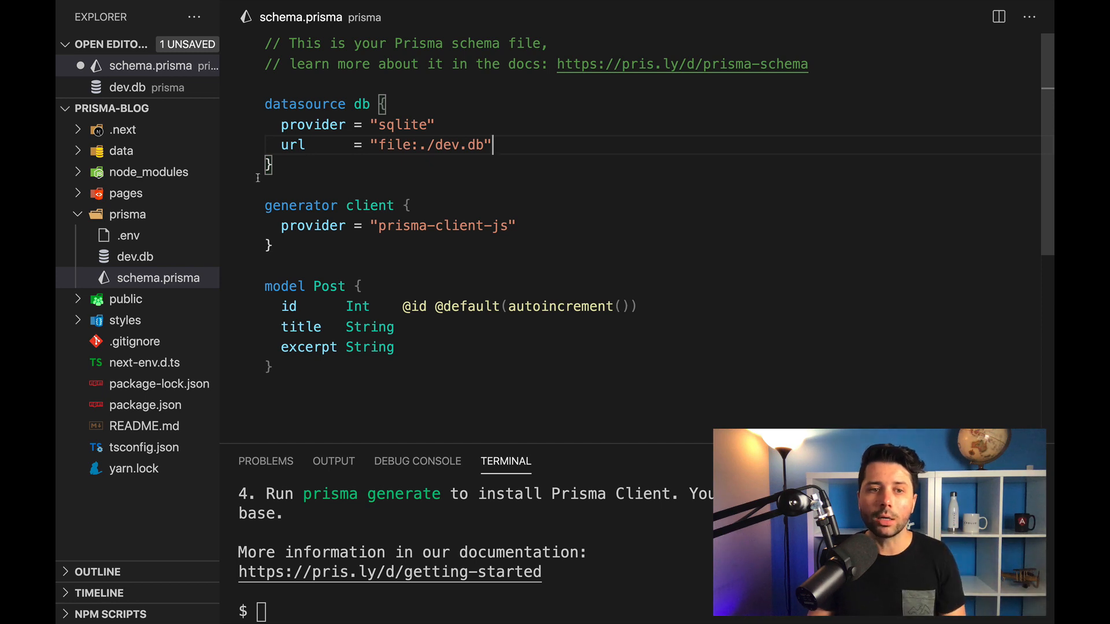
pyautogui.moveTo(527, 141)
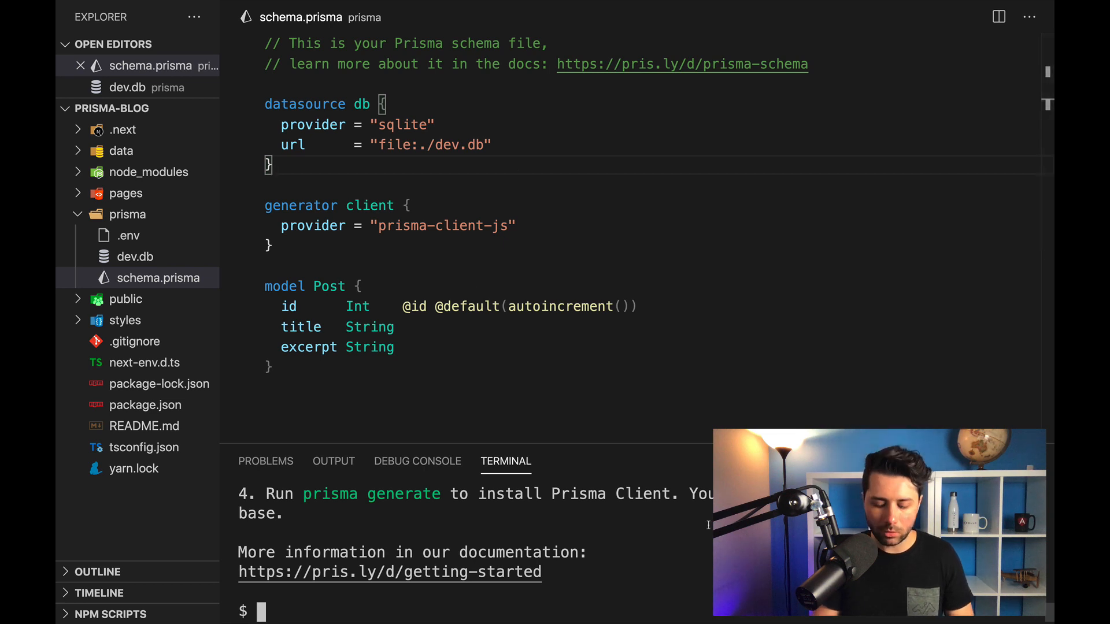
# - Clear the terminal and run npx prisma migrate save --experimental, accepting the default migration name
pyautogui.write('clera')
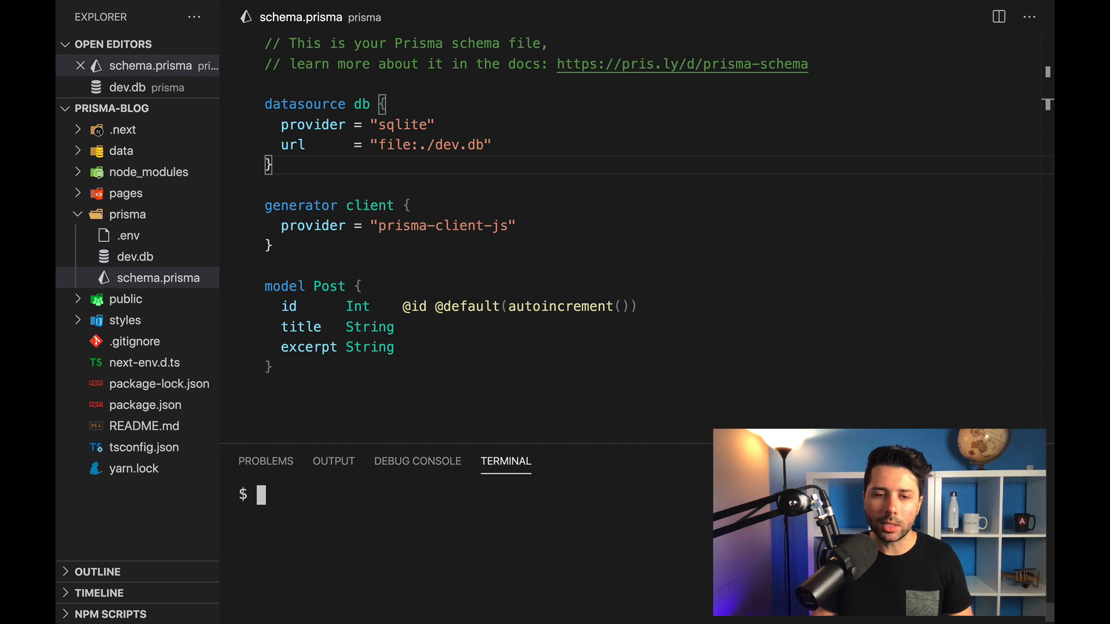
pyautogui.write('npx')
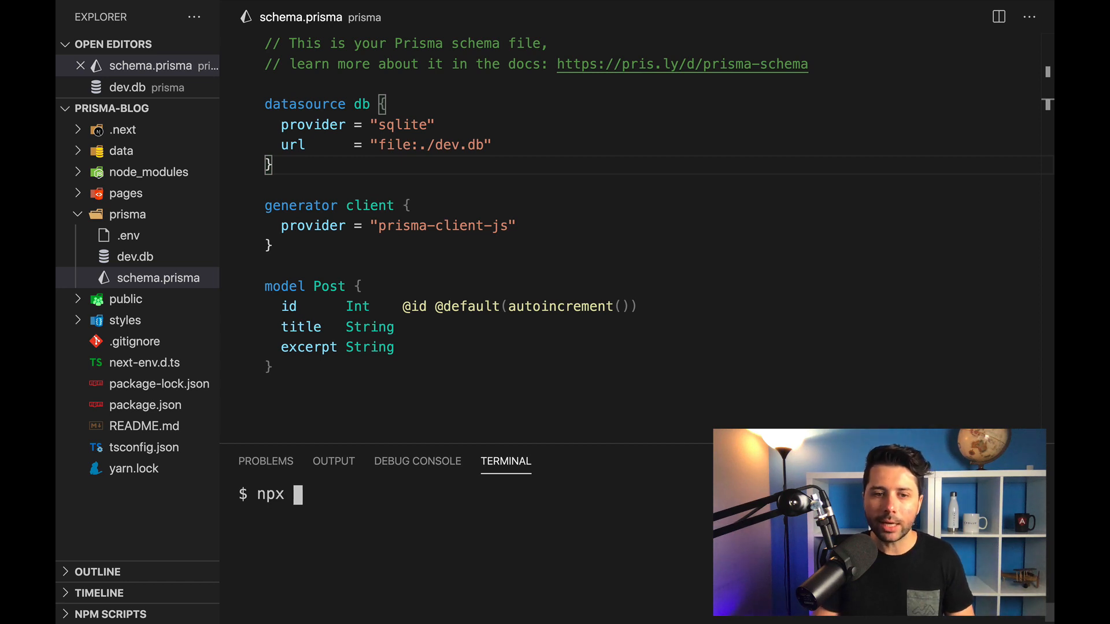
pyautogui.write('prisma migrate')
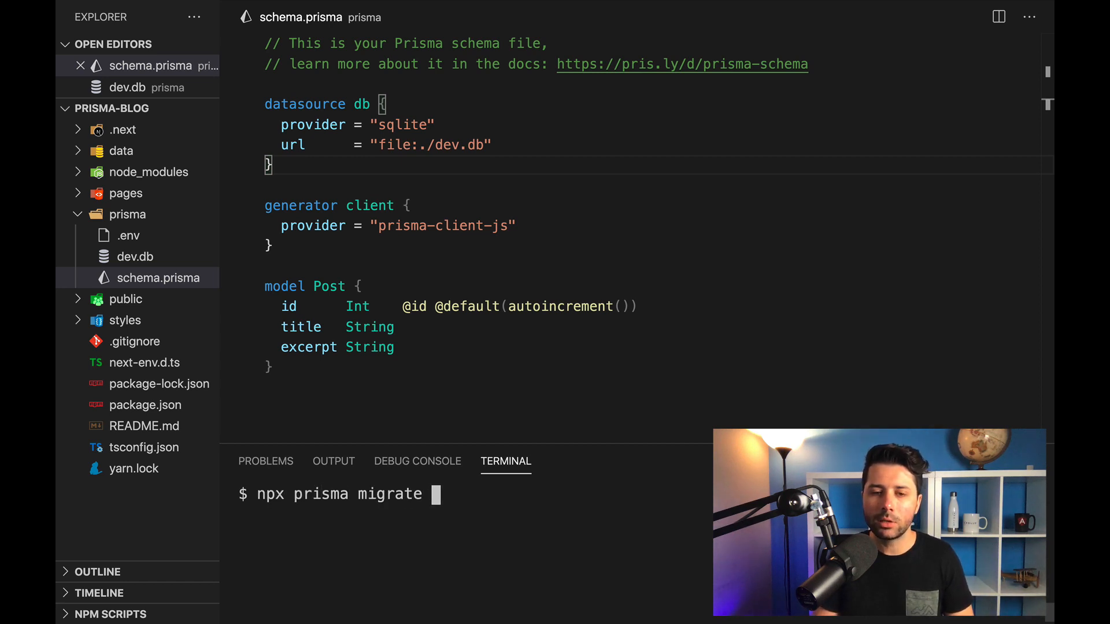
pyautogui.write('save --exper')
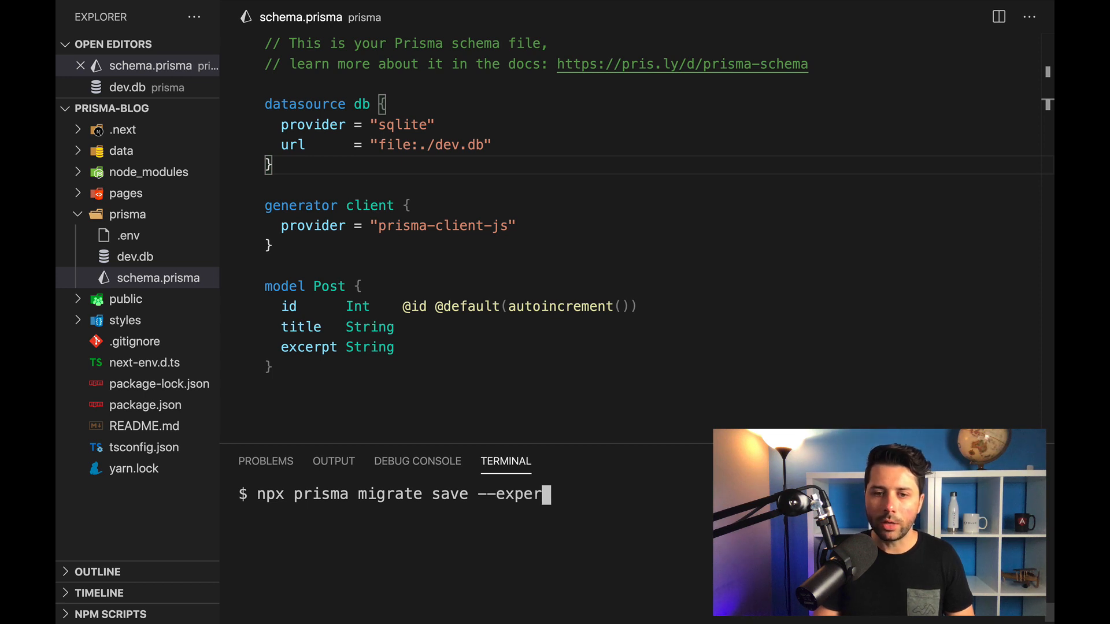
pyautogui.write('imental')
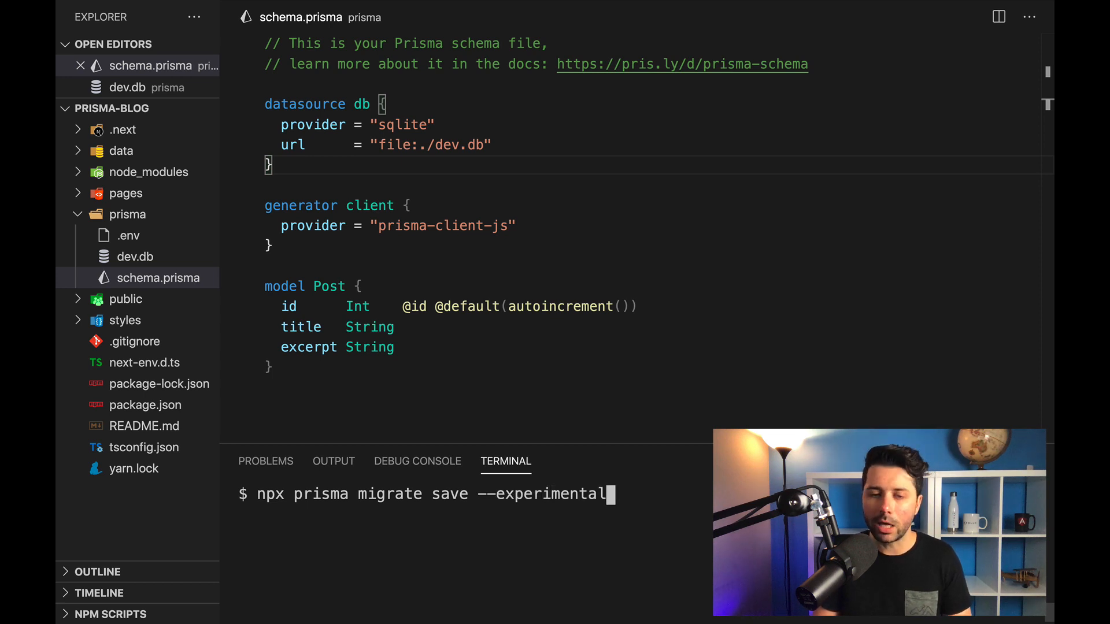
pyautogui.press('Return')
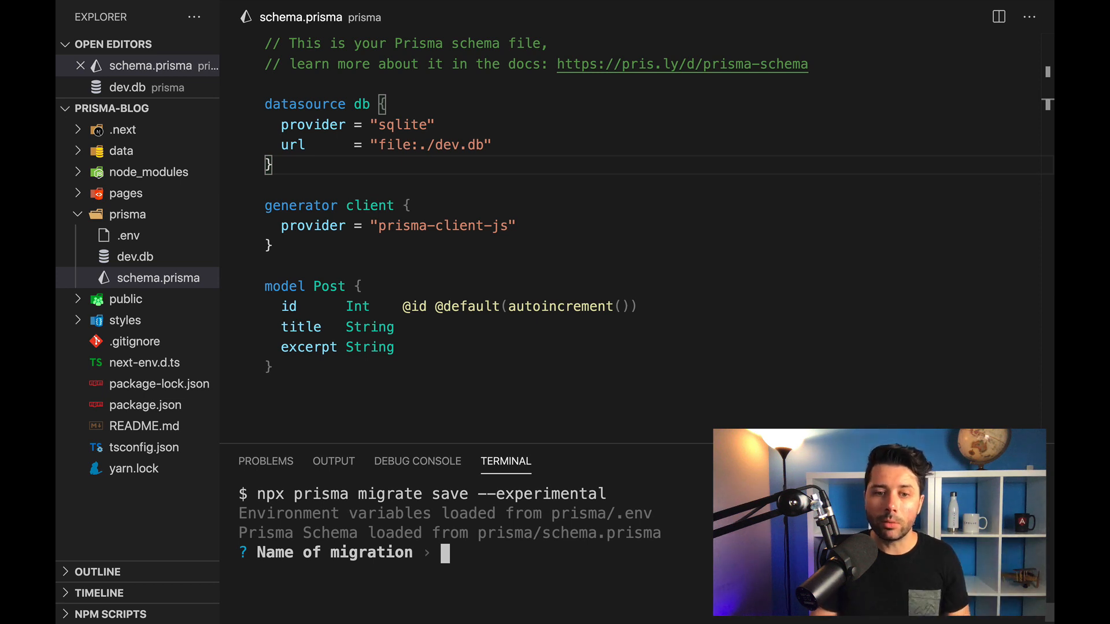
pyautogui.press('Return')
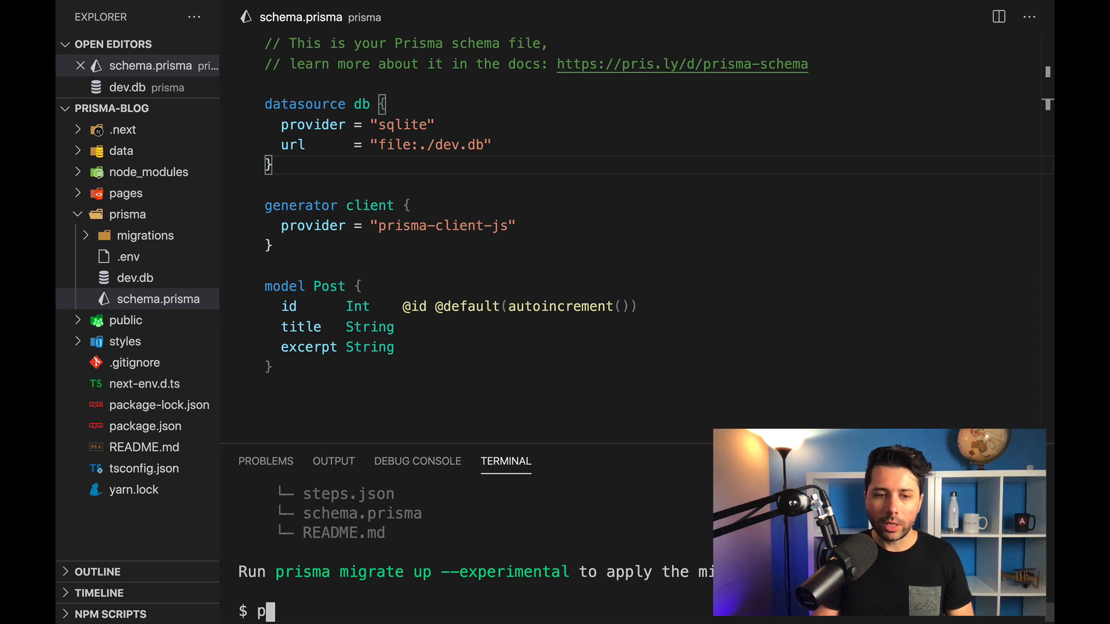
# - Apply the migration to the database with npx prisma migrate up --experimental
pyautogui.write('npx prism')
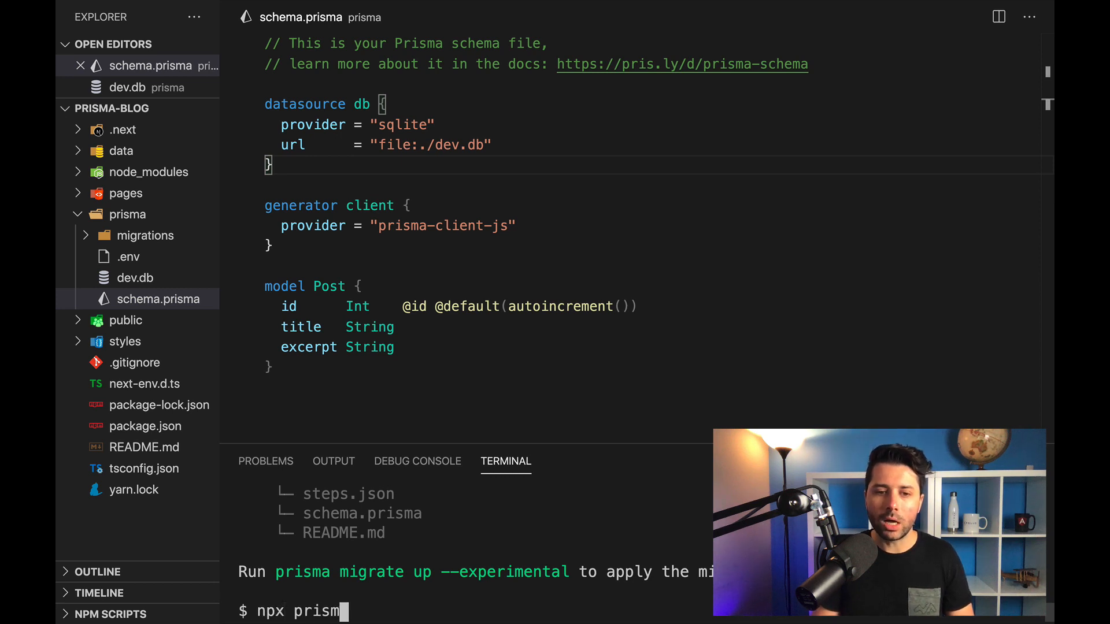
pyautogui.write('migrate')
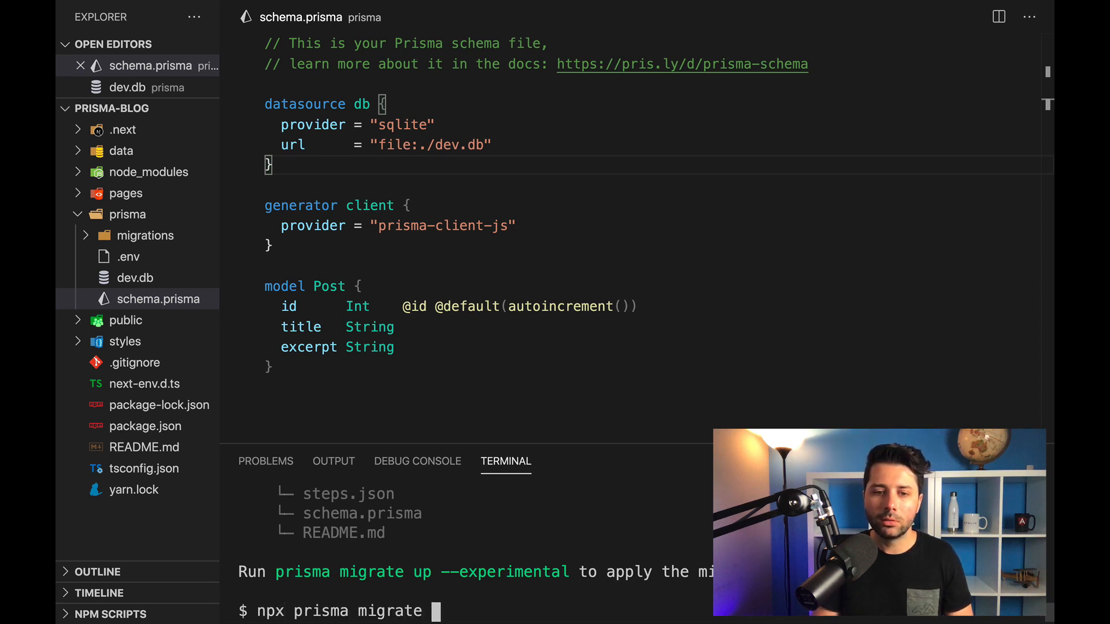
pyautogui.write('up --exper')
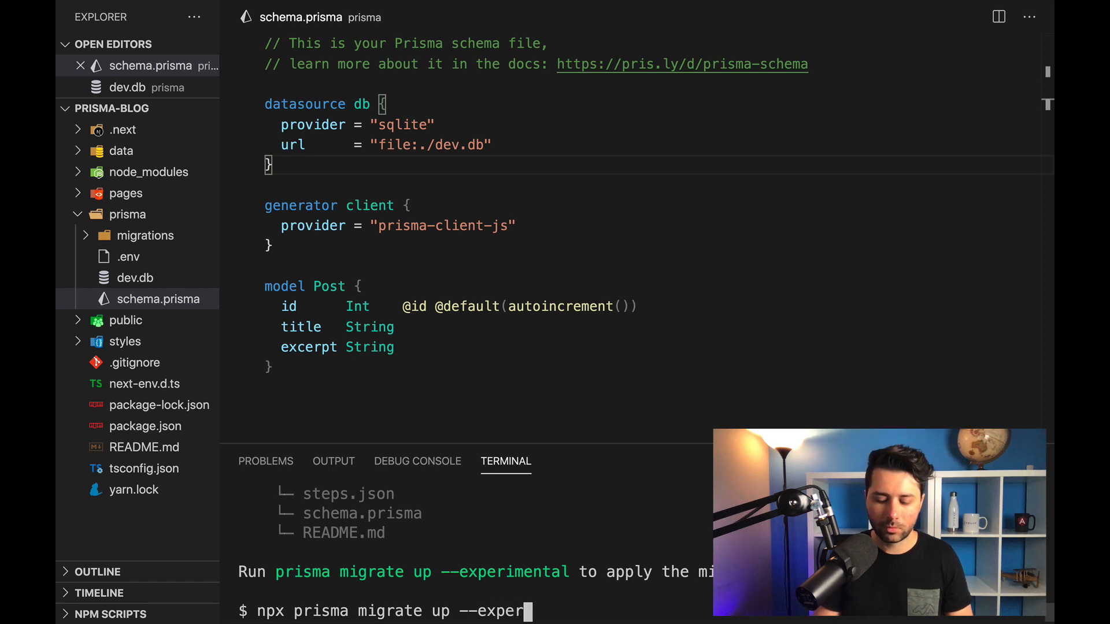
pyautogui.press('Return')
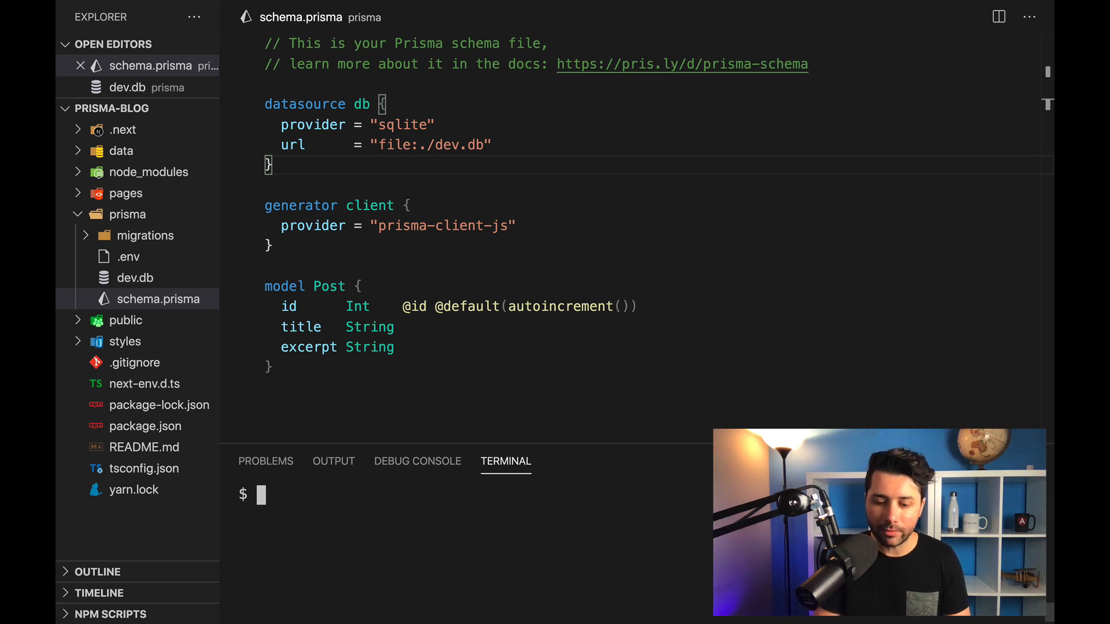
# - Run npx prisma generate and open node_modules/.prisma/client/index.d.ts
pyautogui.write('npx prisma generate')
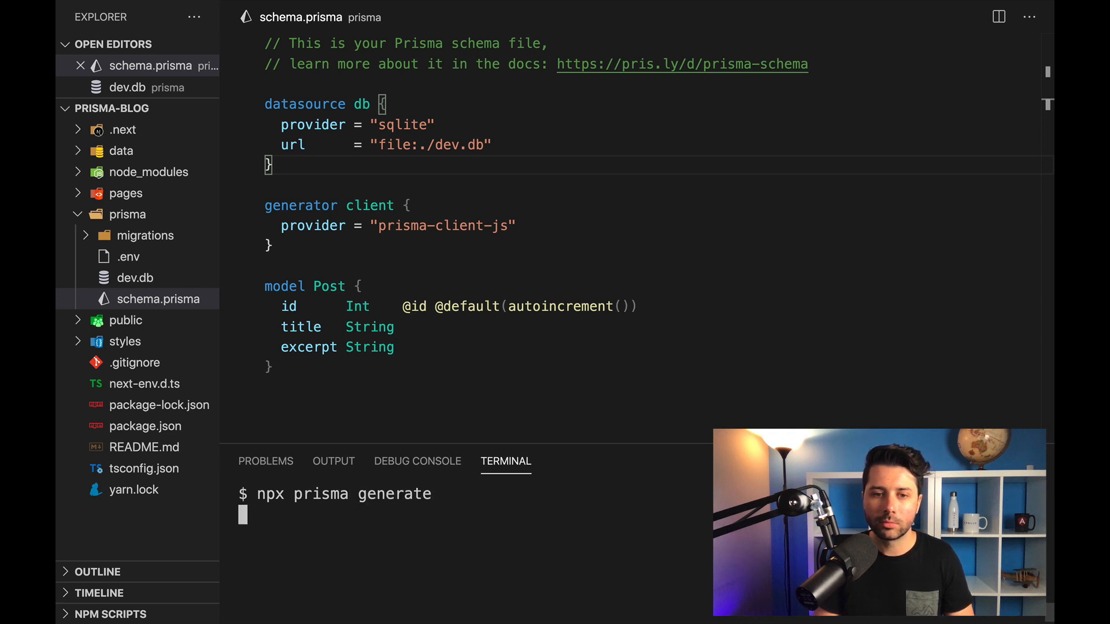
pyautogui.press('Return')
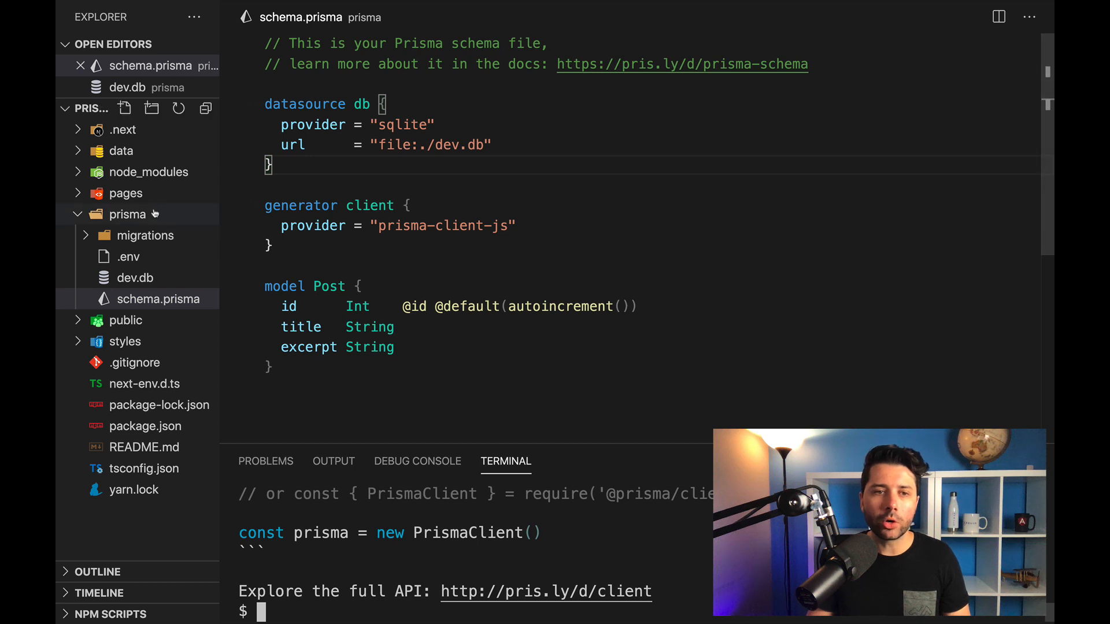
pyautogui.click(149, 171)
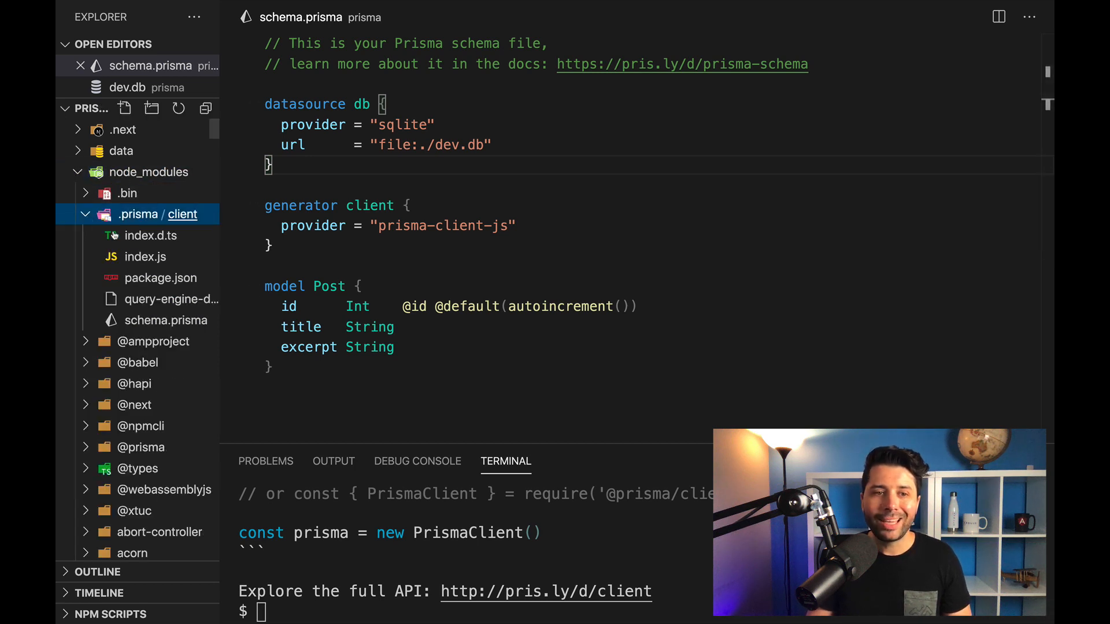
pyautogui.click(150, 235)
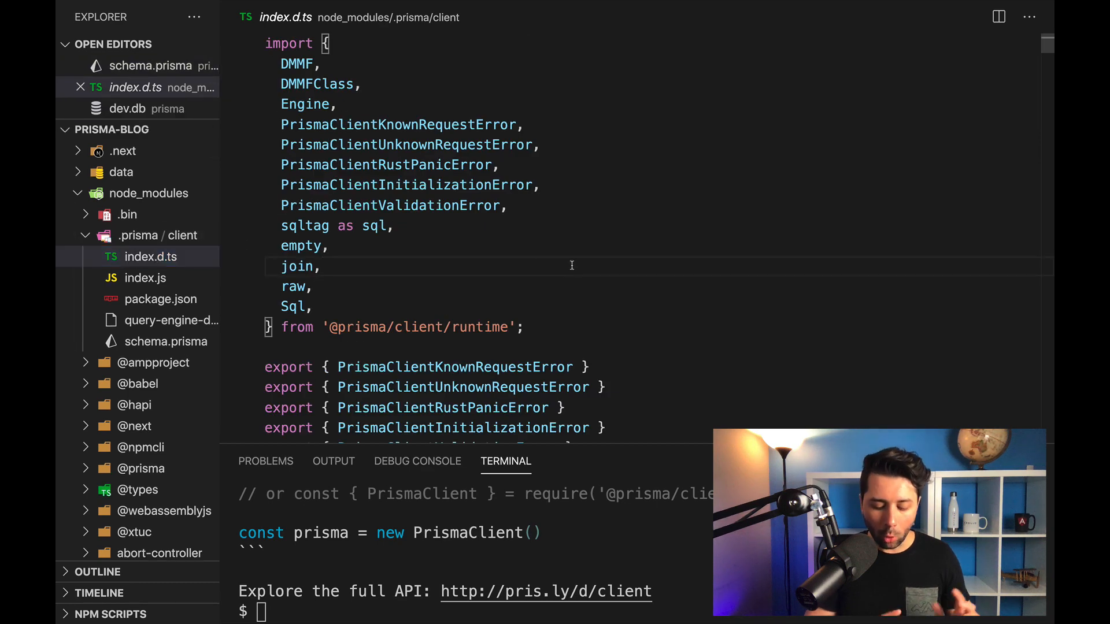
# - Search the typings for 'Post' types, then close the tab to return to schema.prisma
pyautogui.press('ctrl+f')
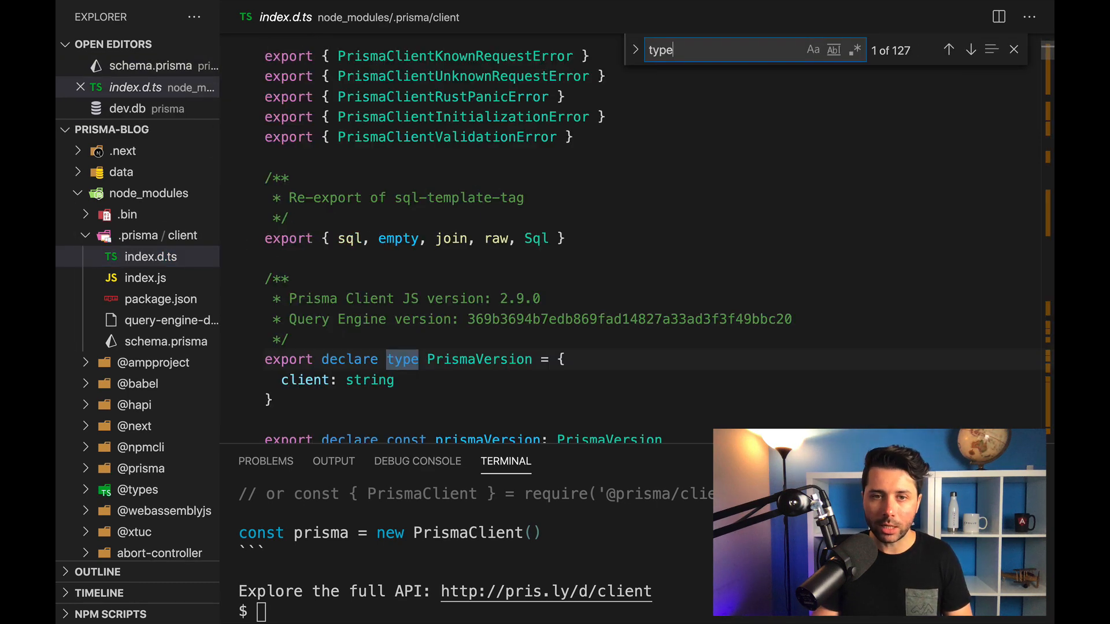
pyautogui.write('Post')
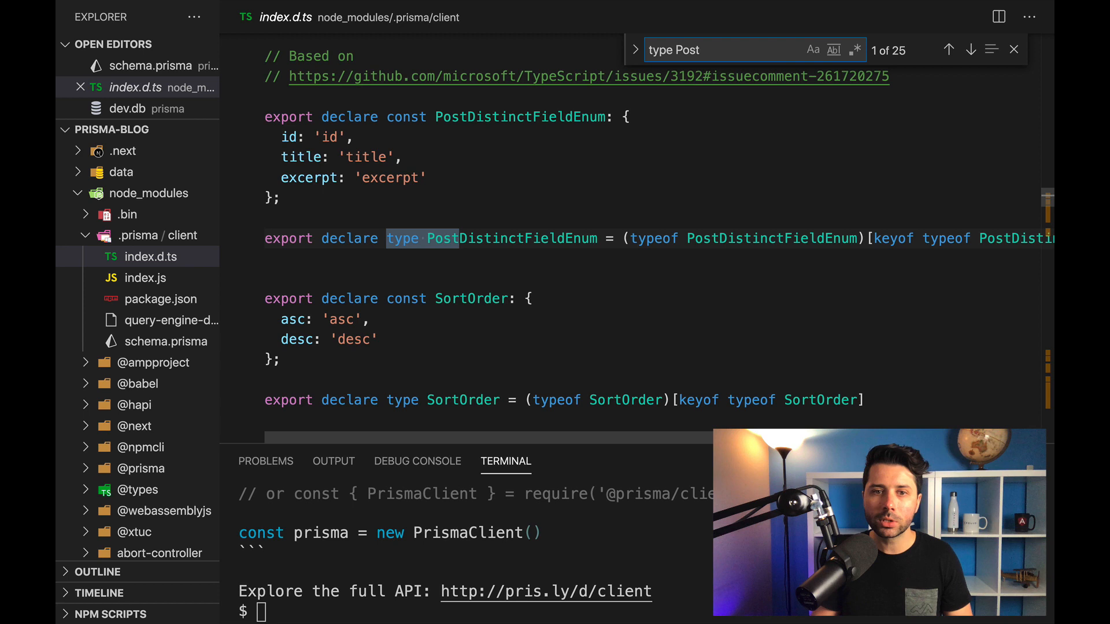
pyautogui.click(970, 50)
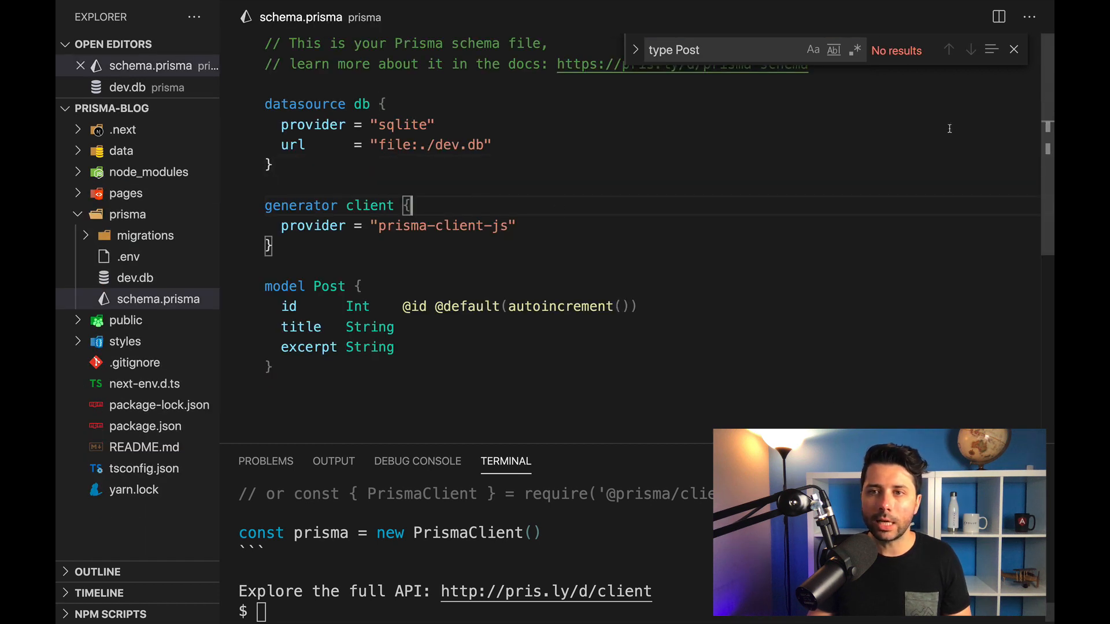
# - Run npx prisma studio and open the empty Post model at localhost:5555
pyautogui.click(1012, 48)
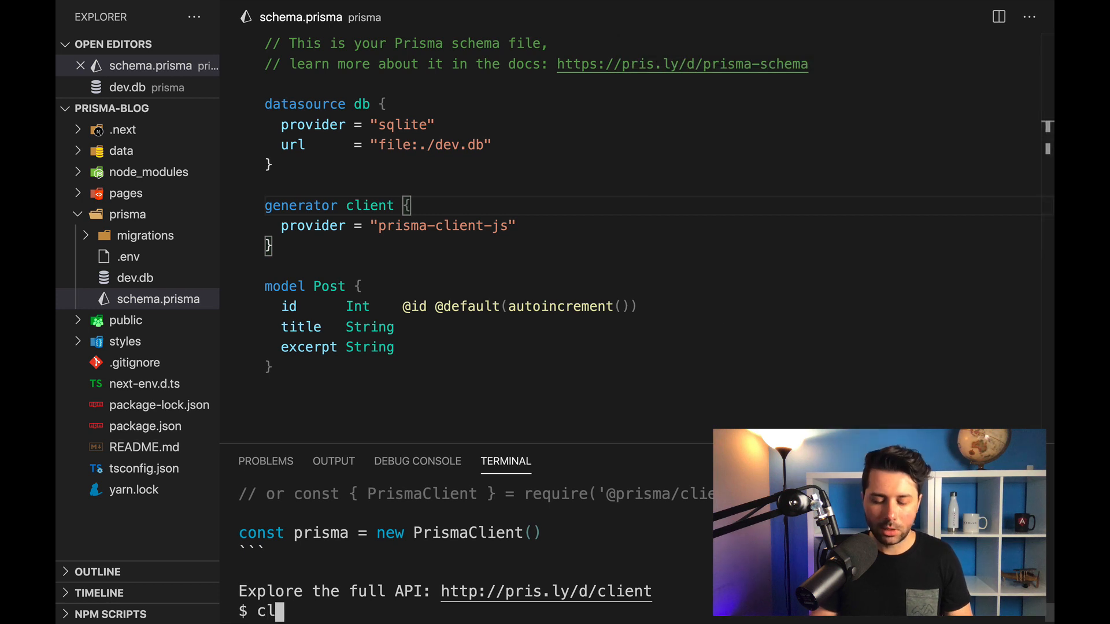
pyautogui.write('npx pri')
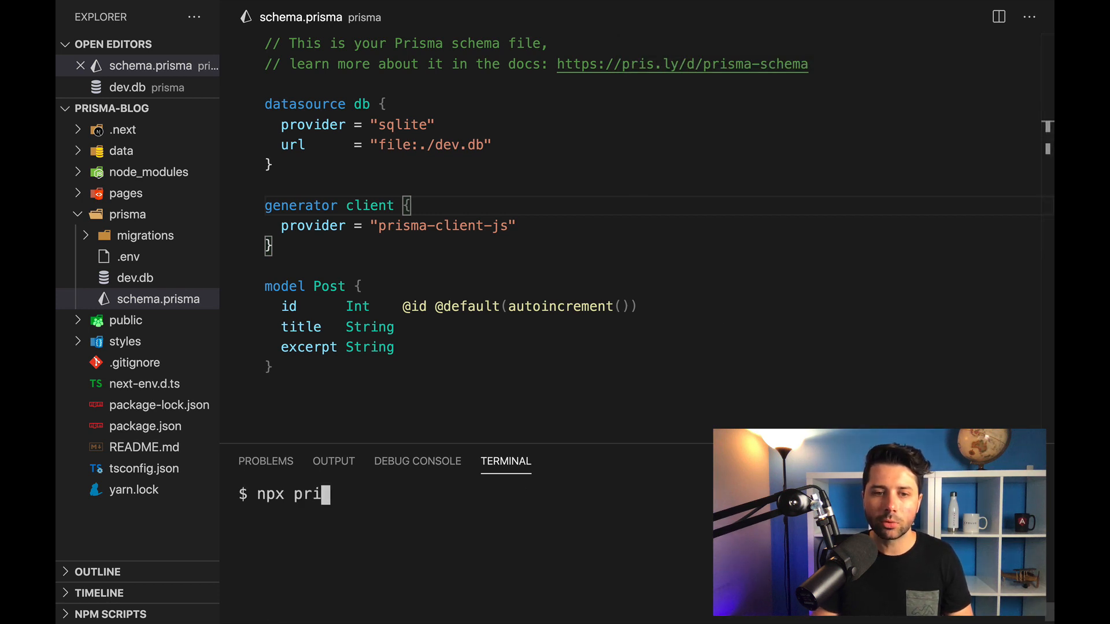
pyautogui.write('sma studi')
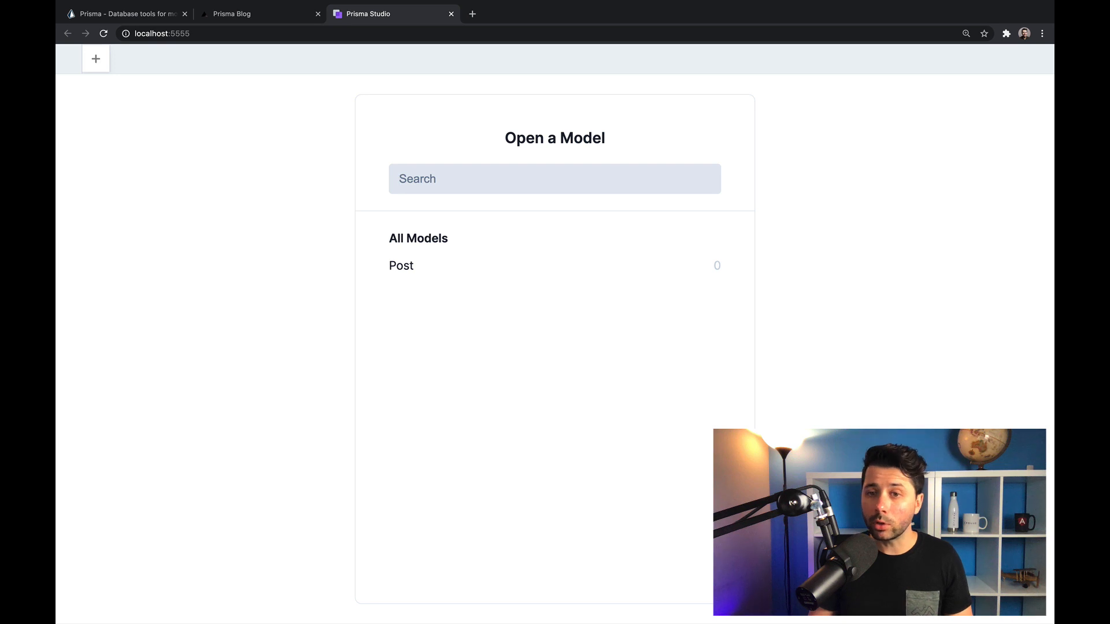
pyautogui.click(401, 266)
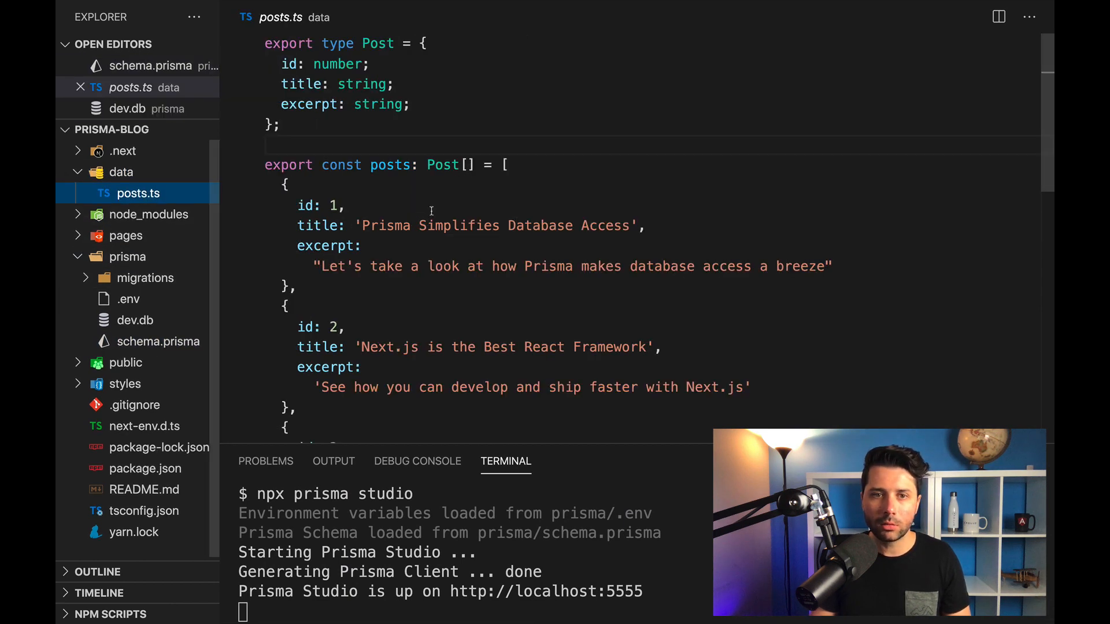
# - Copy titles and excerpts from posts.ts into four new Post records in Prisma Studio and save them
pyautogui.click(345, 206)
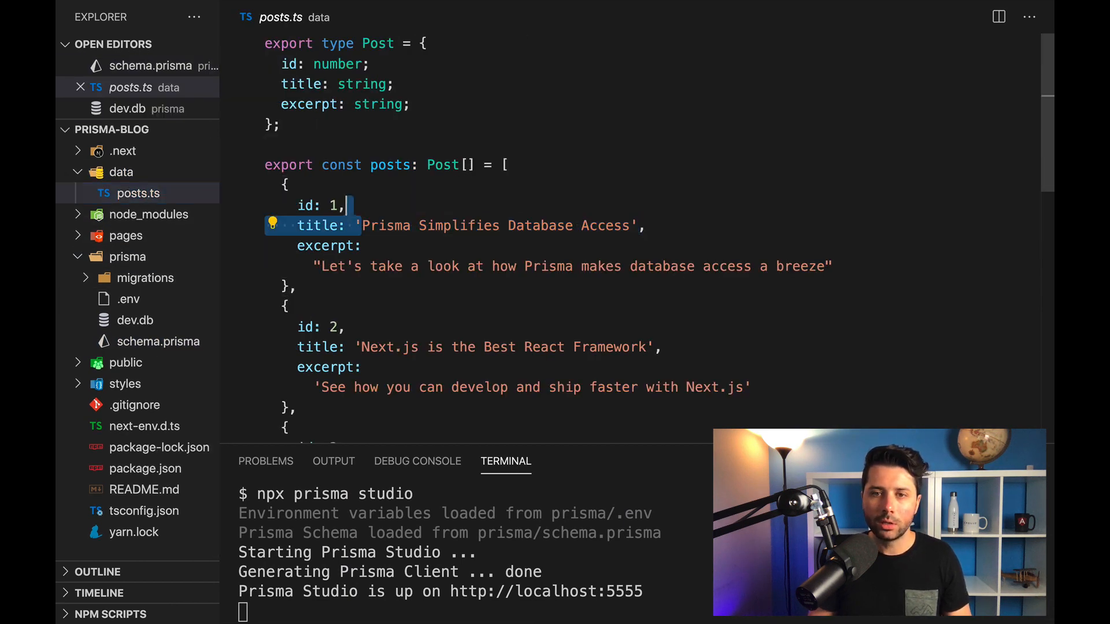
pyautogui.doubleClick(493, 226)
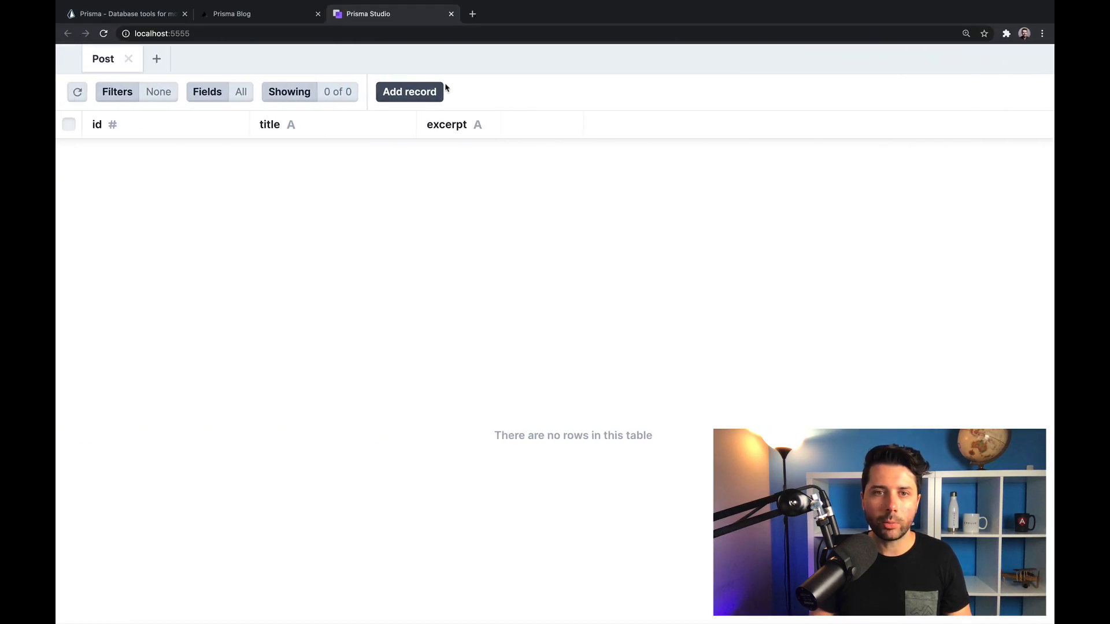
pyautogui.click(408, 91)
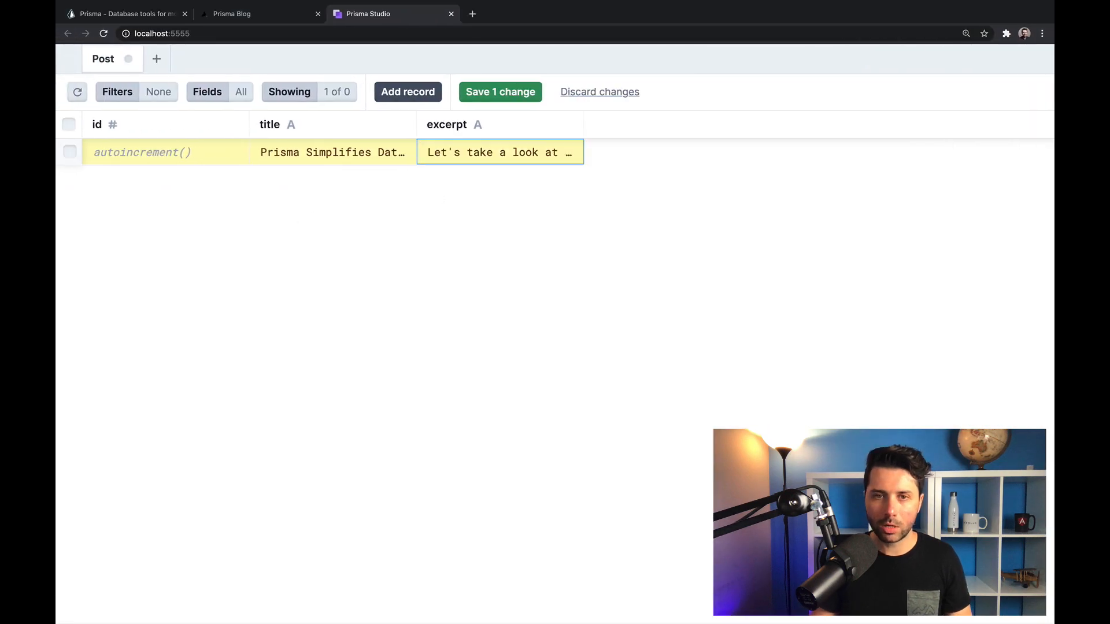
pyautogui.click(500, 91)
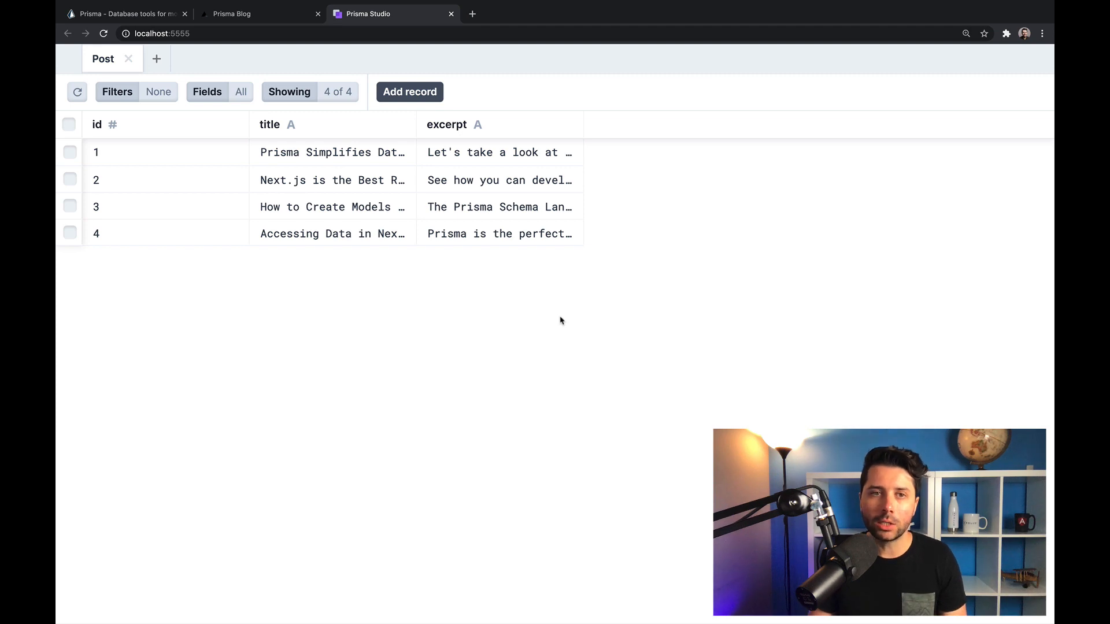
pyautogui.click(231, 14)
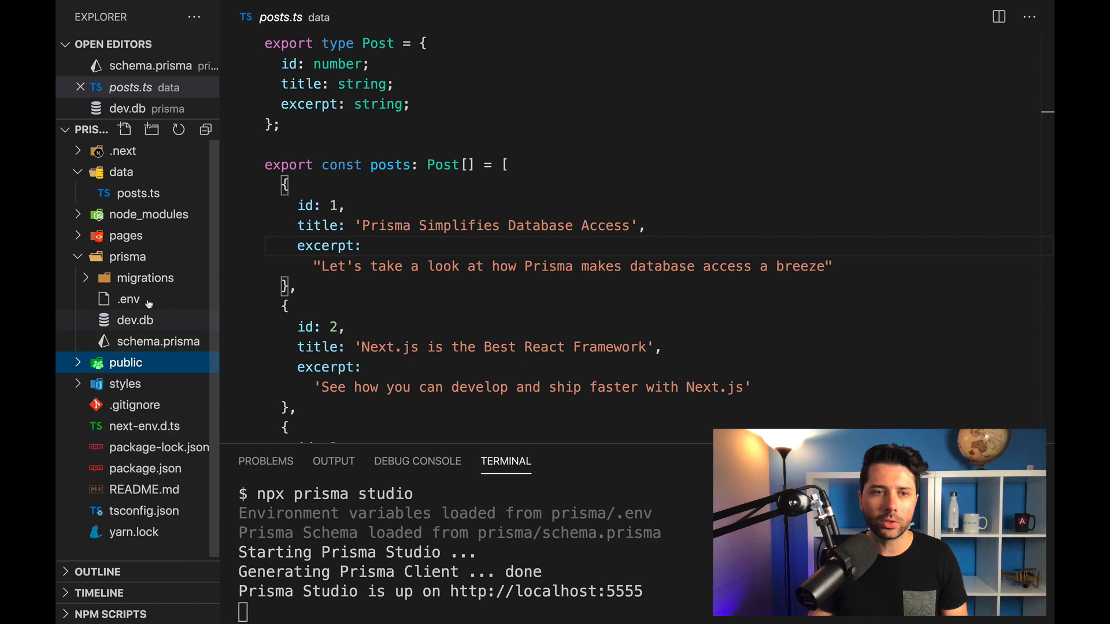
# - Expand the pages folder and open pages/index.tsx
pyautogui.click(124, 235)
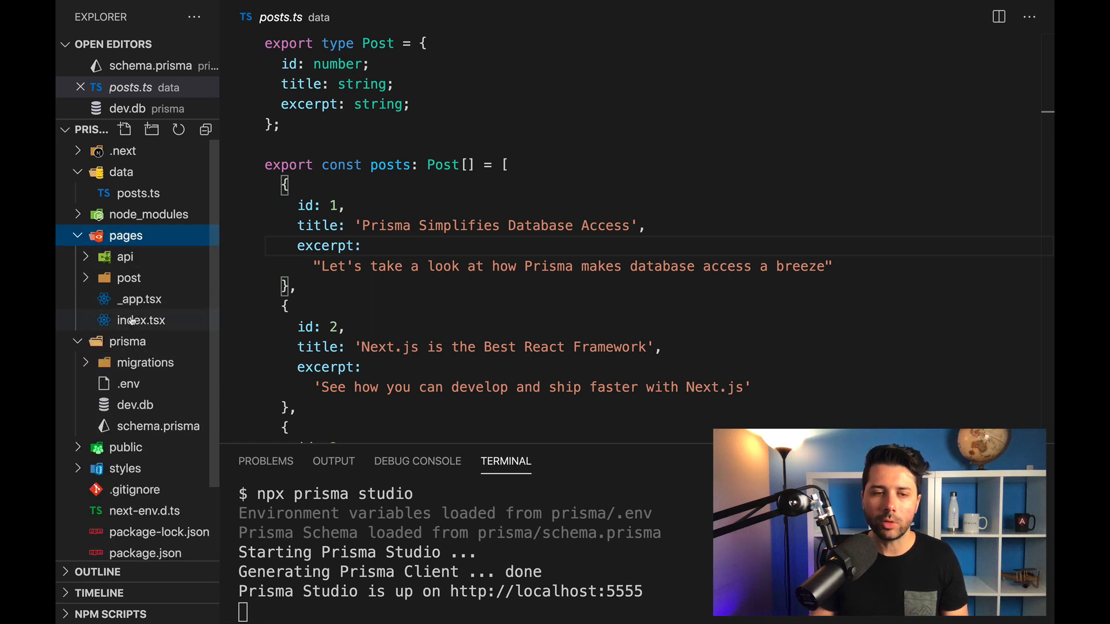
pyautogui.click(140, 320)
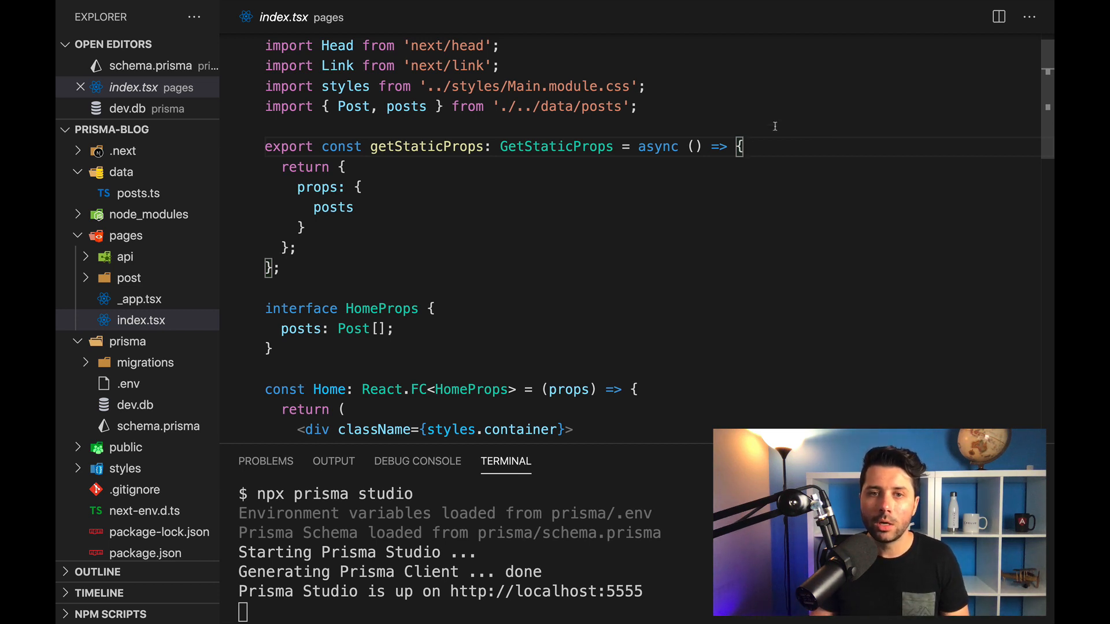
pyautogui.write('impor')
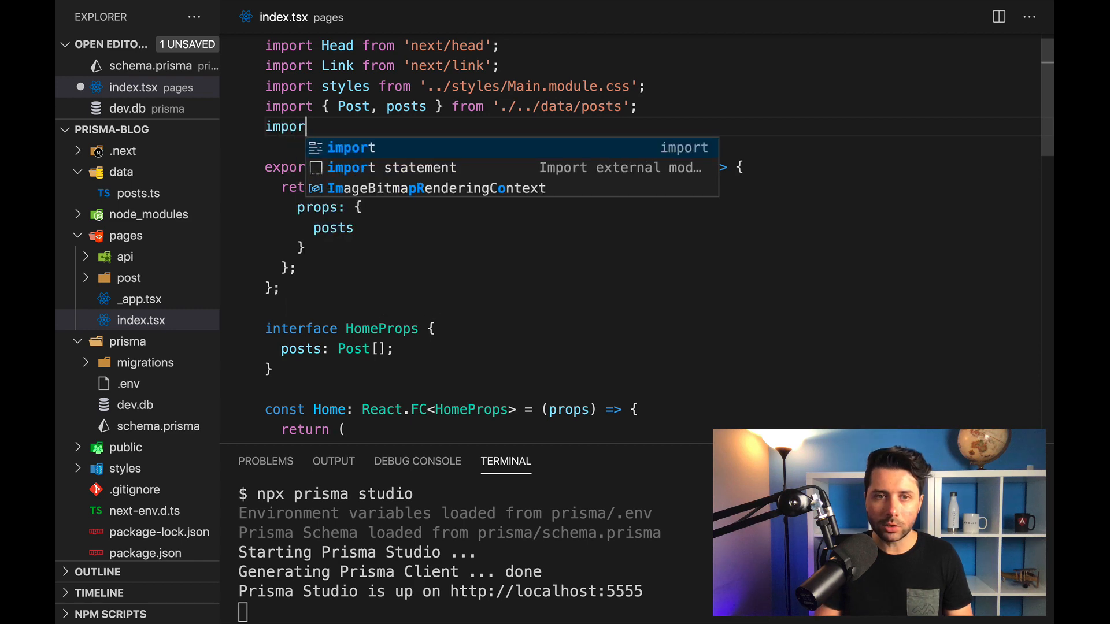
pyautogui.write("{ PrismaClient } from '@p")
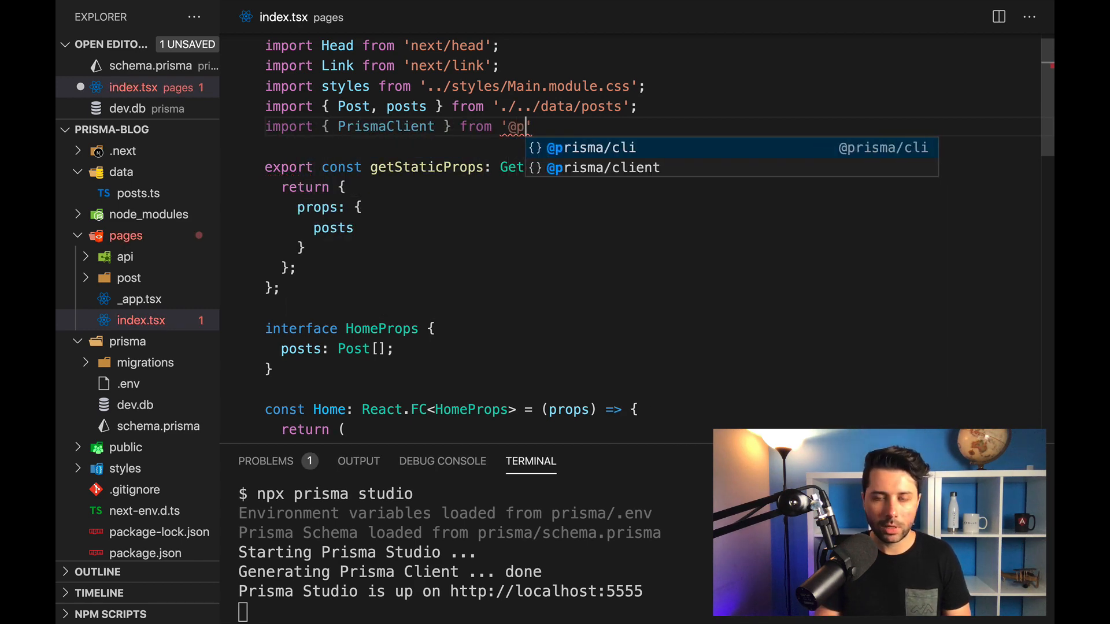
pyautogui.click(601, 168)
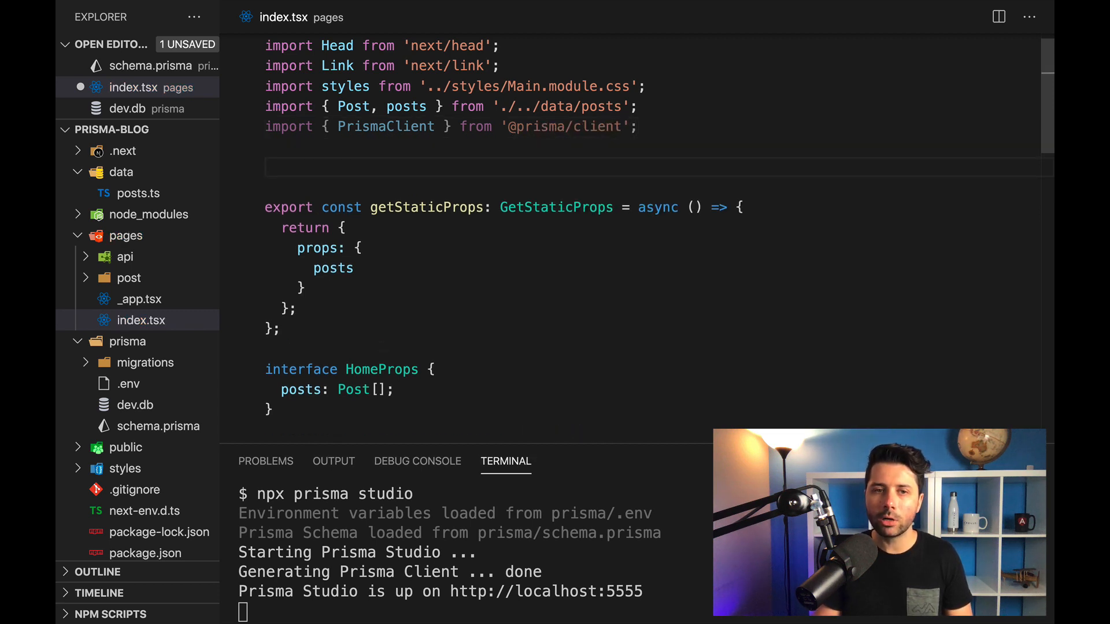
pyautogui.write('const prisma =')
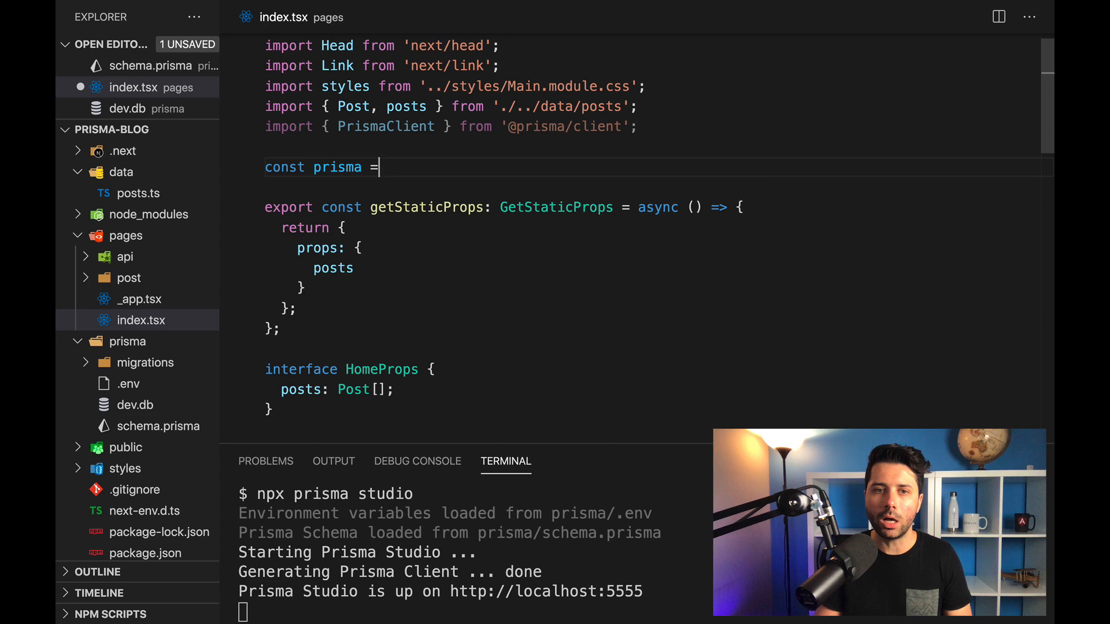
pyautogui.write('new PrismaClient')
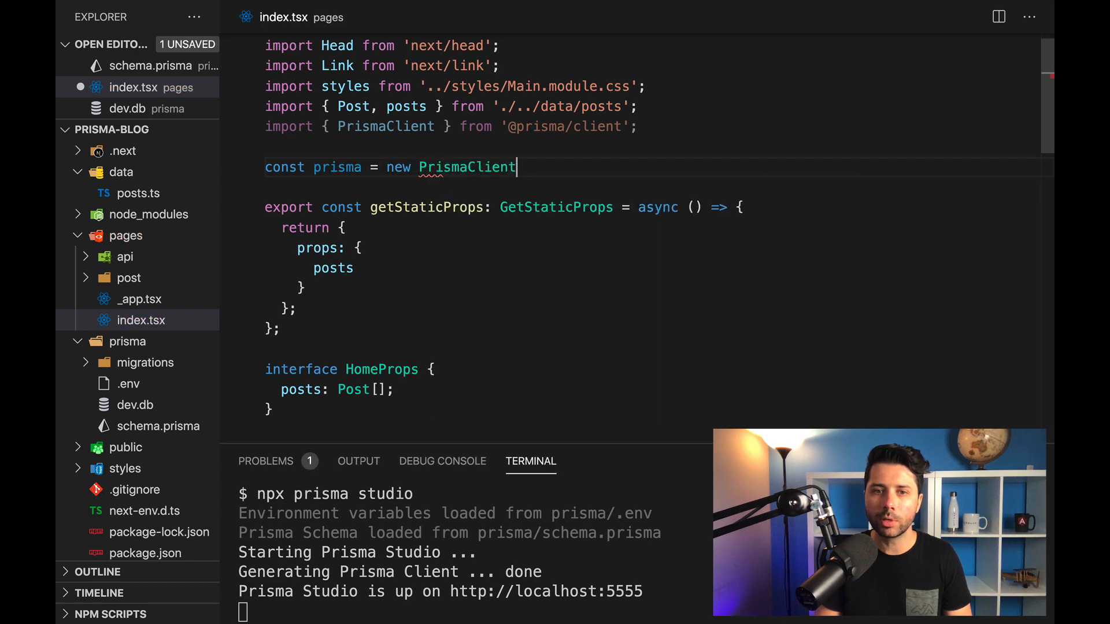
pyautogui.write('();')
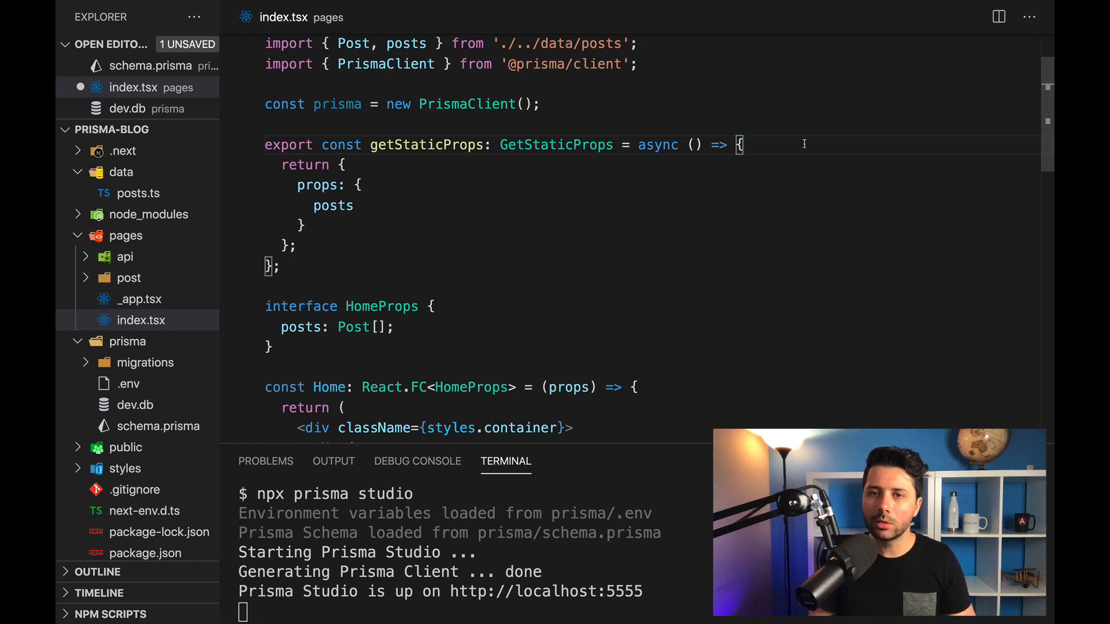
pyautogui.press('Enter')
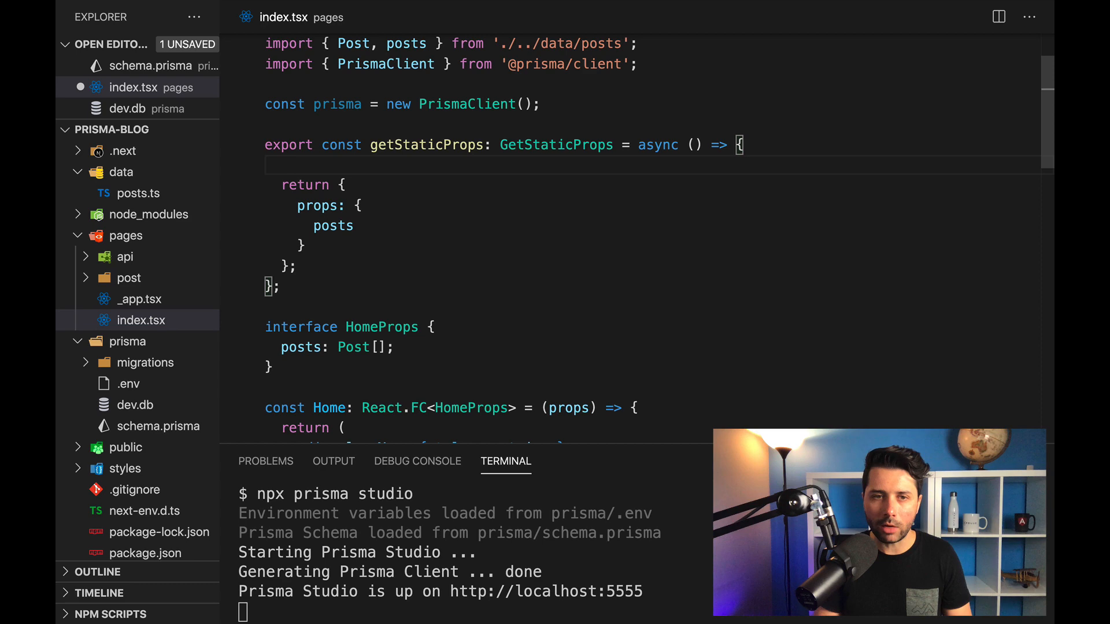
# - Write const posts = await prisma.post.findMany() inside getStaticProps
pyautogui.write('prisma')
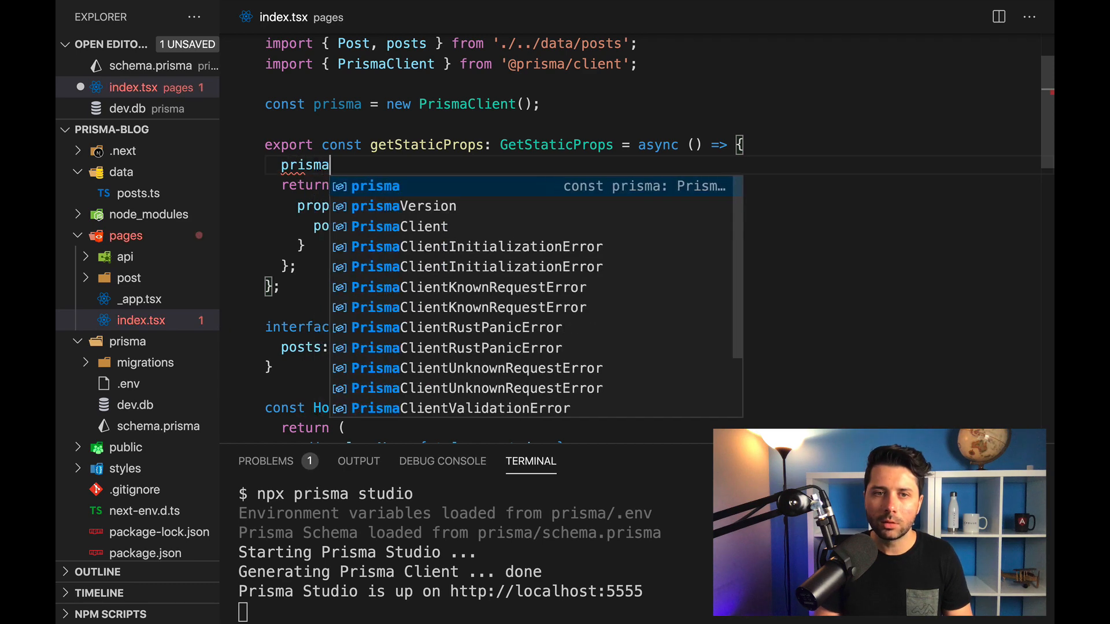
pyautogui.write('.')
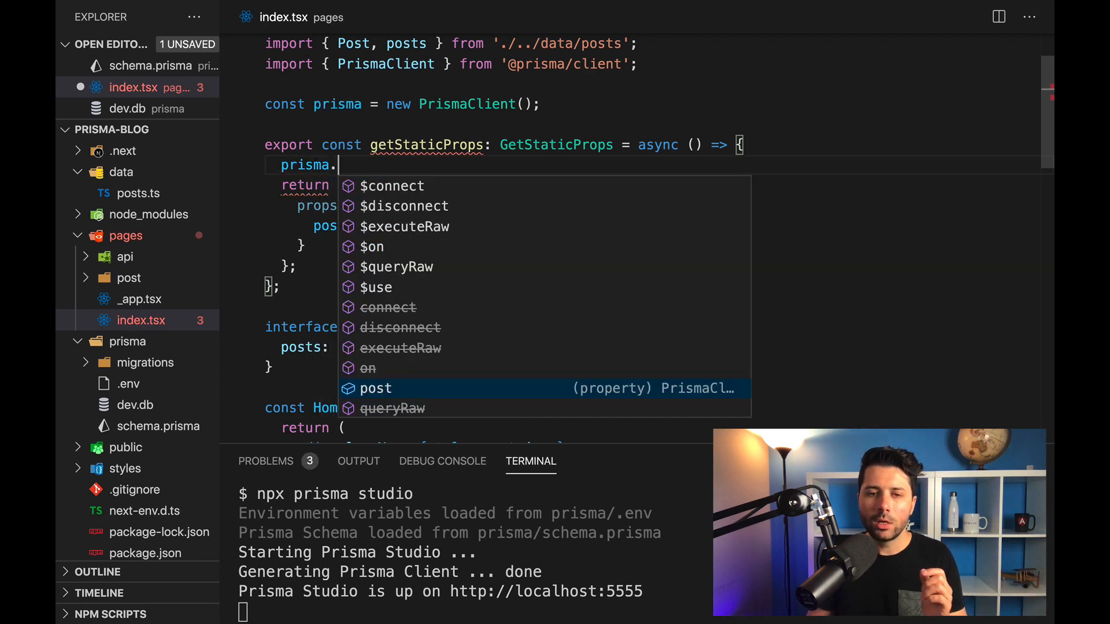
pyautogui.moveTo(457, 396)
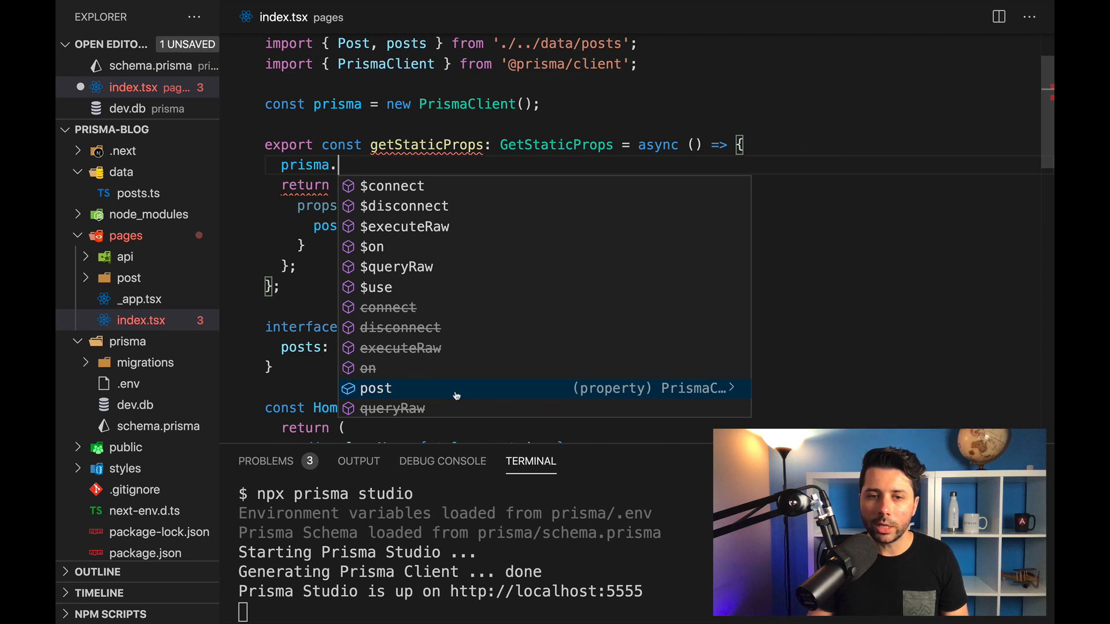
pyautogui.moveTo(440, 393)
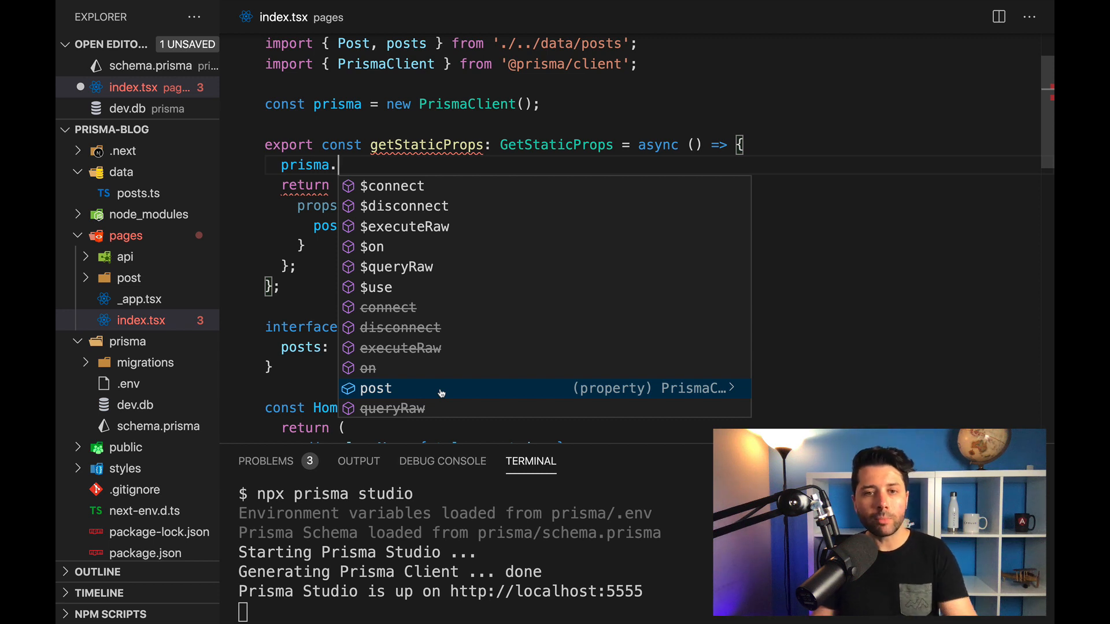
pyautogui.moveTo(451, 306)
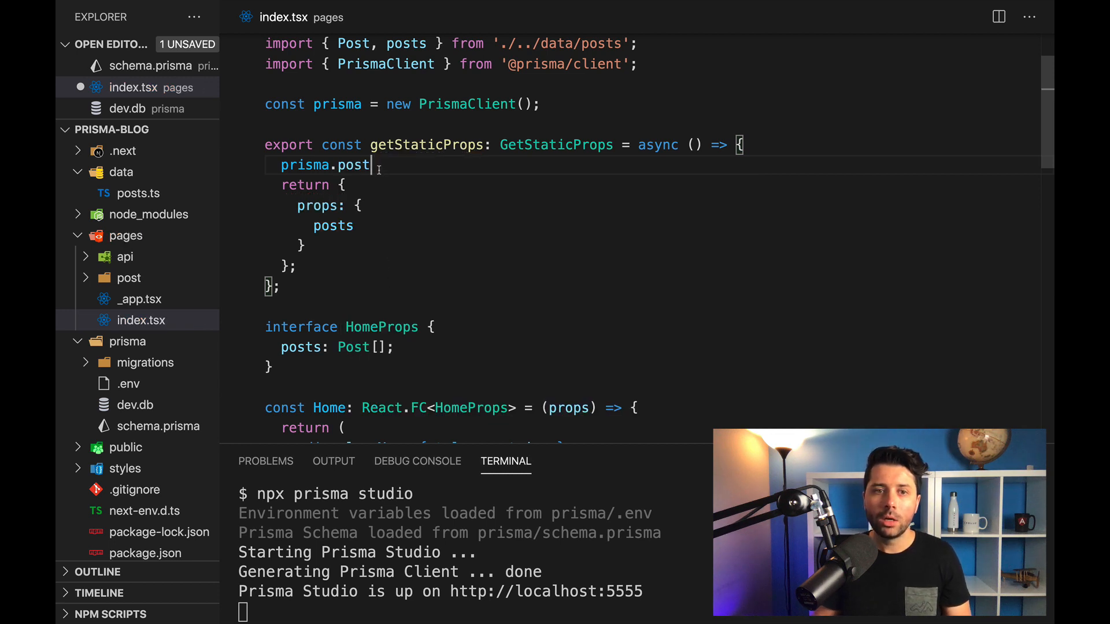
pyautogui.write('const')
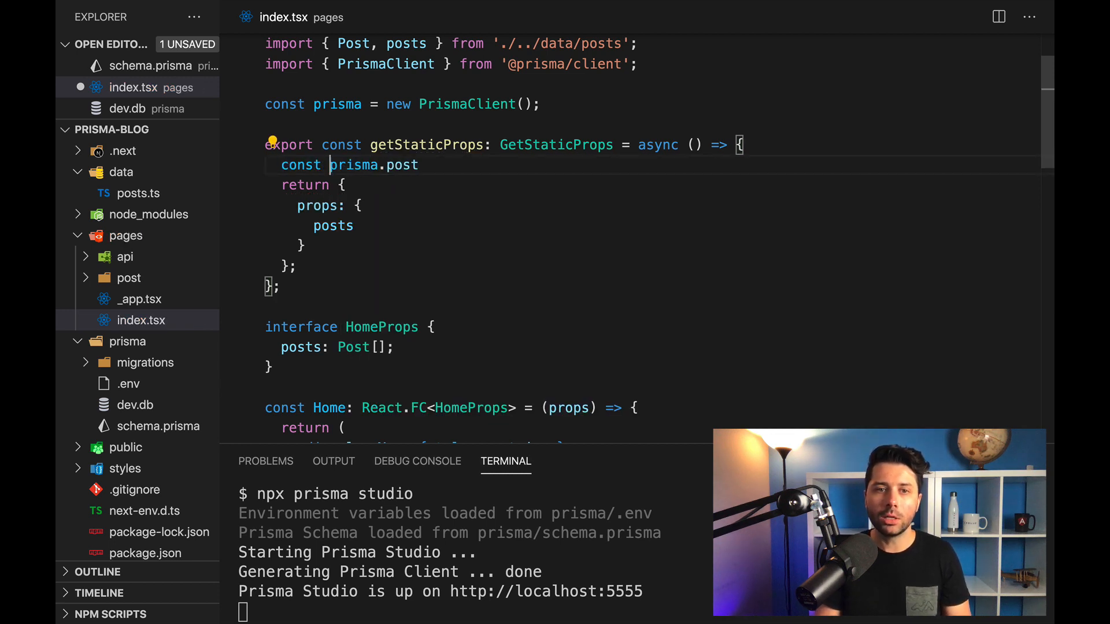
pyautogui.write('posts =')
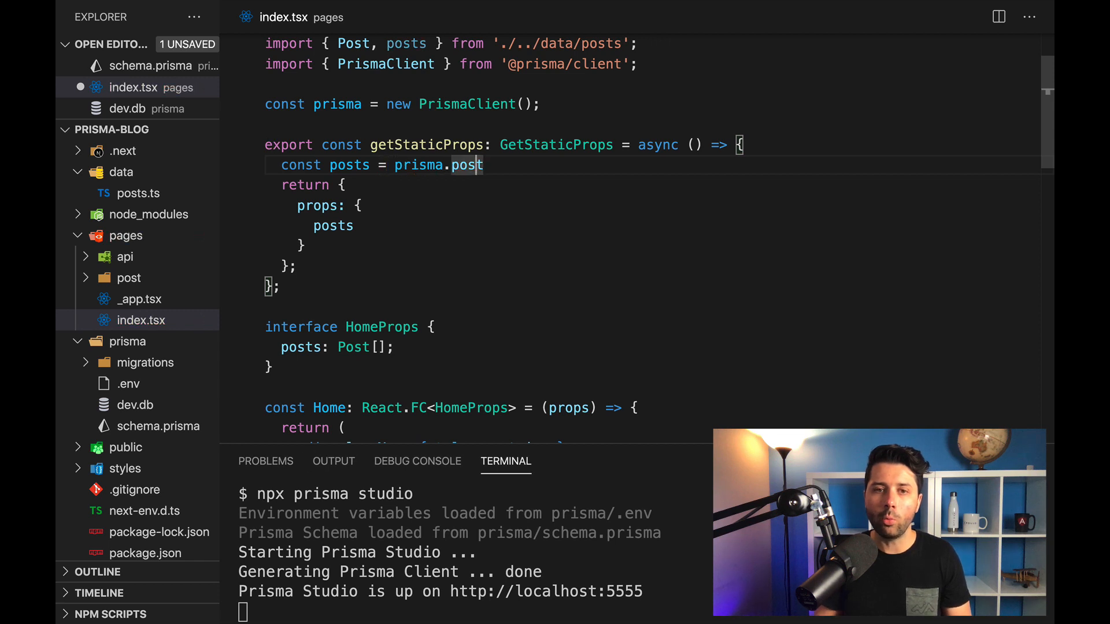
pyautogui.write('await')
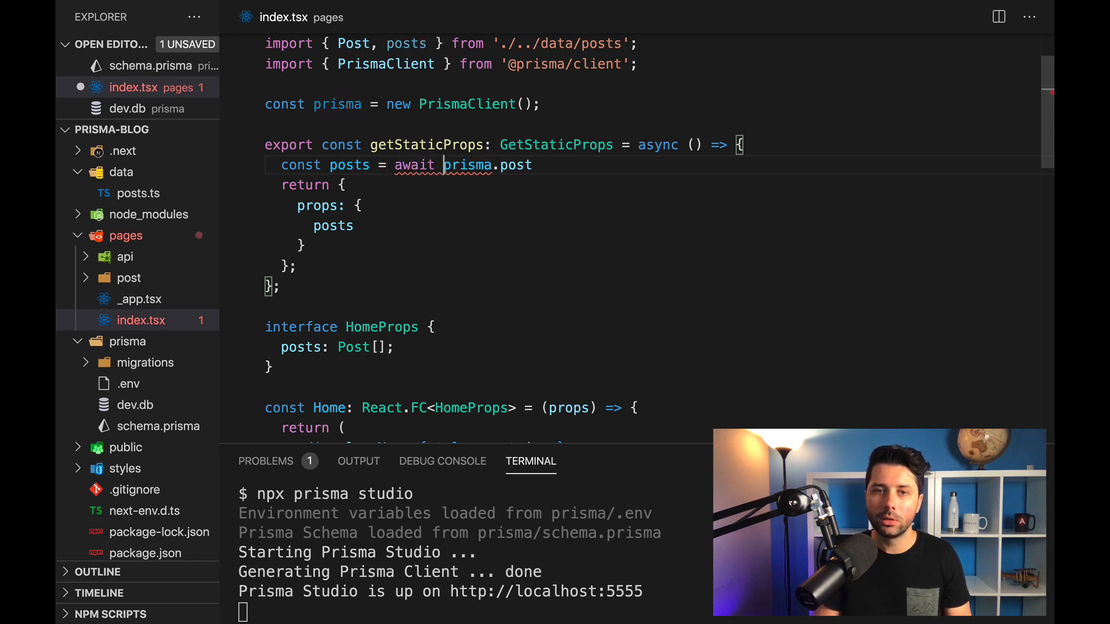
pyautogui.write('.findMany();')
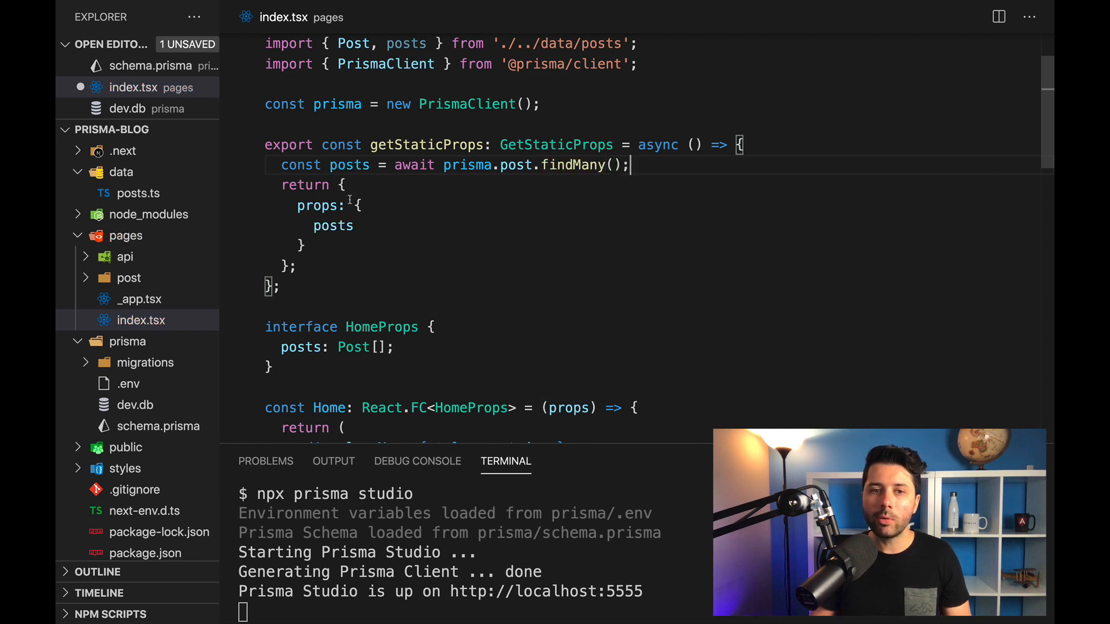
pyautogui.scroll(3)
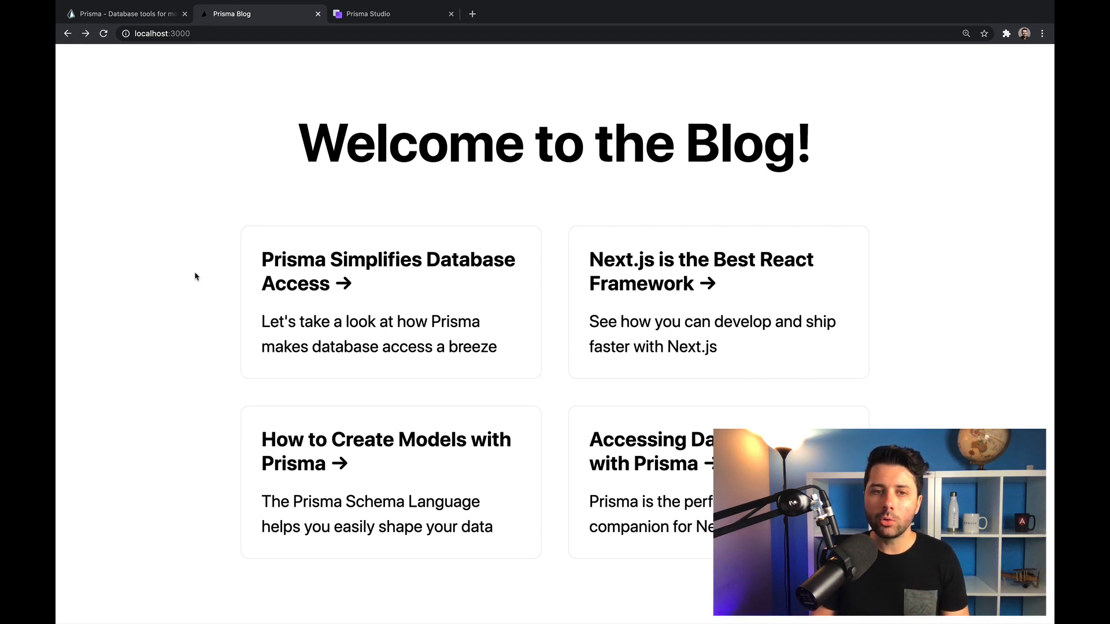
# - Open the Prisma Simplifies Database Access post card, landing on /post/1
pyautogui.click(387, 270)
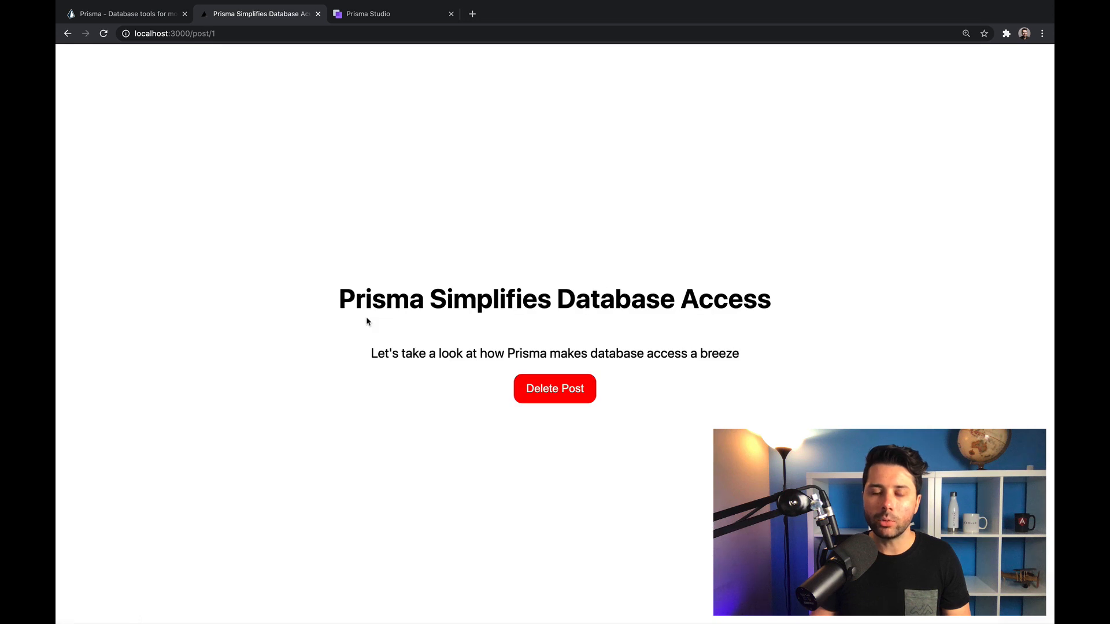
pyautogui.moveTo(228, 139)
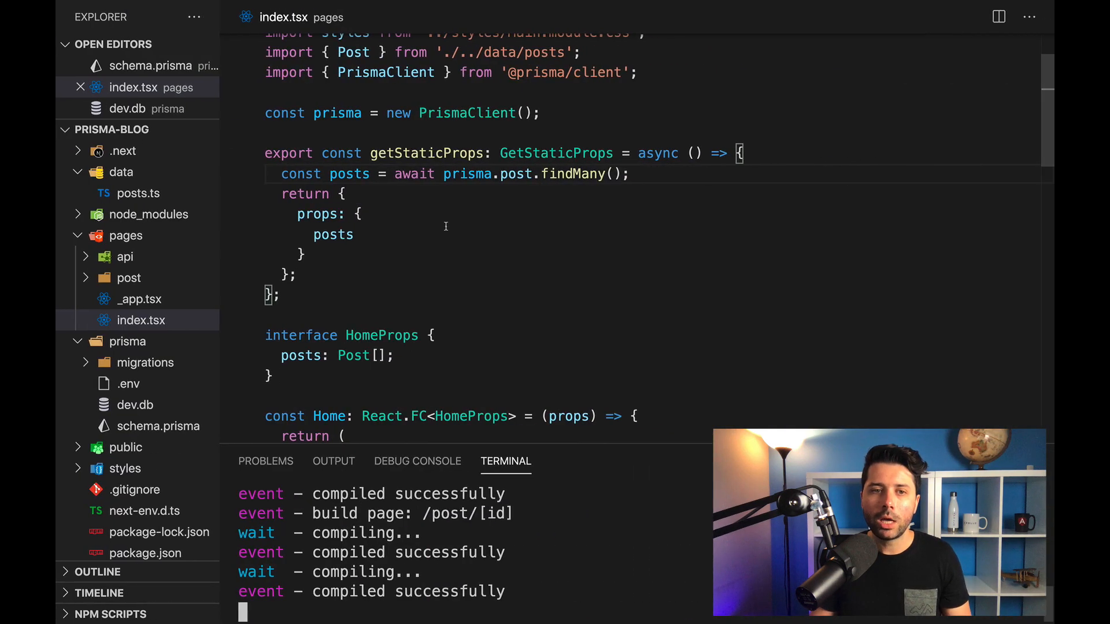
# - Open pages/post/[id].tsx and review getServerSideProps with its matchedPost posts lookup
pyautogui.click(128, 277)
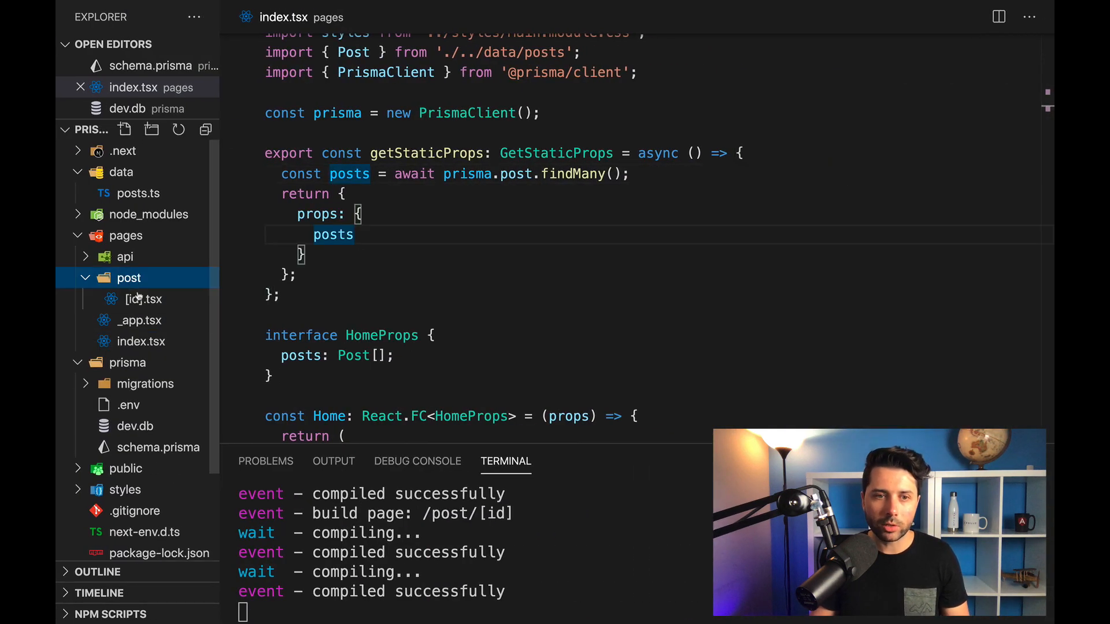
pyautogui.click(142, 299)
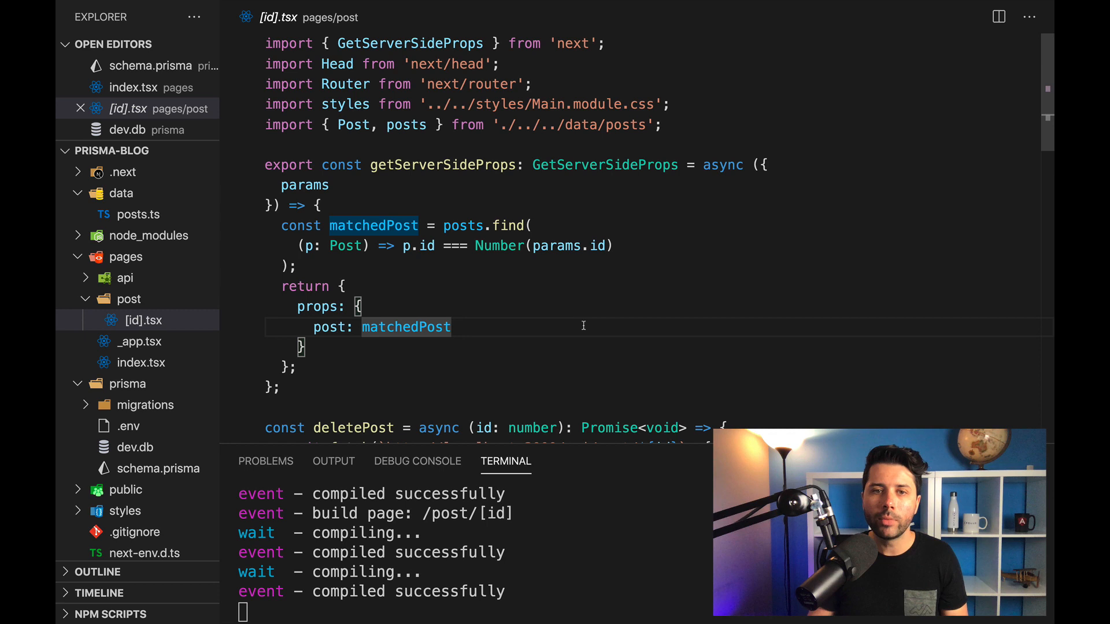
pyautogui.doubleClick(442, 164)
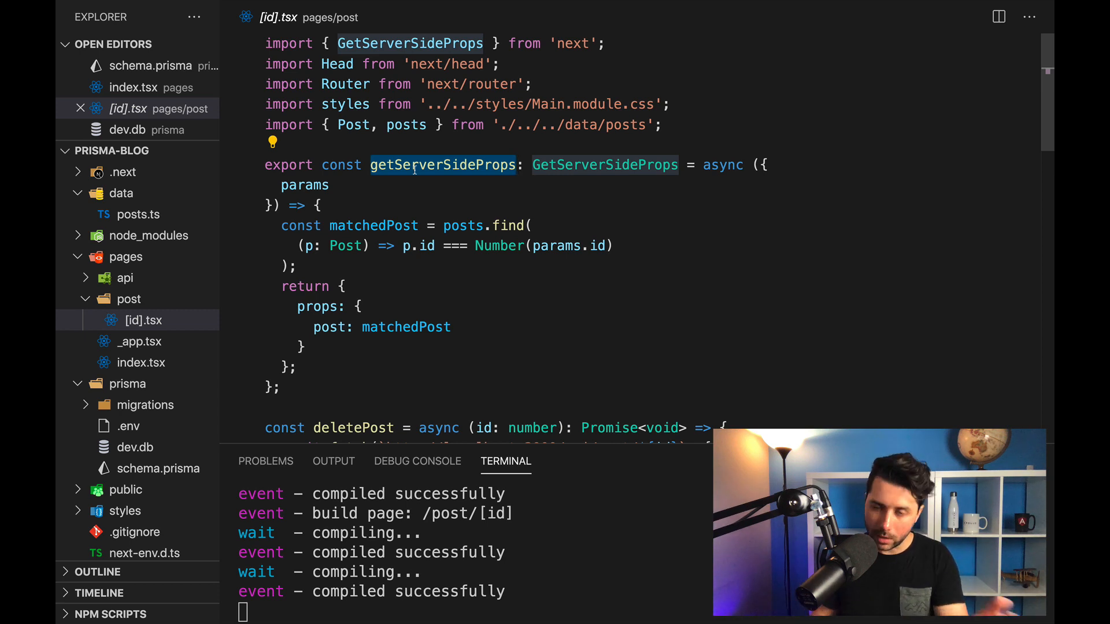
pyautogui.click(616, 245)
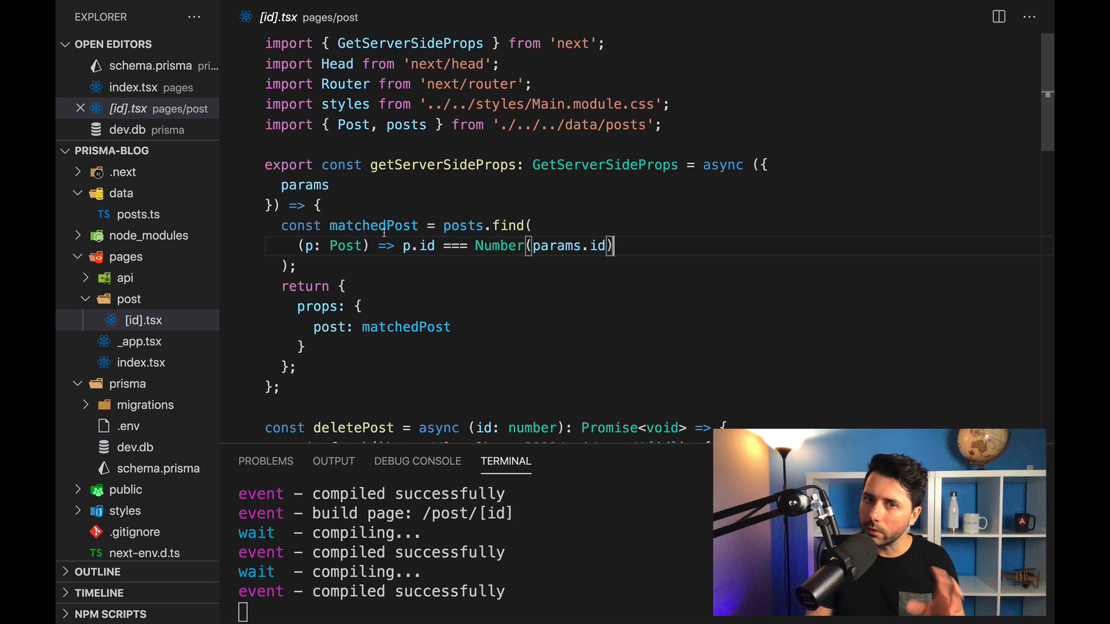
pyautogui.doubleClick(374, 225)
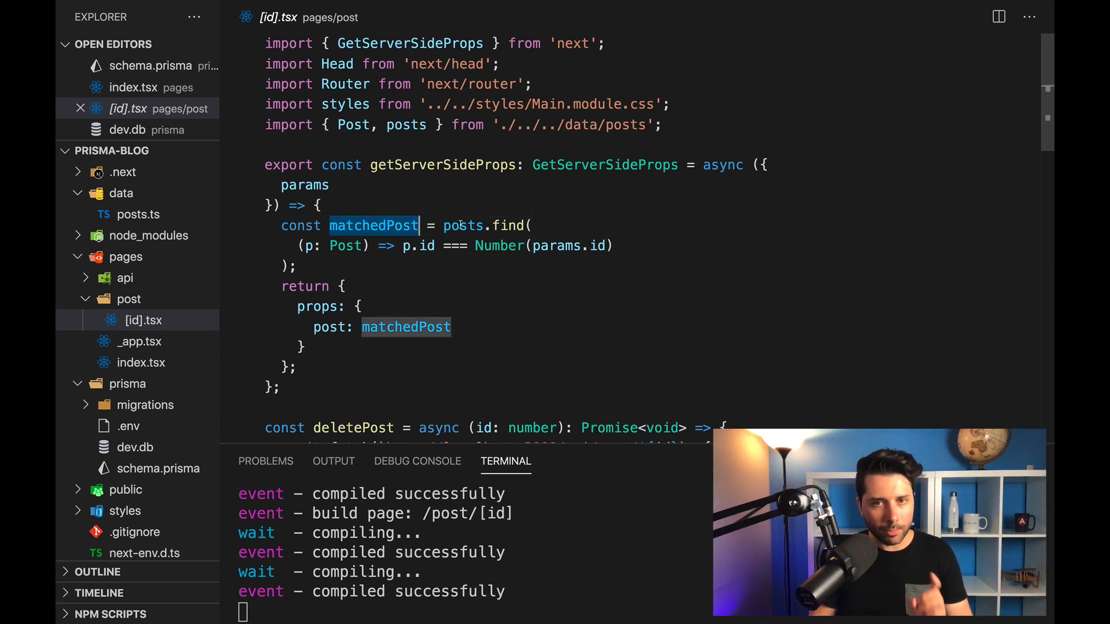
pyautogui.doubleClick(462, 225)
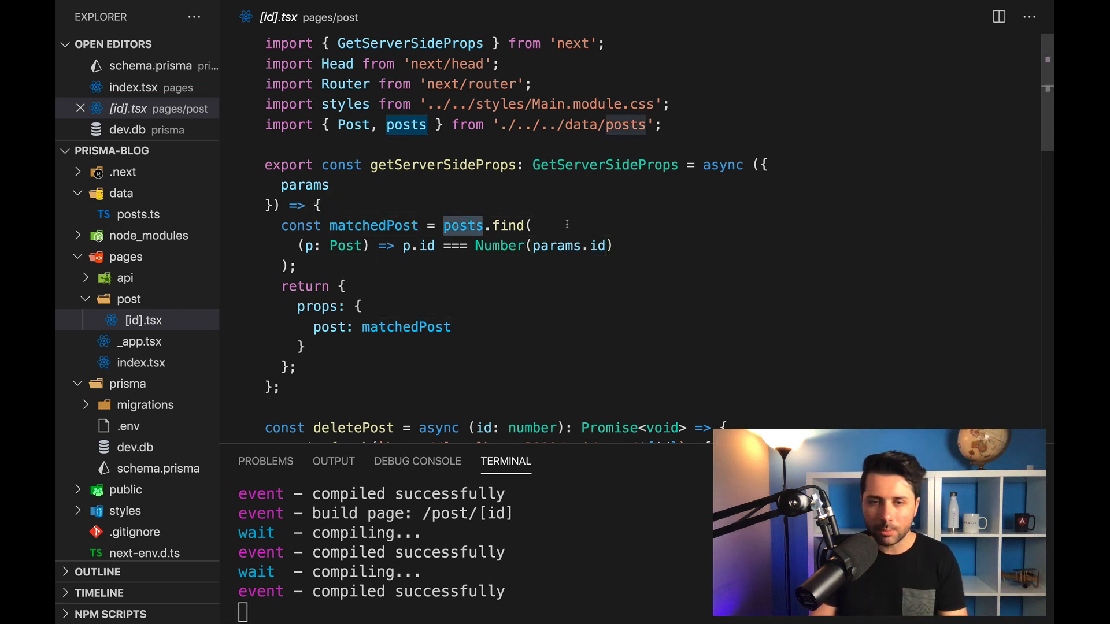
pyautogui.click(613, 245)
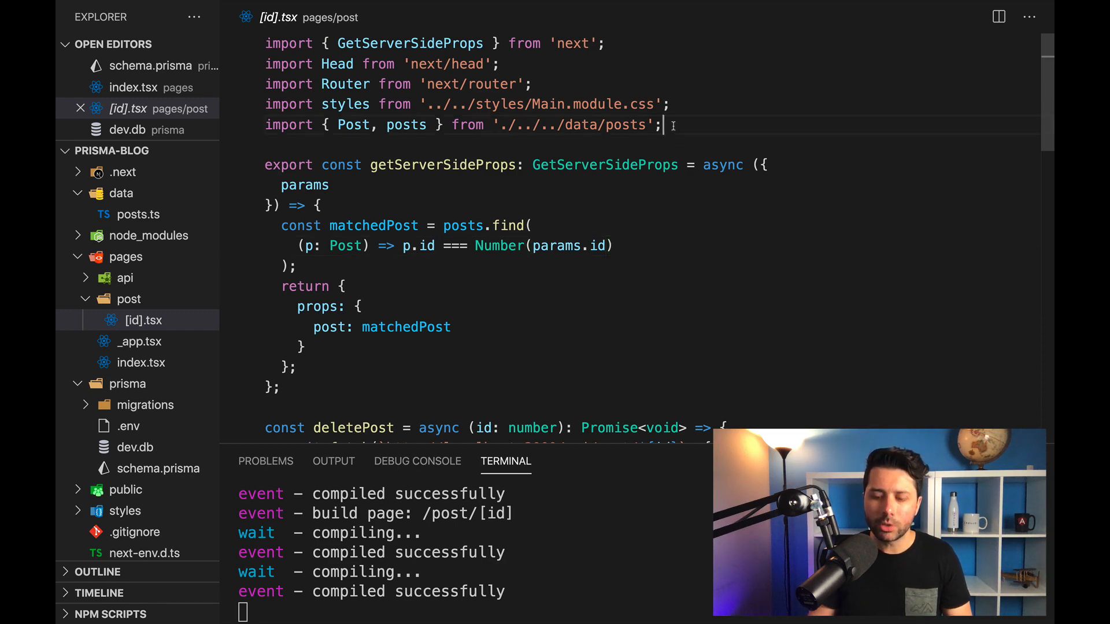
pyautogui.write("import { PrismaClient } from '@")
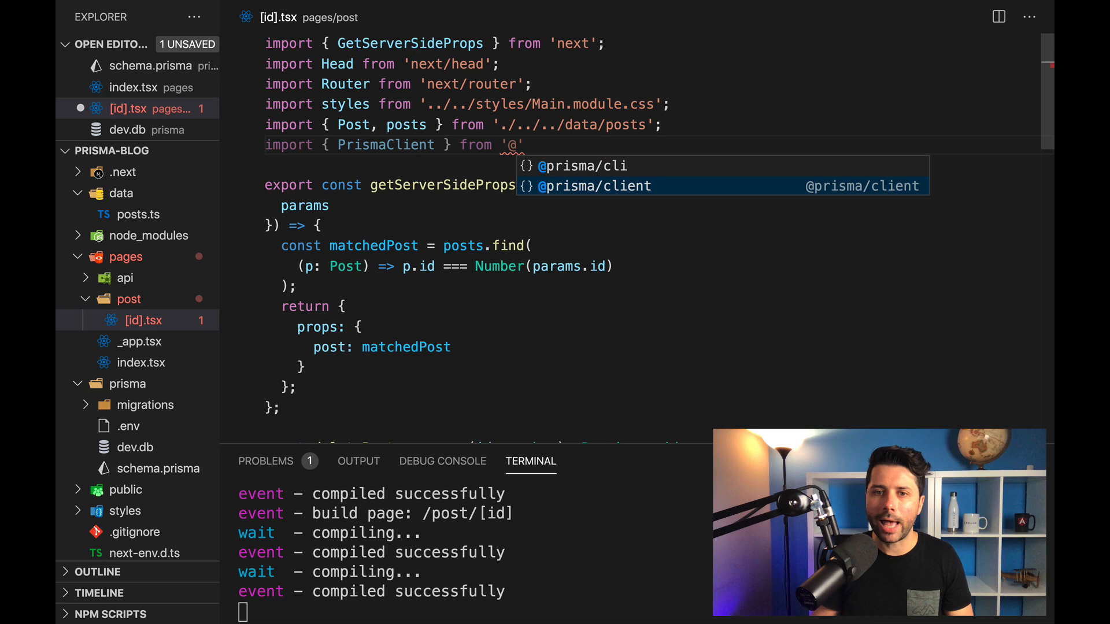
pyautogui.click(594, 185)
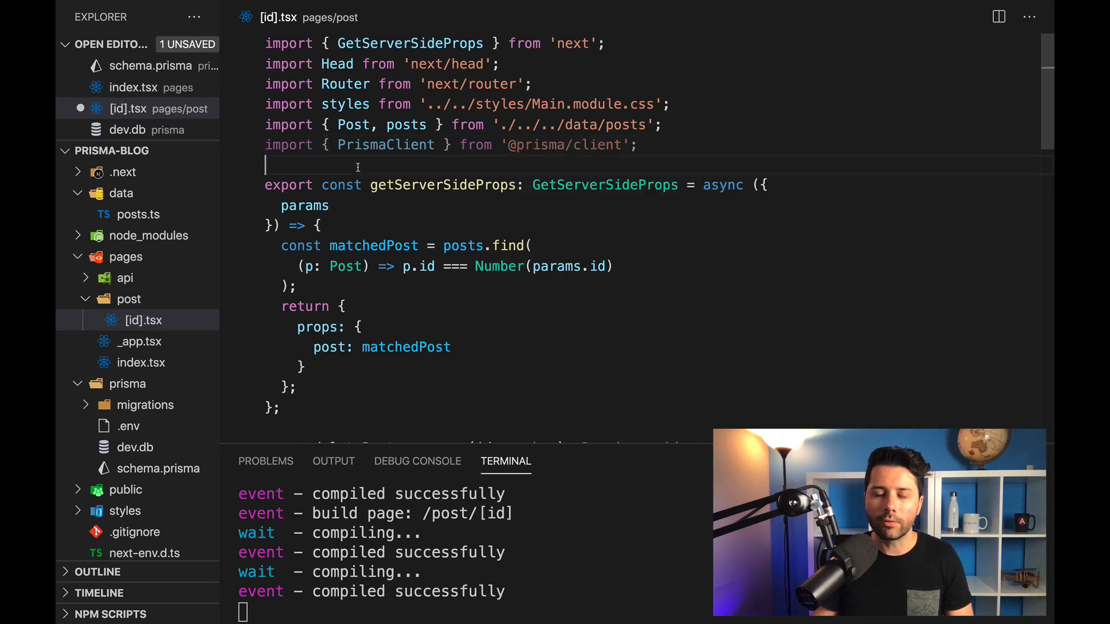
pyautogui.write('const prisma = new PrismaClient();')
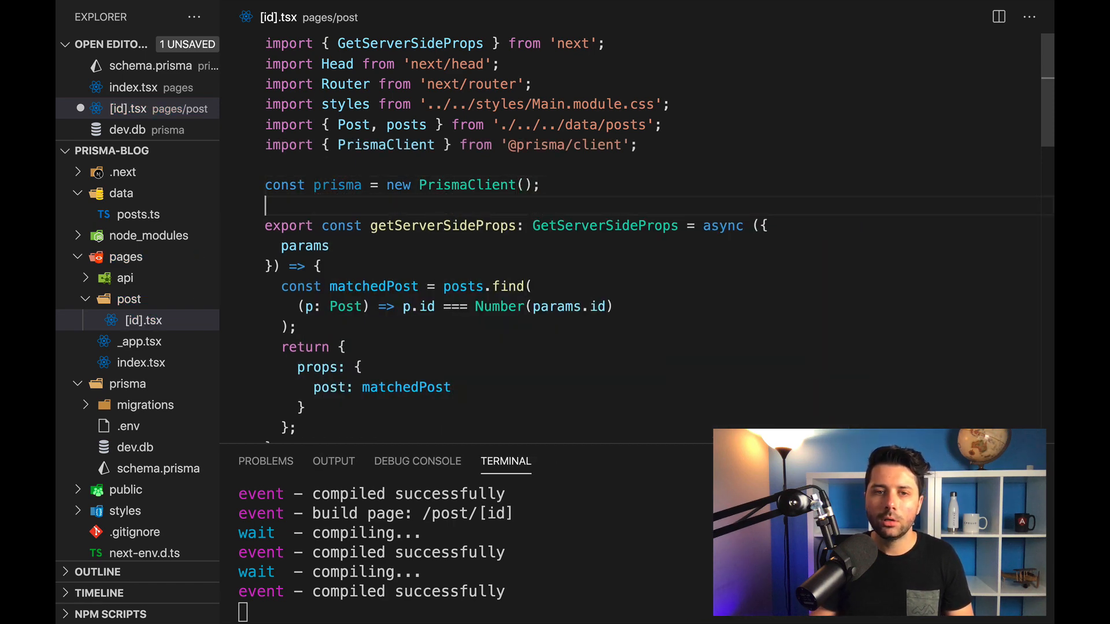
pyautogui.scroll(-3)
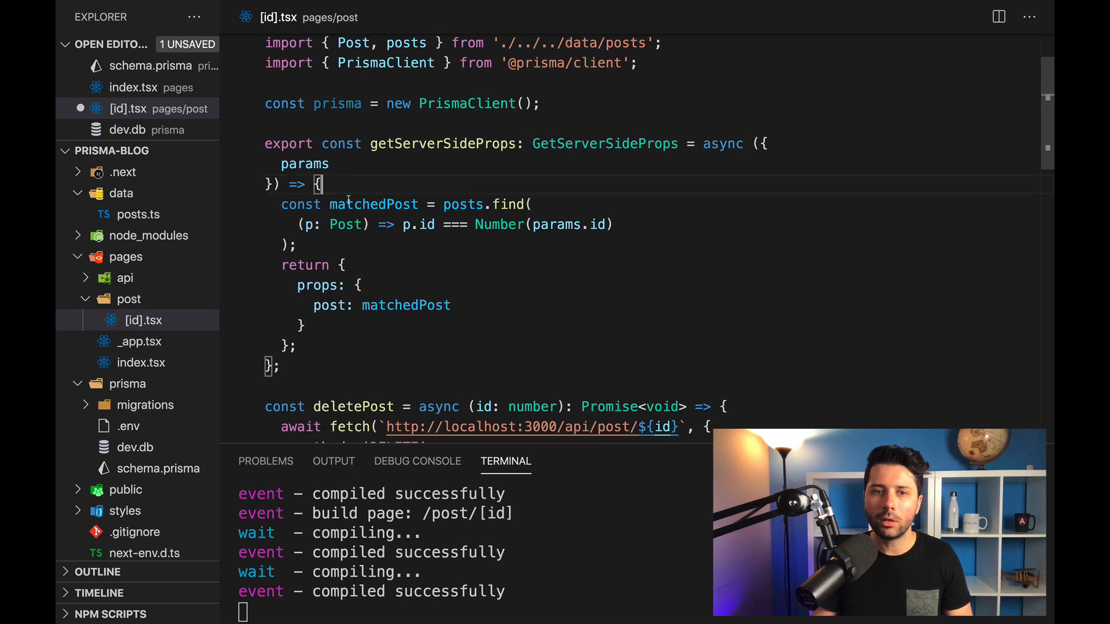
pyautogui.doubleClick(374, 205)
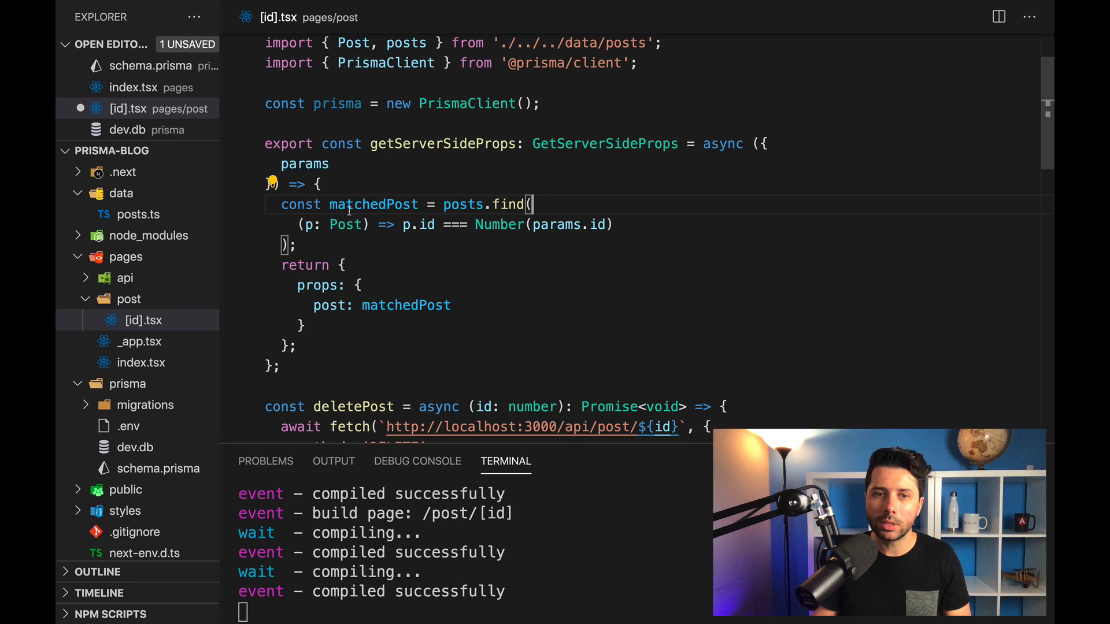
pyautogui.click(343, 185)
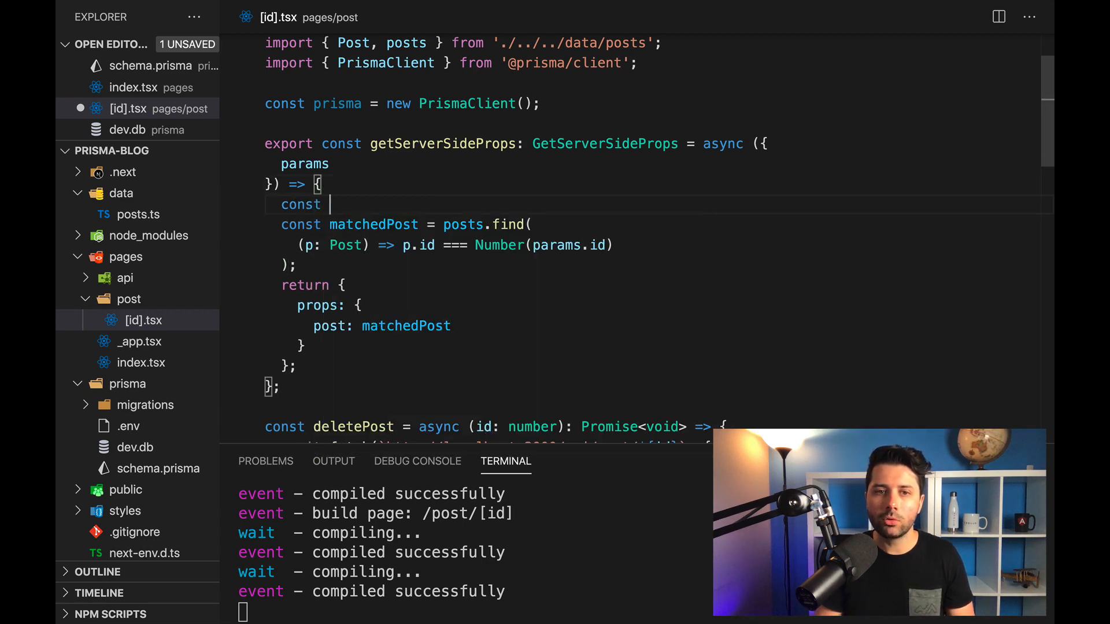
# - Write const matchedPost = await prisma.post.findOne({ where: { id: params.id } }), removing the old posts.find lookup
pyautogui.write('matchedPost = await')
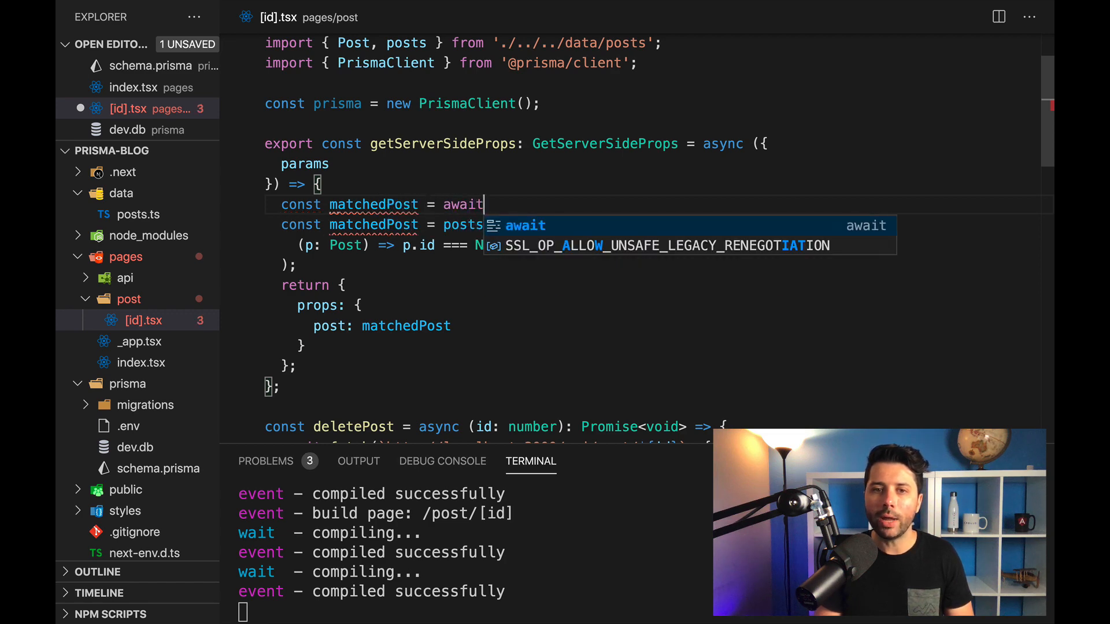
pyautogui.write('prisma.post.')
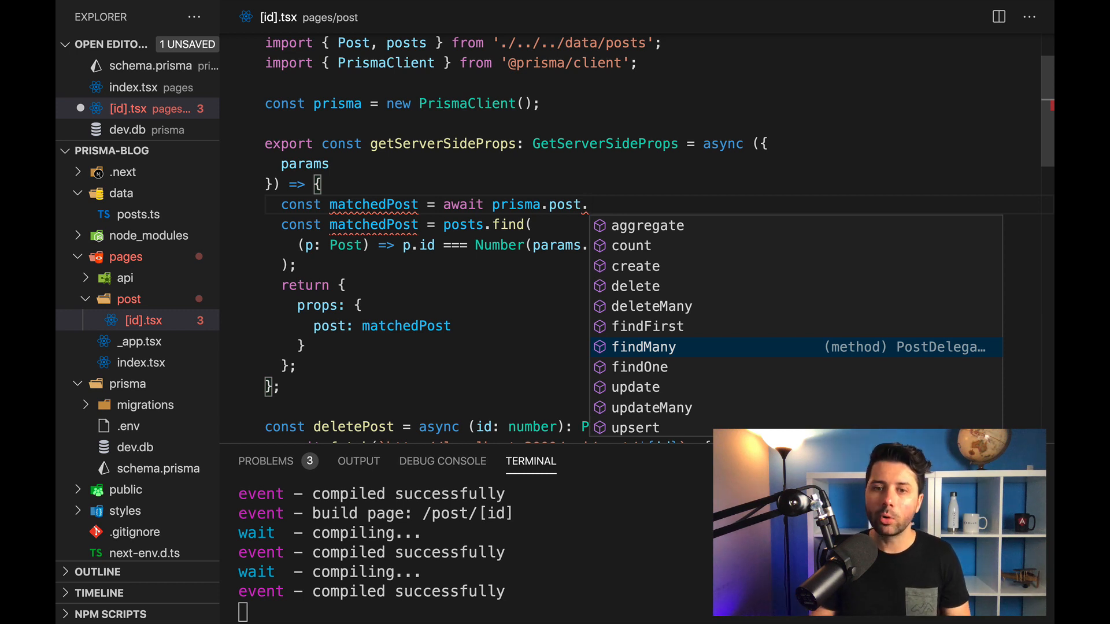
pyautogui.moveTo(505, 267)
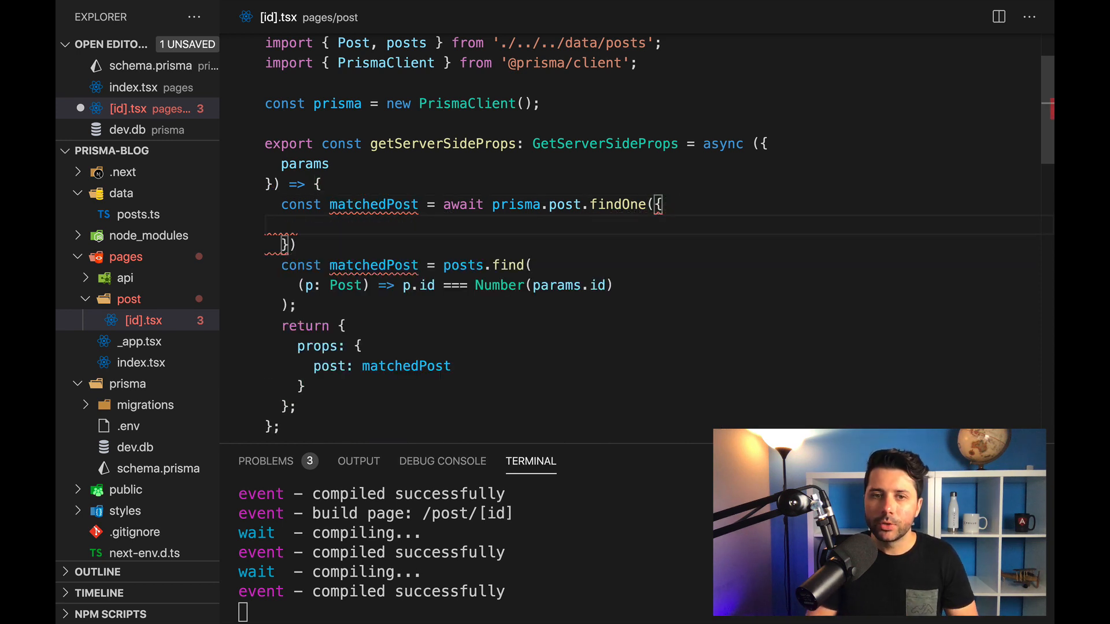
pyautogui.write('where: {')
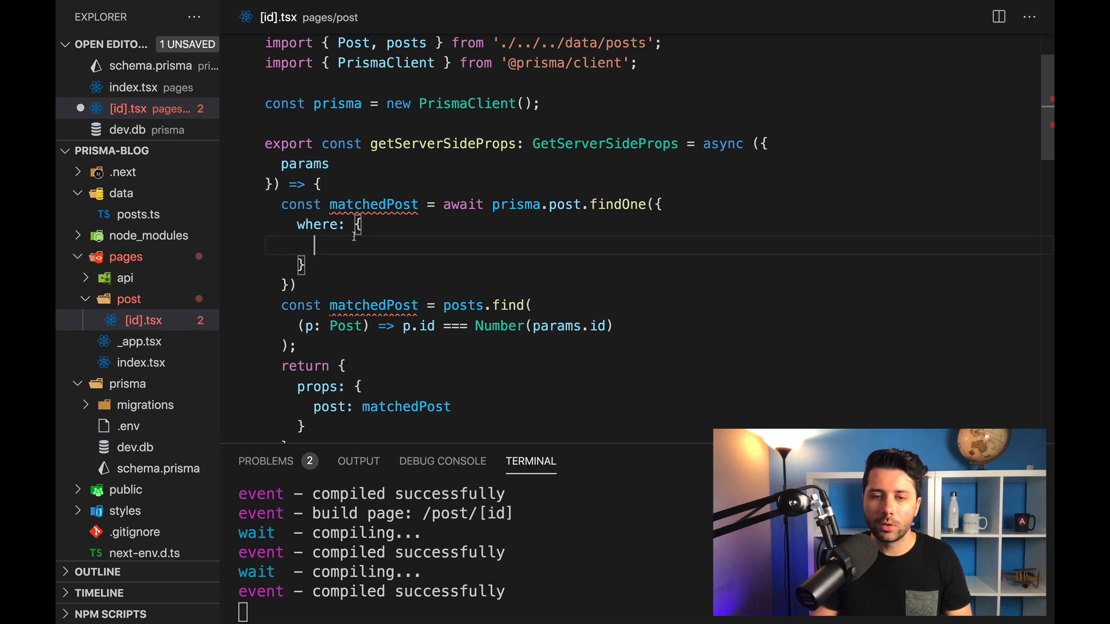
pyautogui.write('id:')
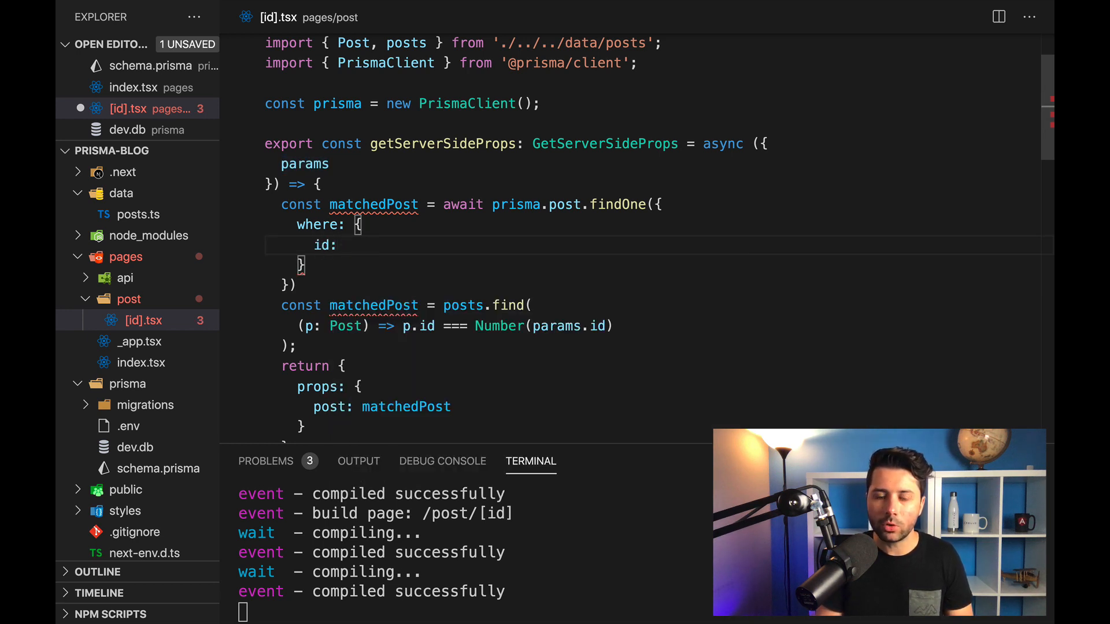
pyautogui.write('params.id')
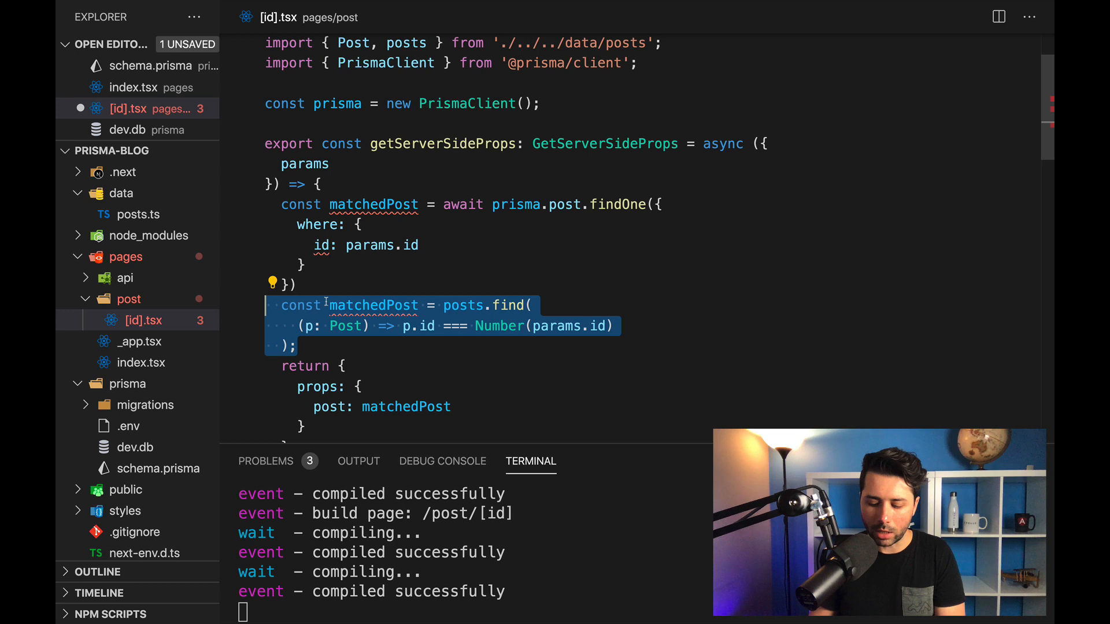
pyautogui.press('Backspace')
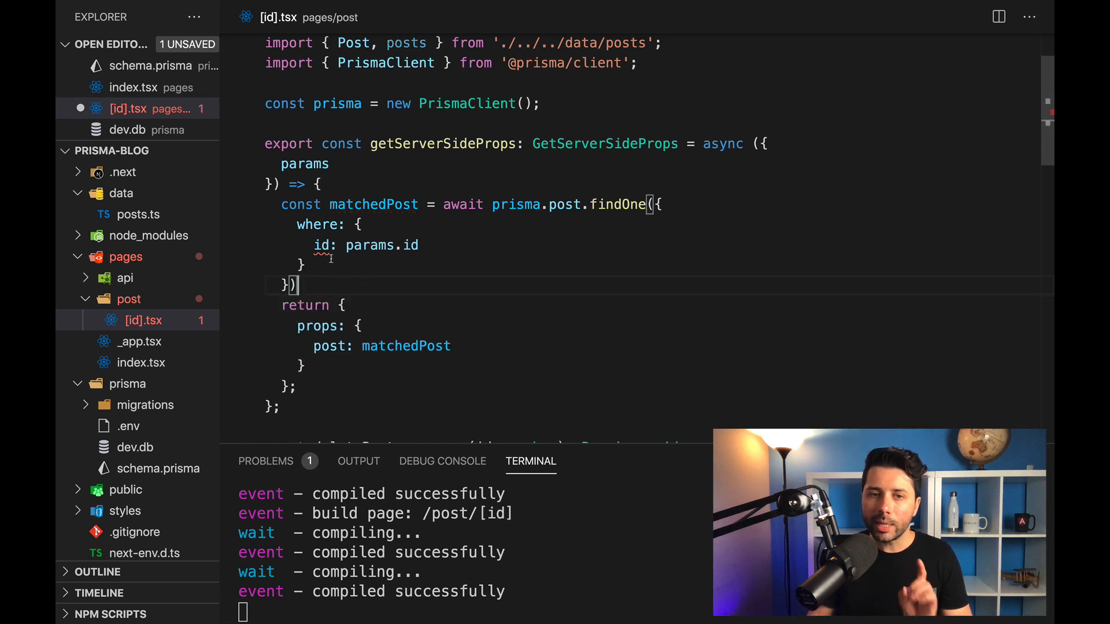
pyautogui.moveTo(326, 245)
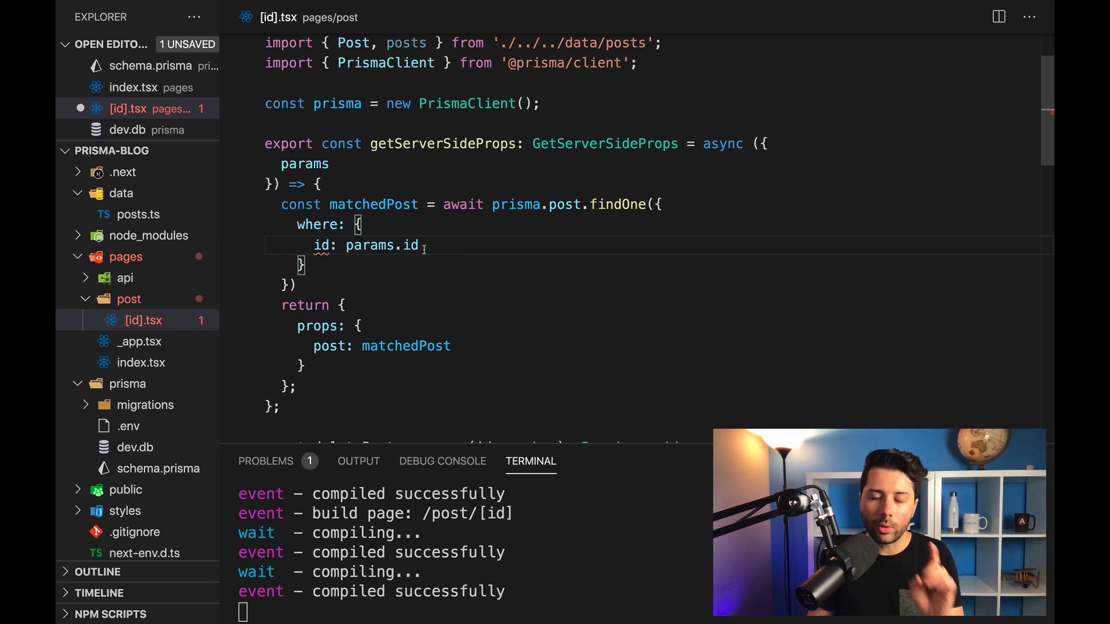
# - Wrap params.id in Number(...) in the findOne where clause and save the file
pyautogui.doubleClick(322, 245)
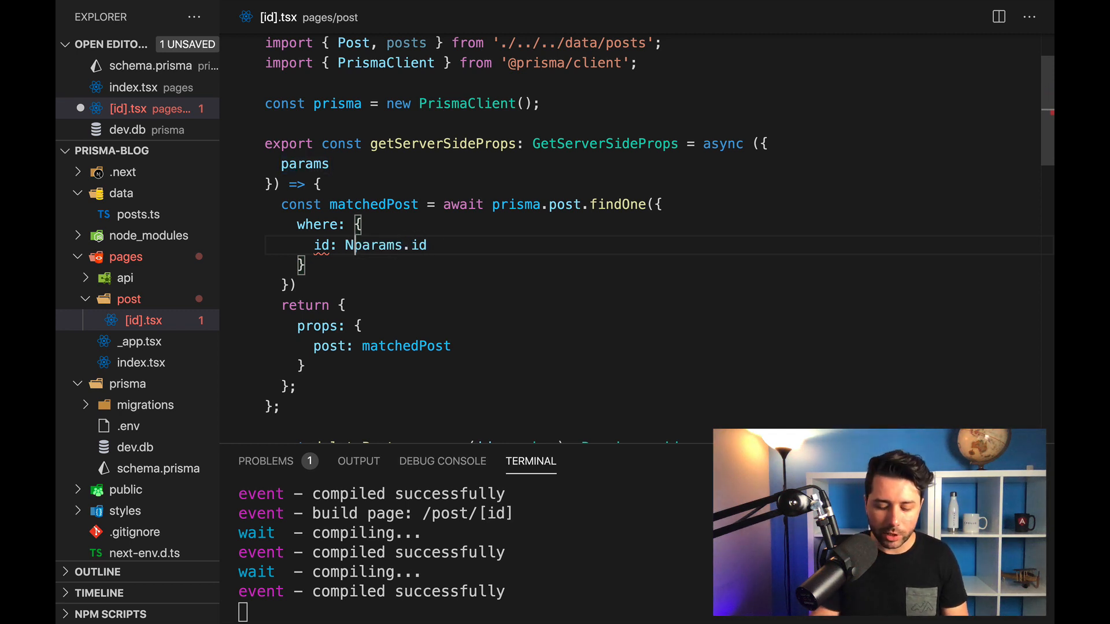
pyautogui.write('umber(')
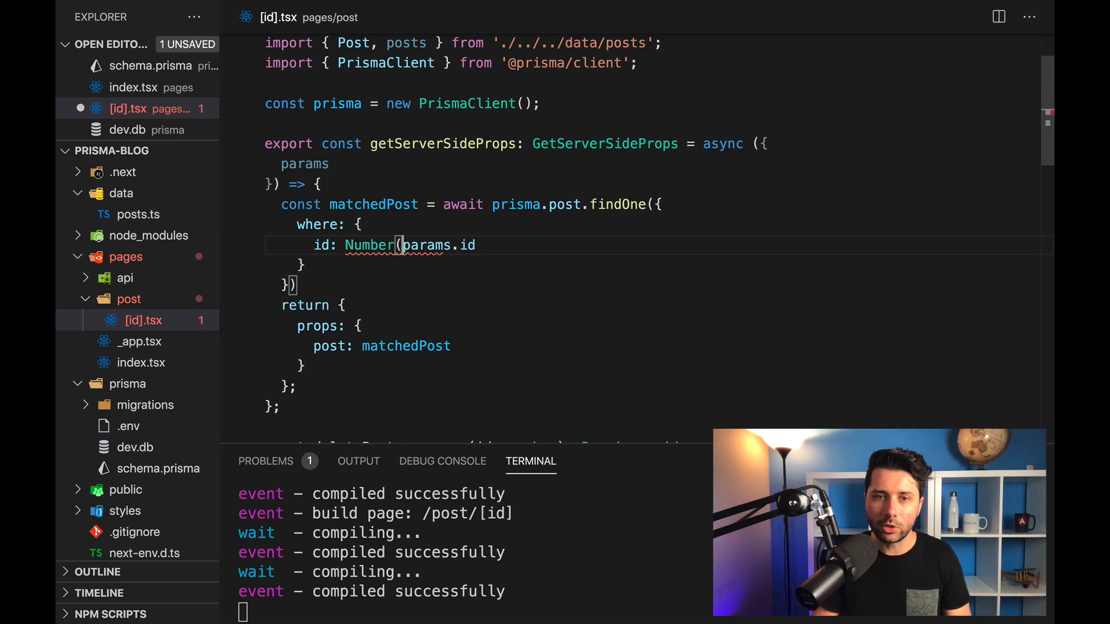
pyautogui.write(')')
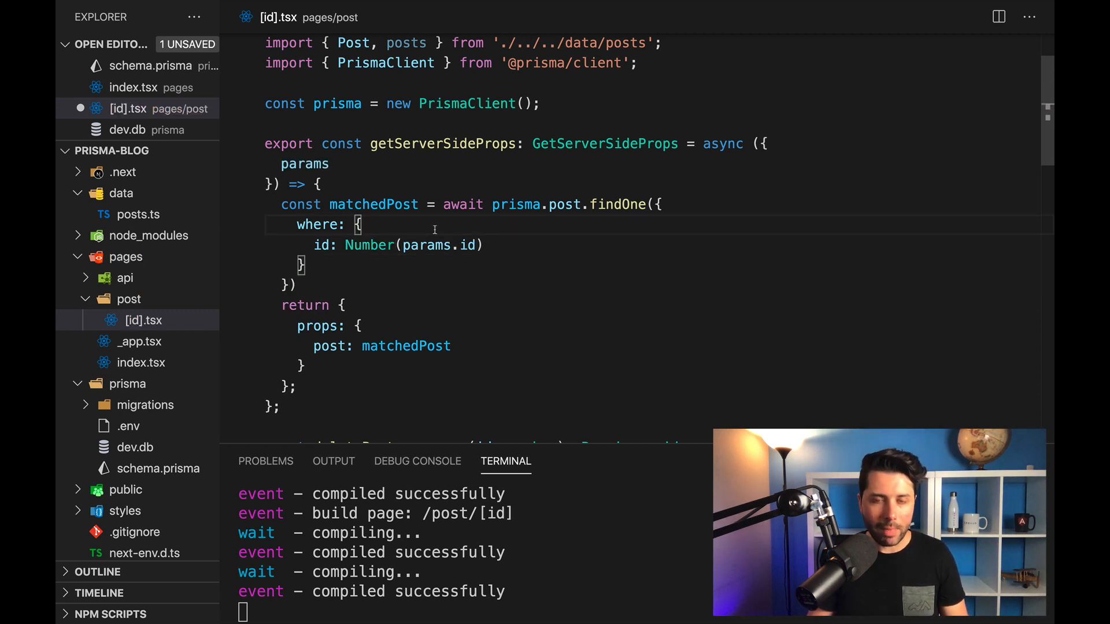
pyautogui.doubleClick(406, 43)
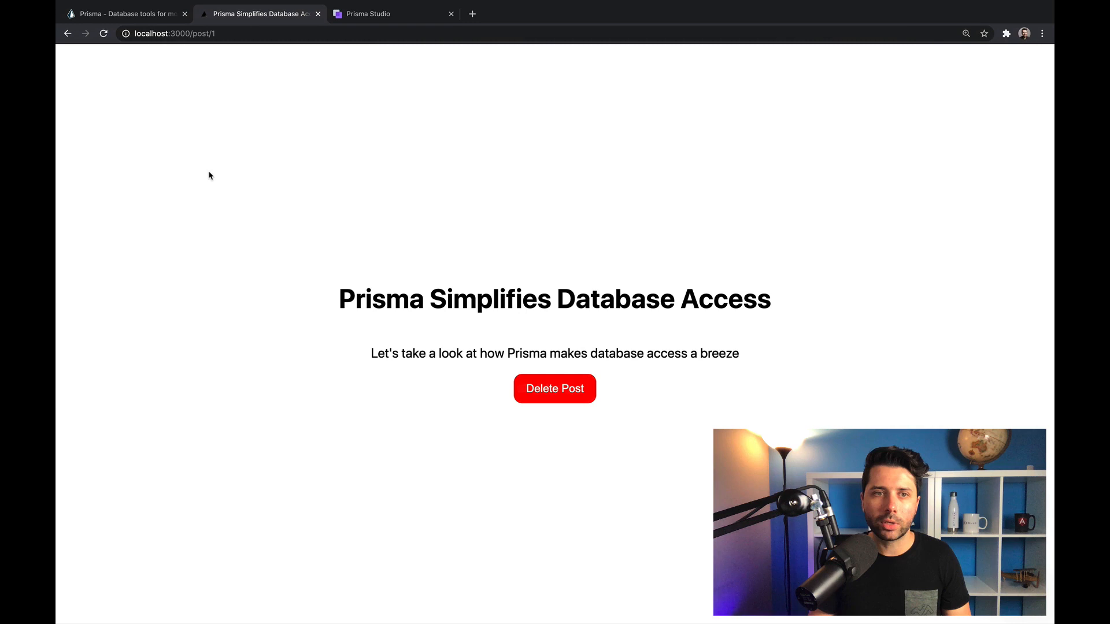
pyautogui.moveTo(154, 143)
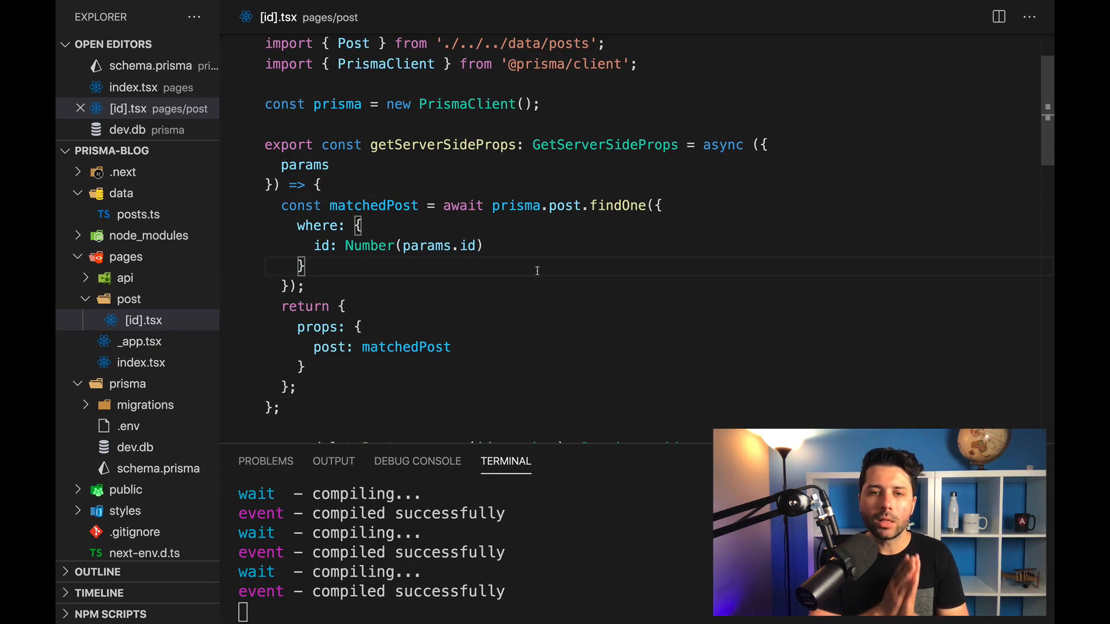
pyautogui.click(125, 277)
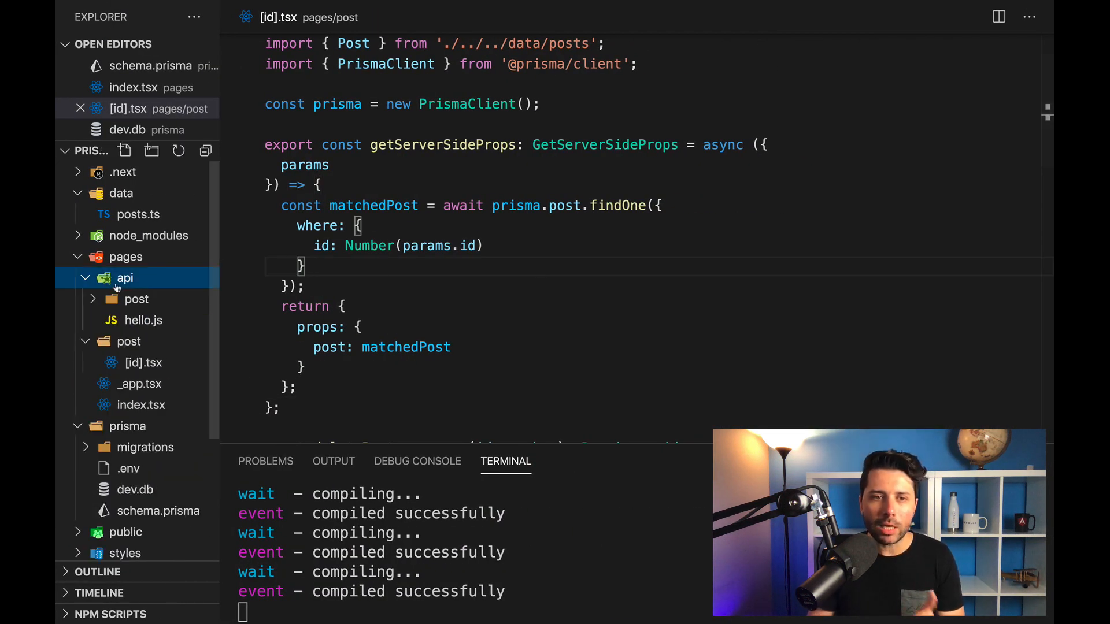
pyautogui.click(148, 341)
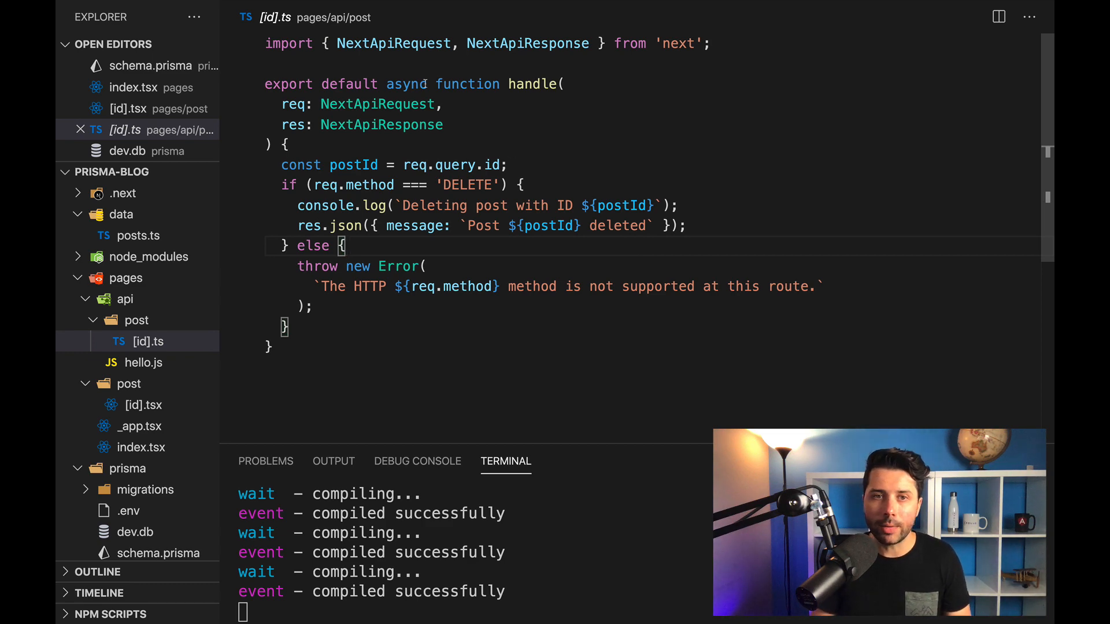
pyautogui.write('import')
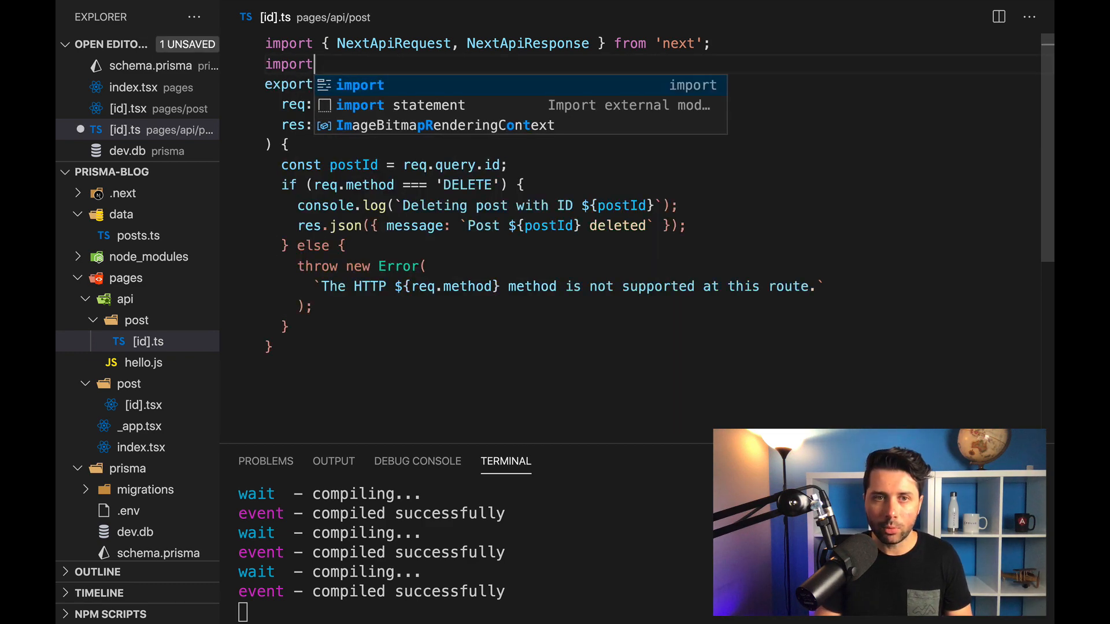
pyautogui.write('{ P')
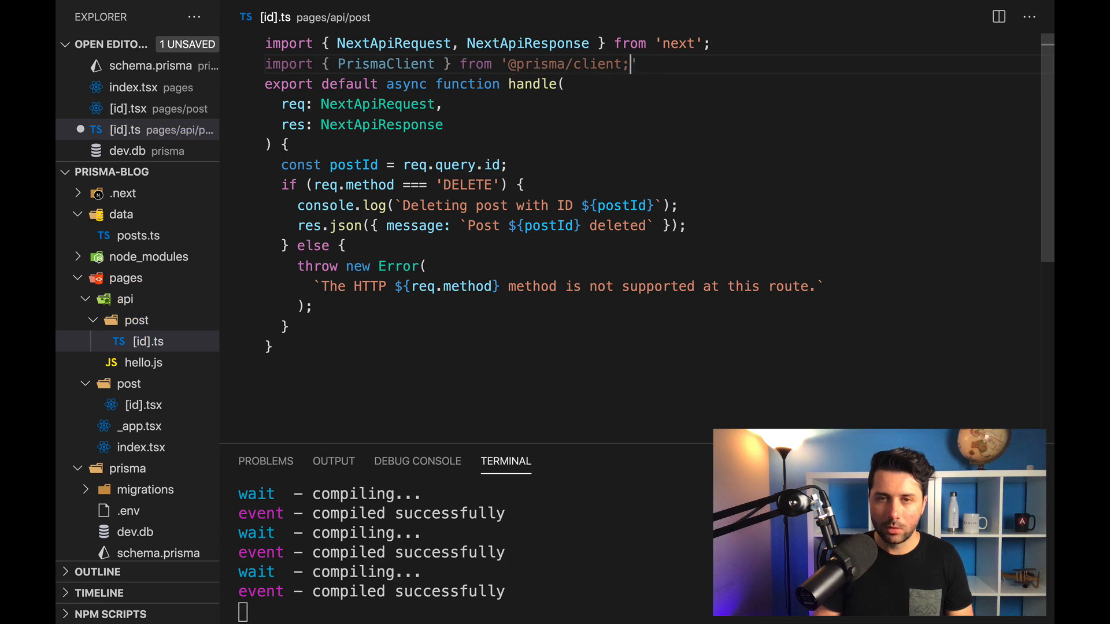
pyautogui.press('Backspace')
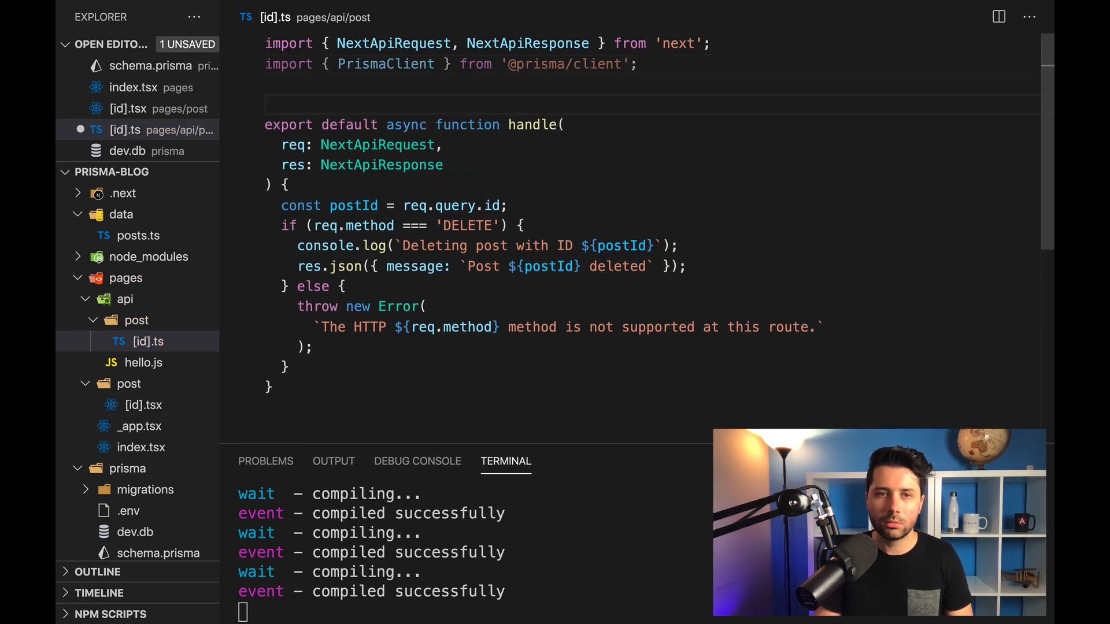
# - Add const prisma = new PrismaClient() and select the DELETE branch's console.log for removal
pyautogui.write('const pri')
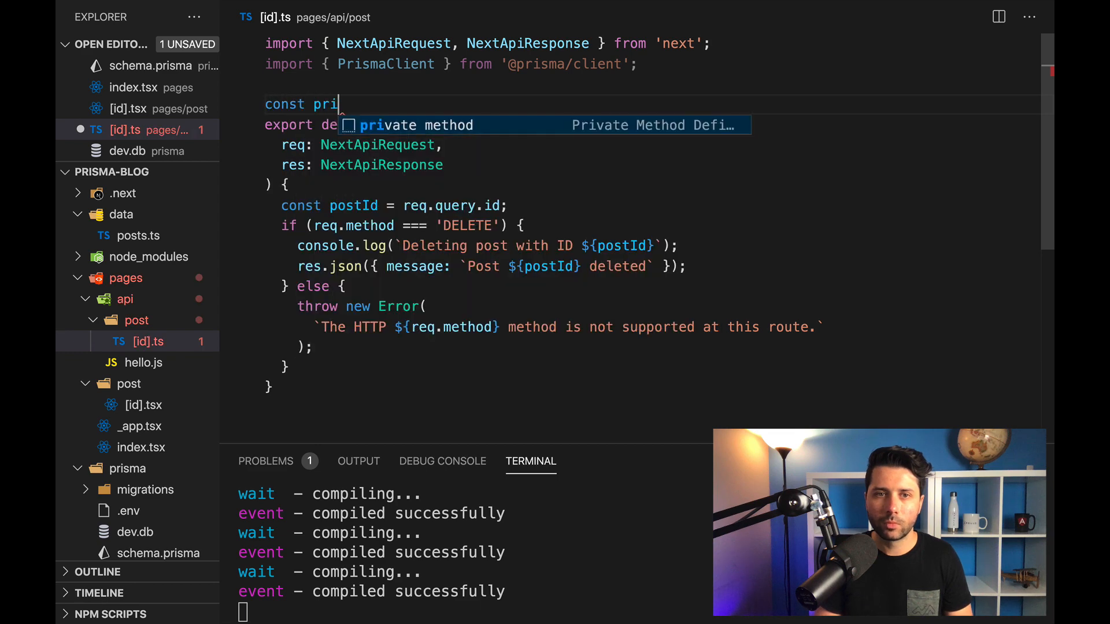
pyautogui.write('sma = new PrismaClient')
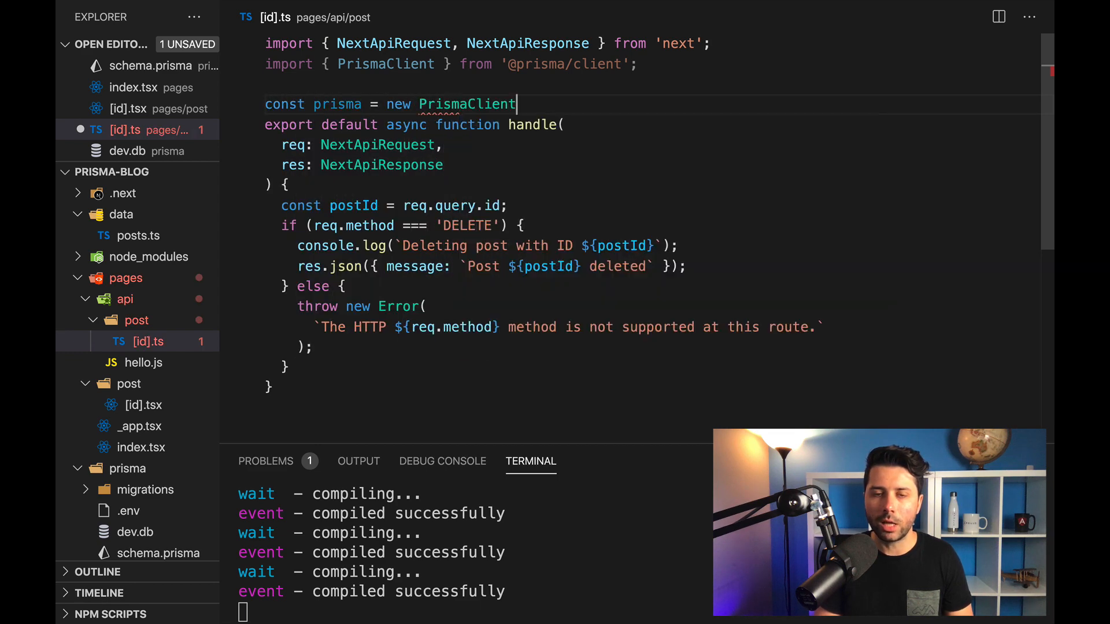
pyautogui.write('();')
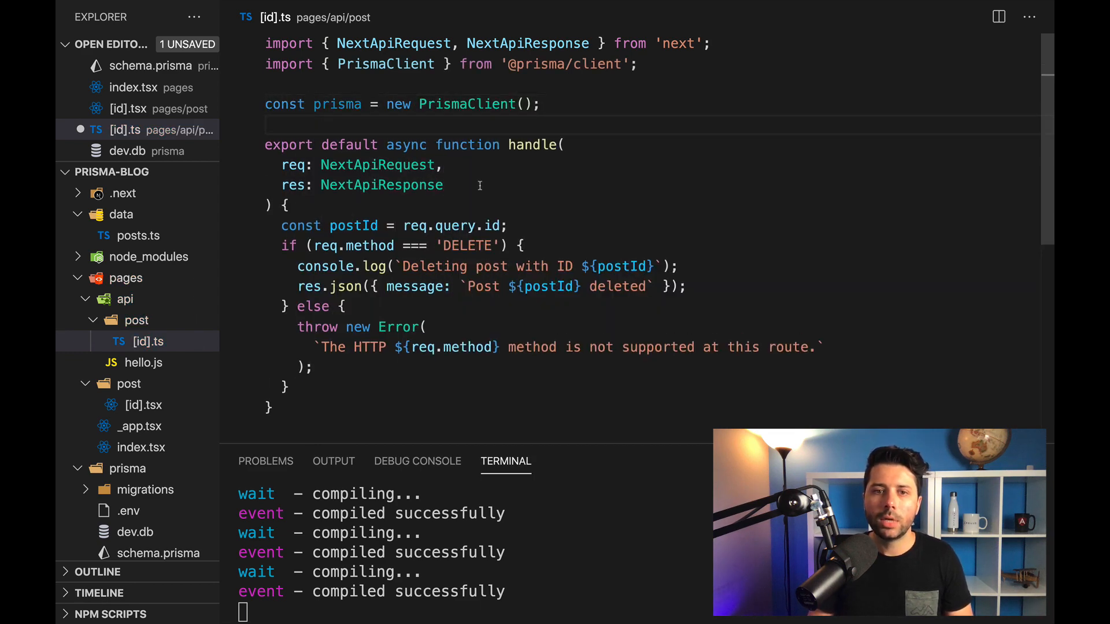
pyautogui.scroll(-3)
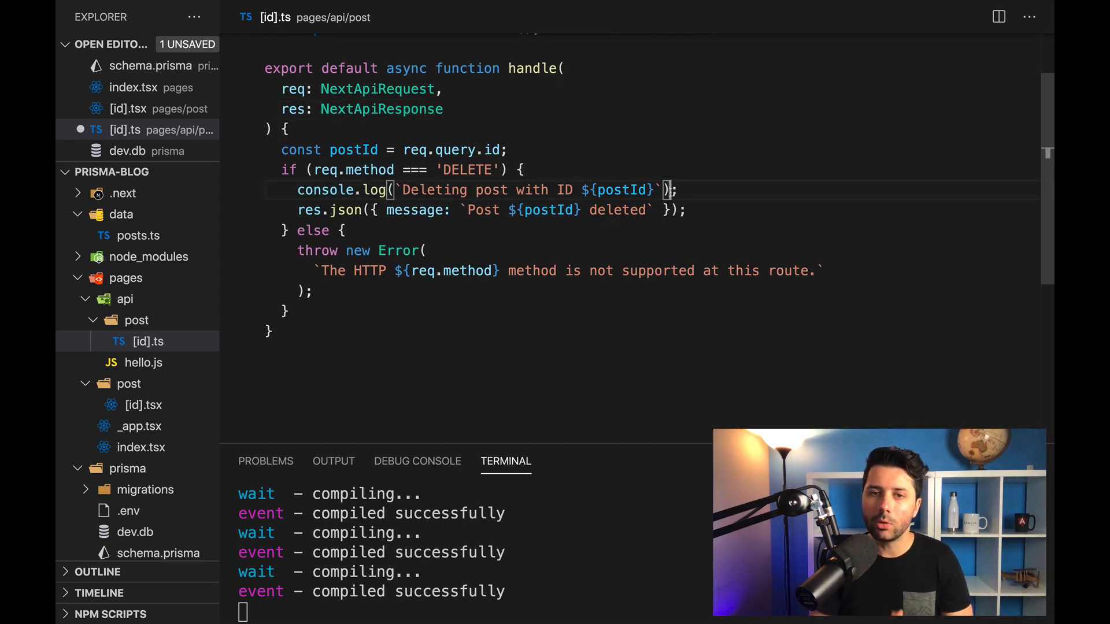
pyautogui.doubleClick(456, 149)
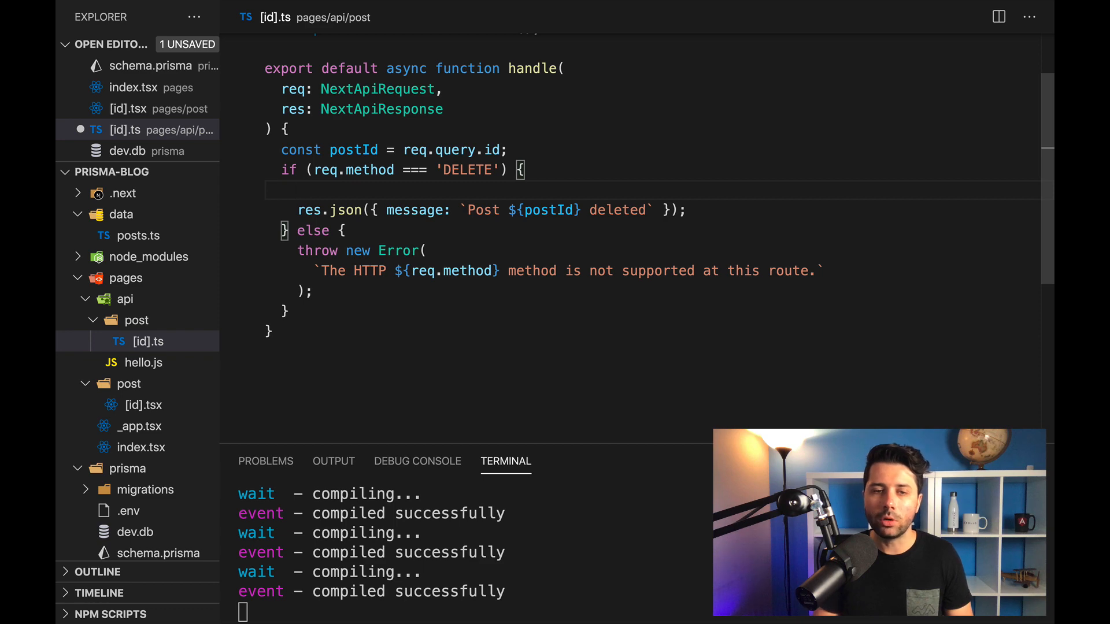
# - Write await prisma.post.delete({ where: { id: postId } }) in the DELETE branch, selecting postId to wrap in Number
pyautogui.write('return')
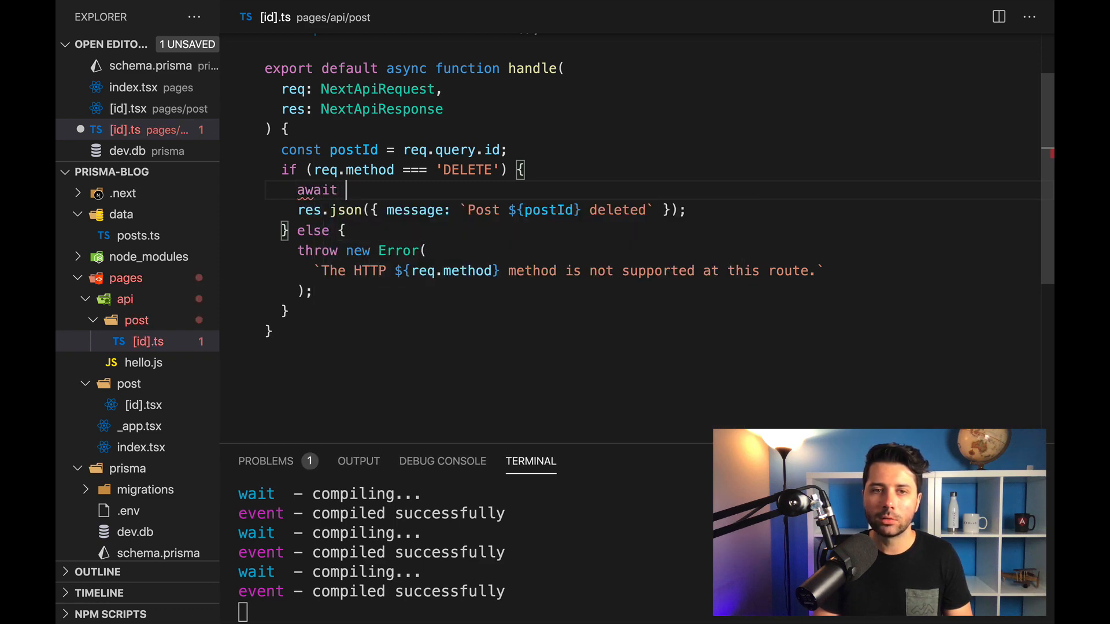
pyautogui.write('prisma.post.delete')
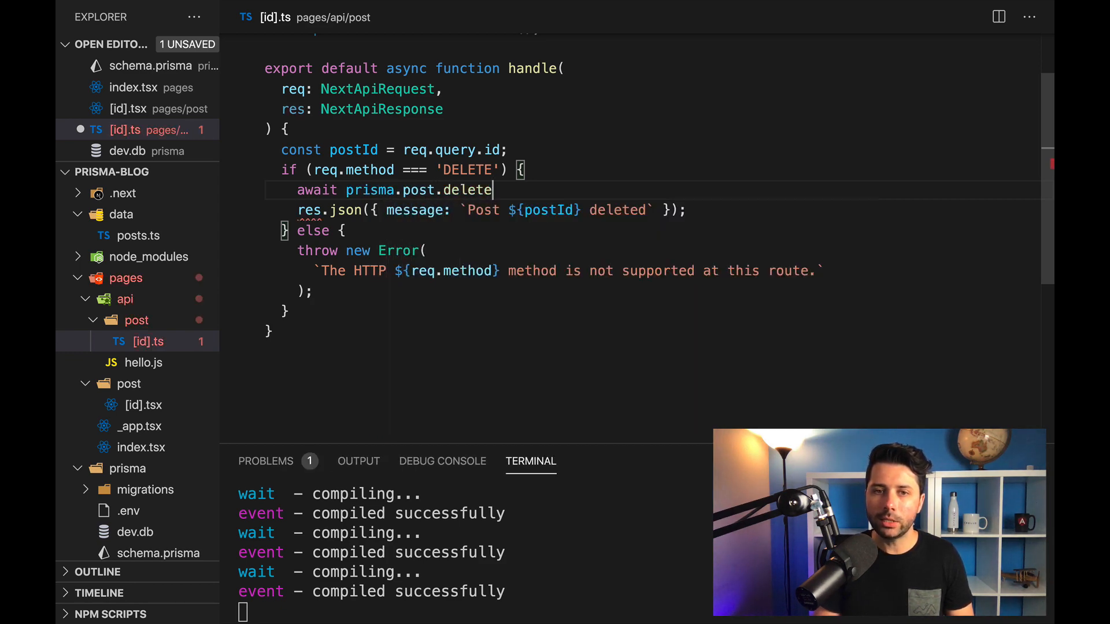
pyautogui.write('({')
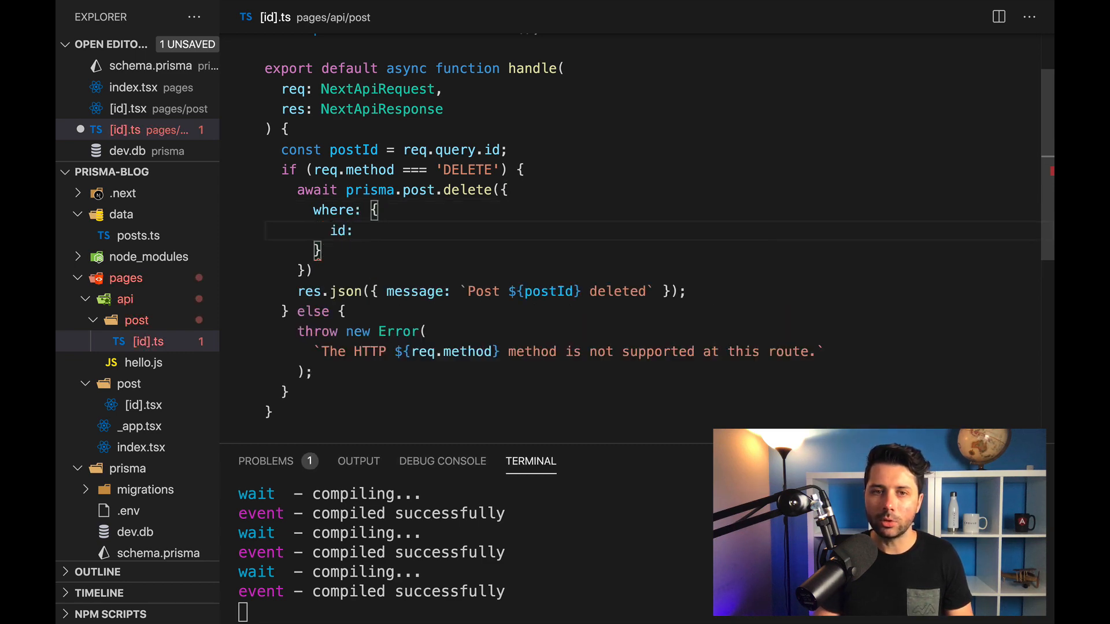
pyautogui.write('postId')
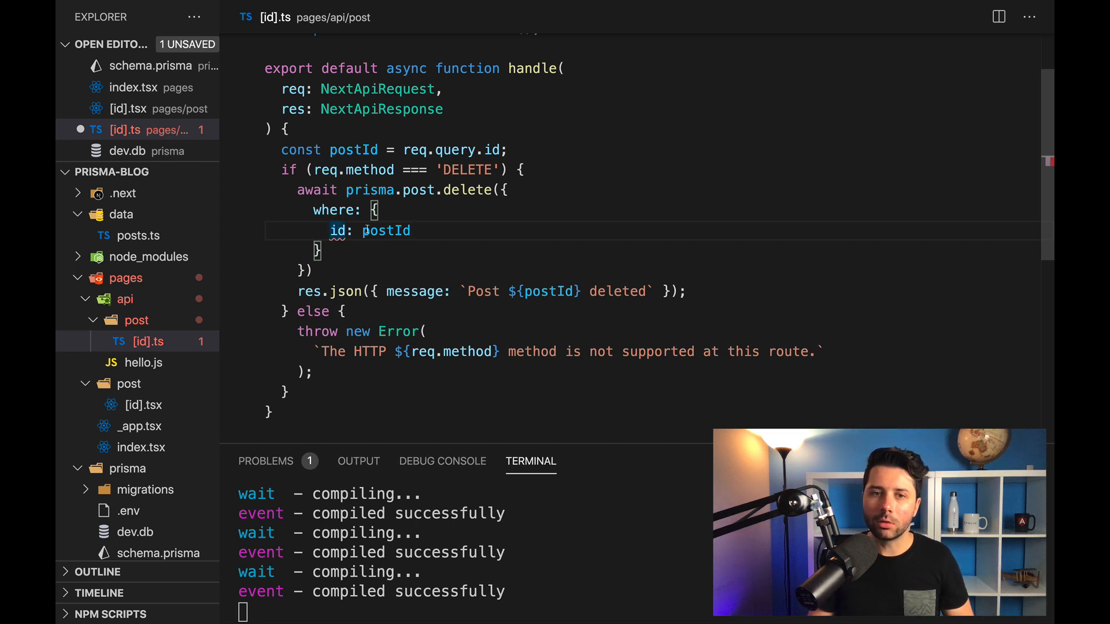
pyautogui.doubleClick(386, 230)
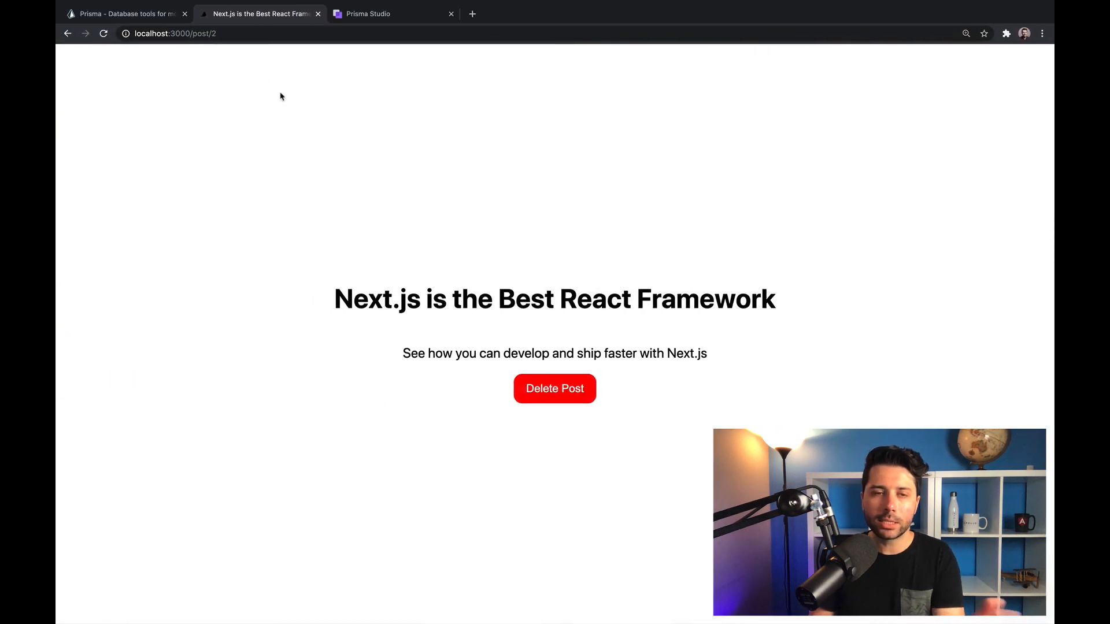
pyautogui.moveTo(554, 388)
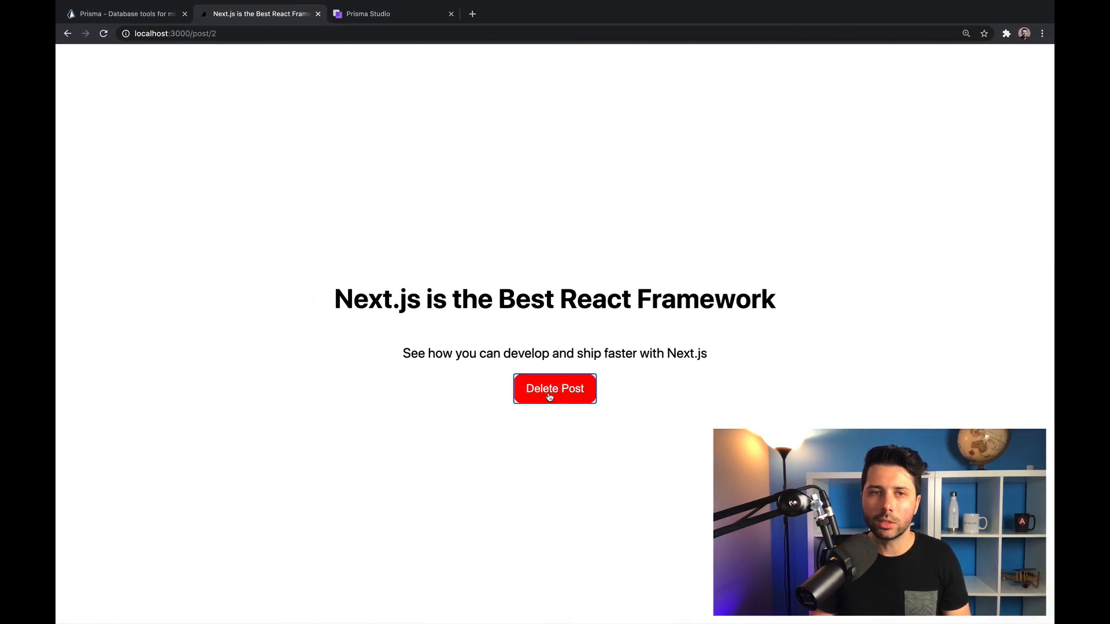
# - Delete the Next.js is the Best React Framework post via its Delete Post button
pyautogui.click(553, 389)
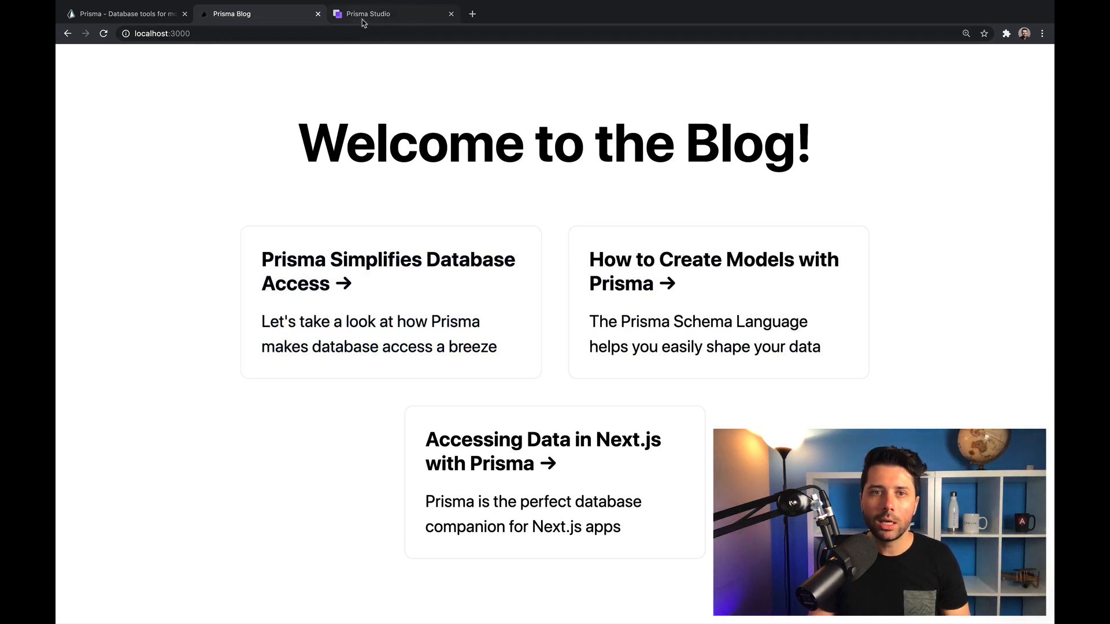
# - Refresh the Post model in Prisma Studio, confirming only posts 1, 3 and 4 remain
pyautogui.click(364, 13)
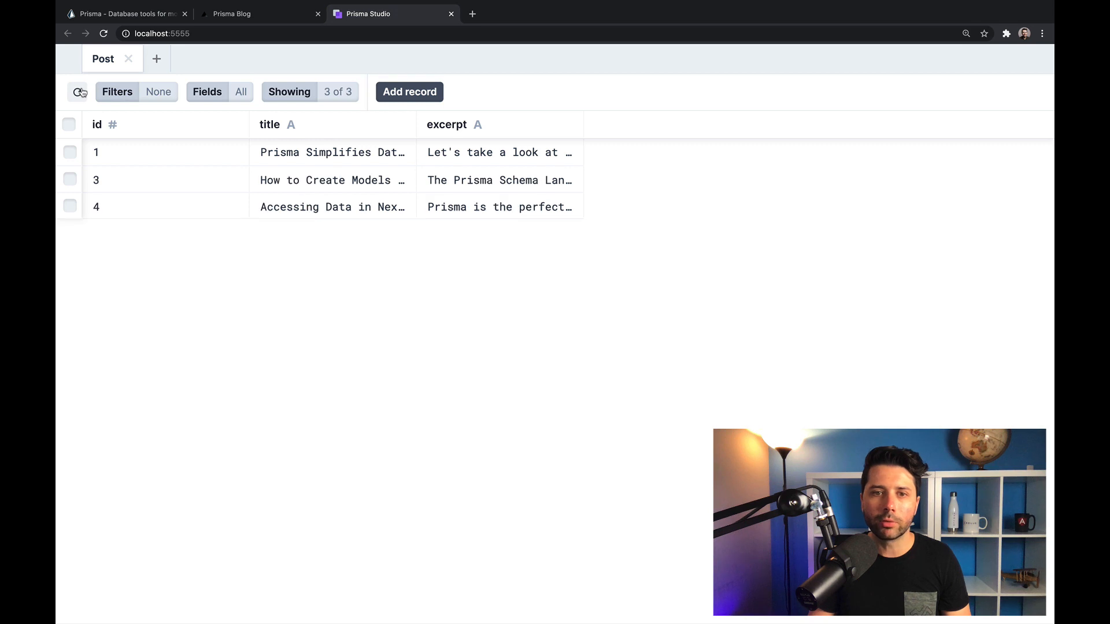
pyautogui.moveTo(307, 346)
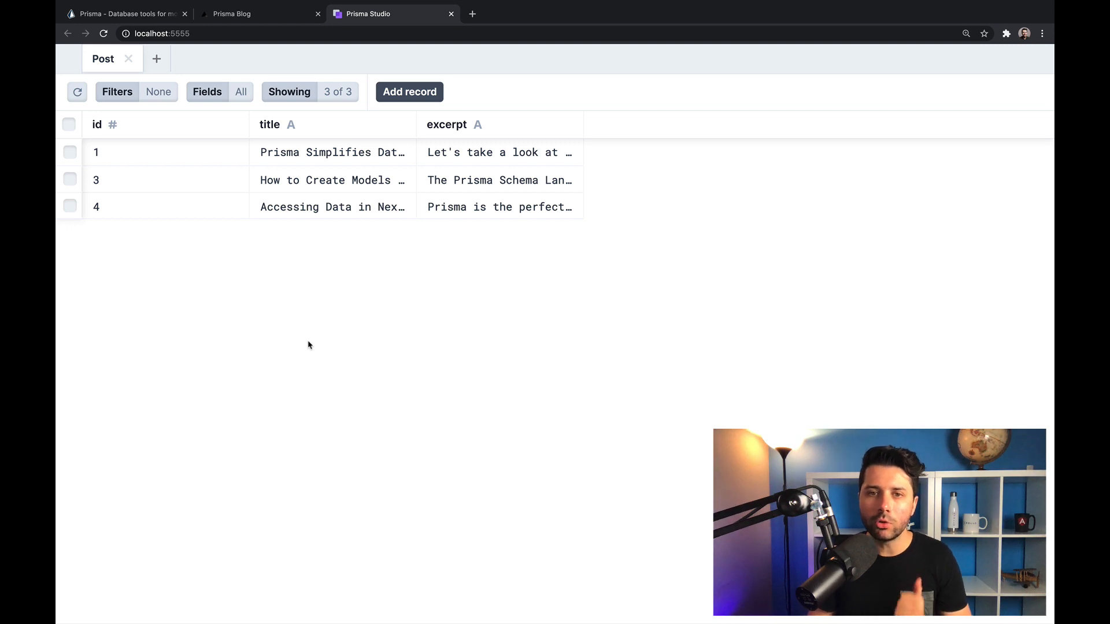
pyautogui.click(259, 14)
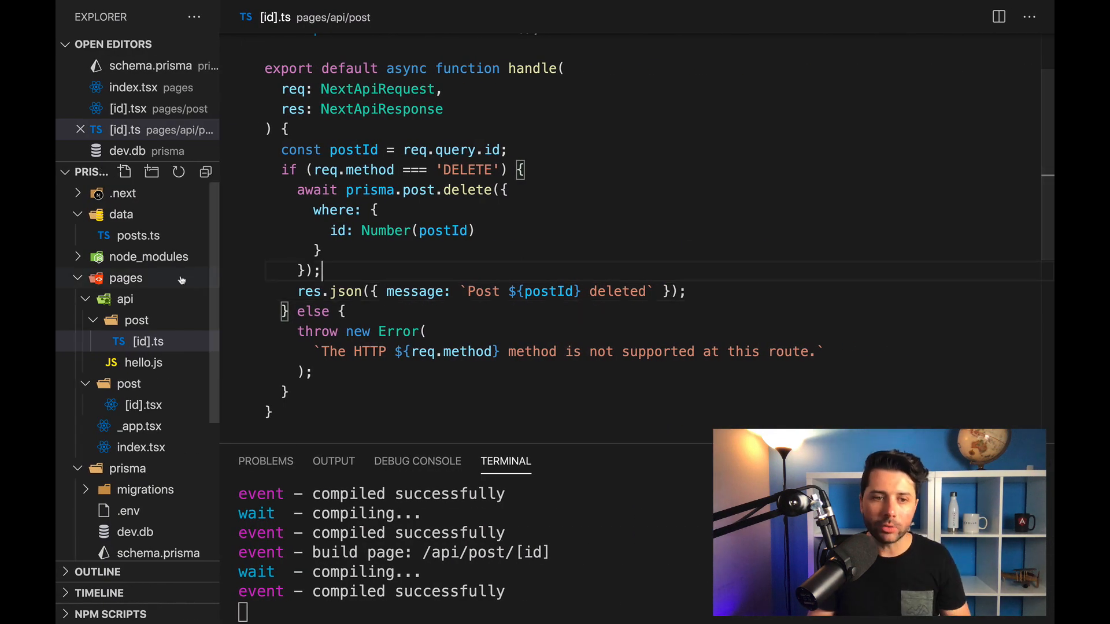
# - Review the home page index.tsx and highlight its getStaticProps data function
pyautogui.scroll(-3)
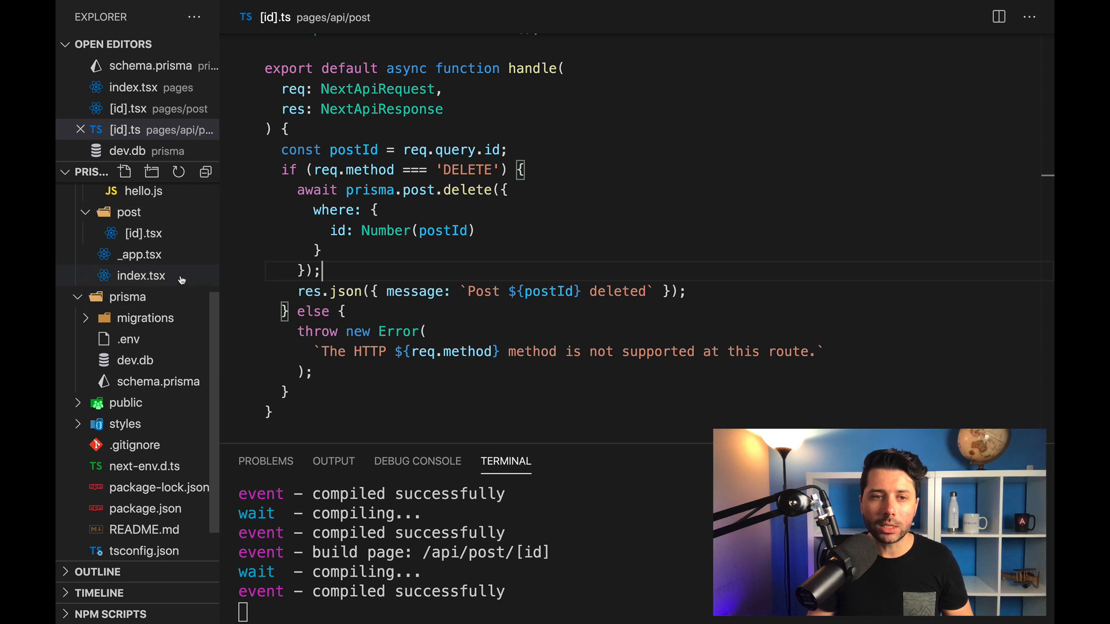
pyautogui.click(141, 275)
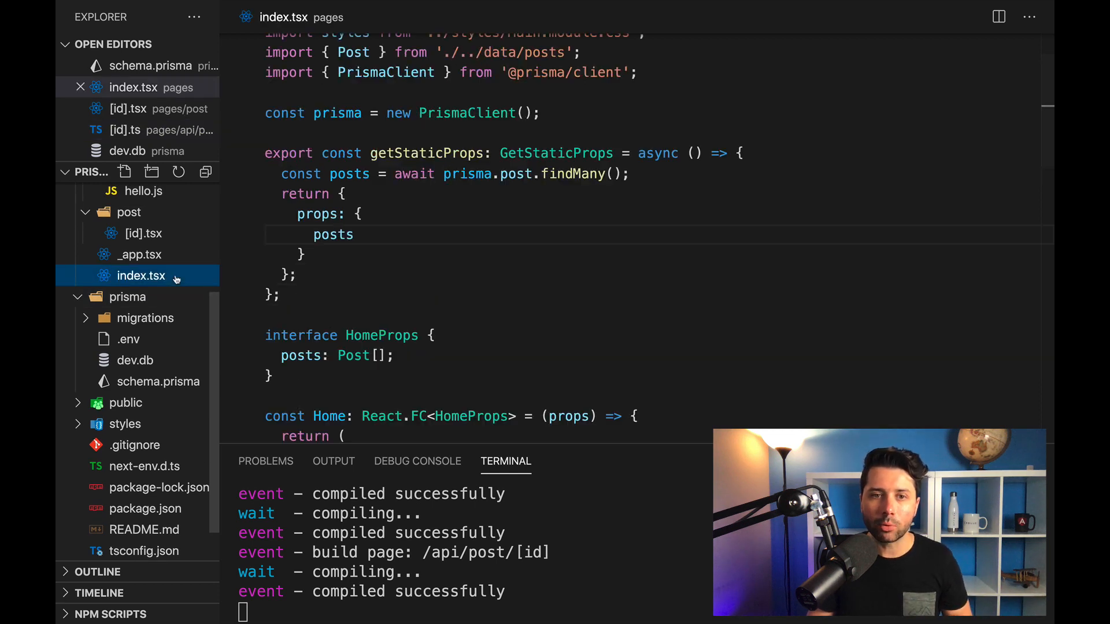
pyautogui.doubleClick(426, 153)
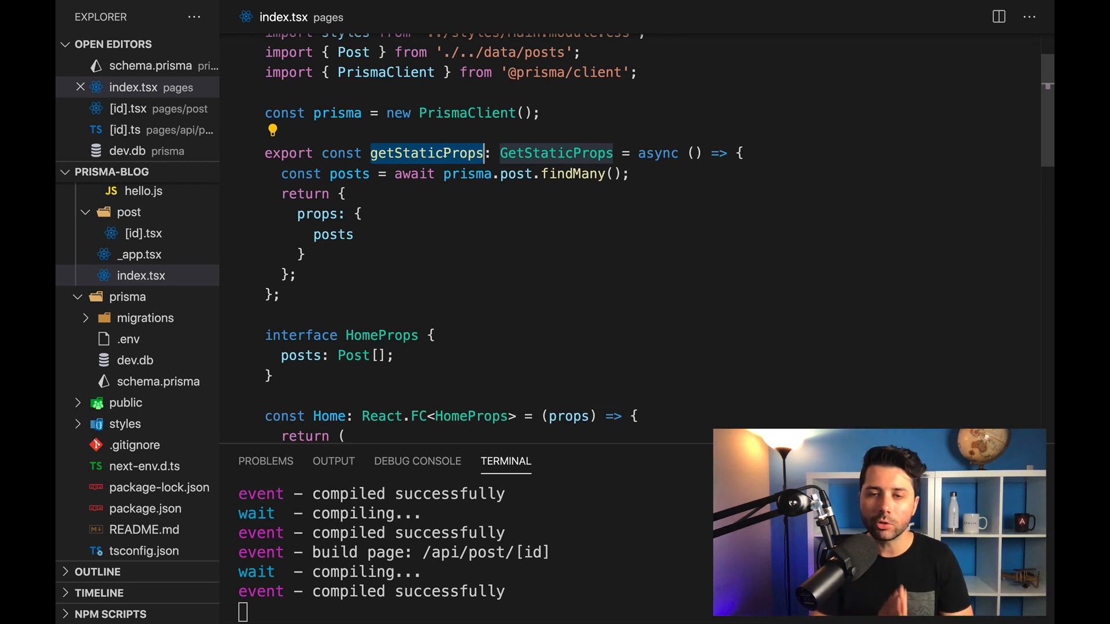
# - Return to pages/post/[id].tsx and highlight its getServerSideProps using prisma.post.findOne
pyautogui.click(144, 233)
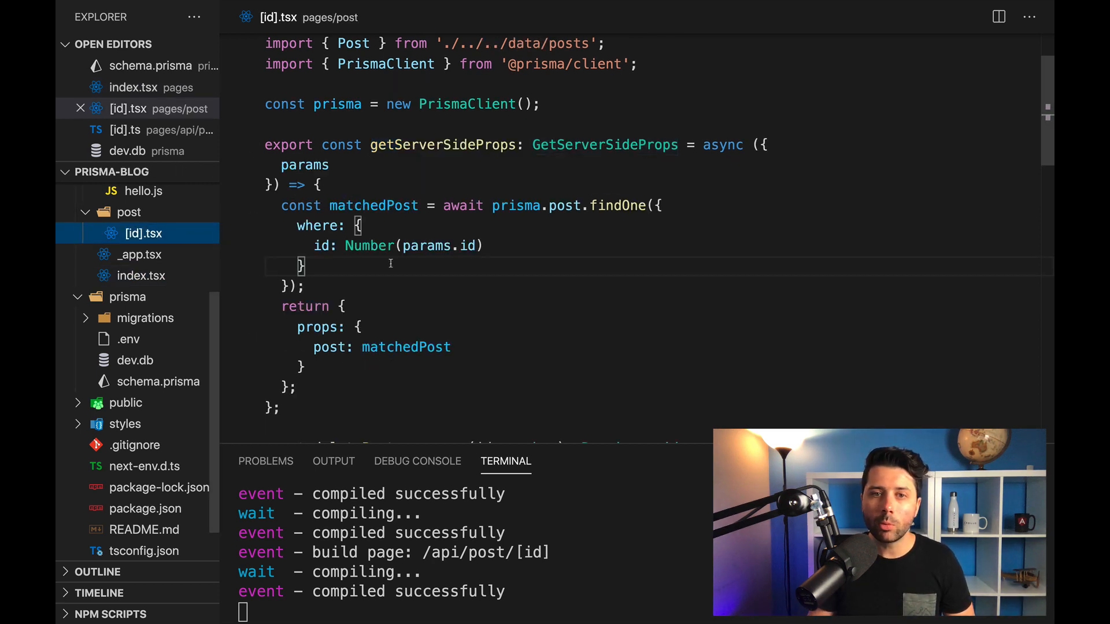
pyautogui.doubleClick(444, 144)
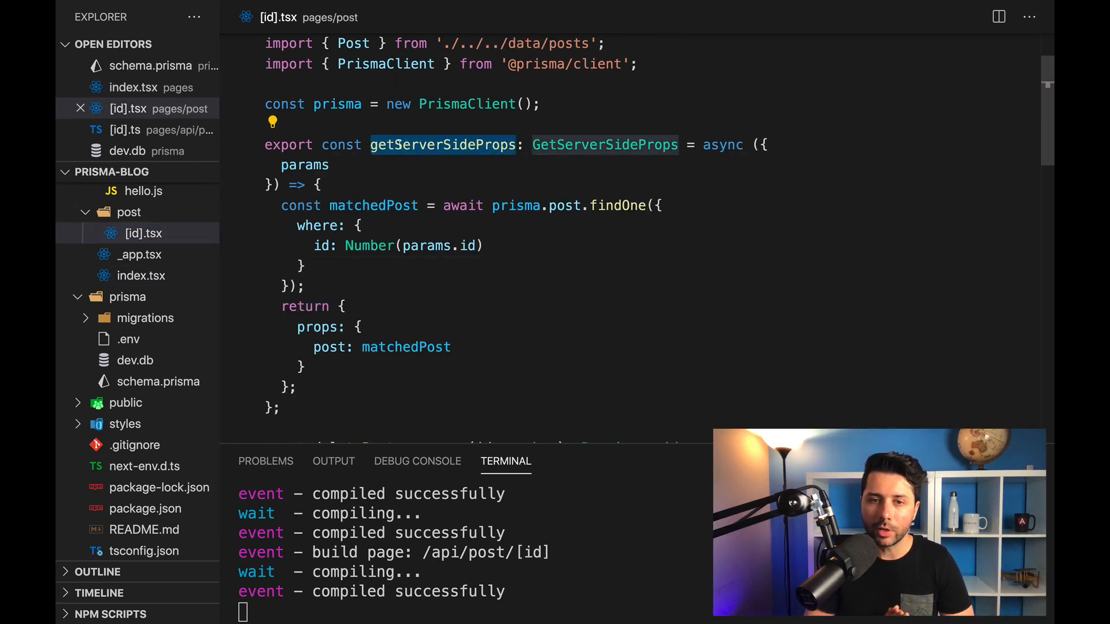